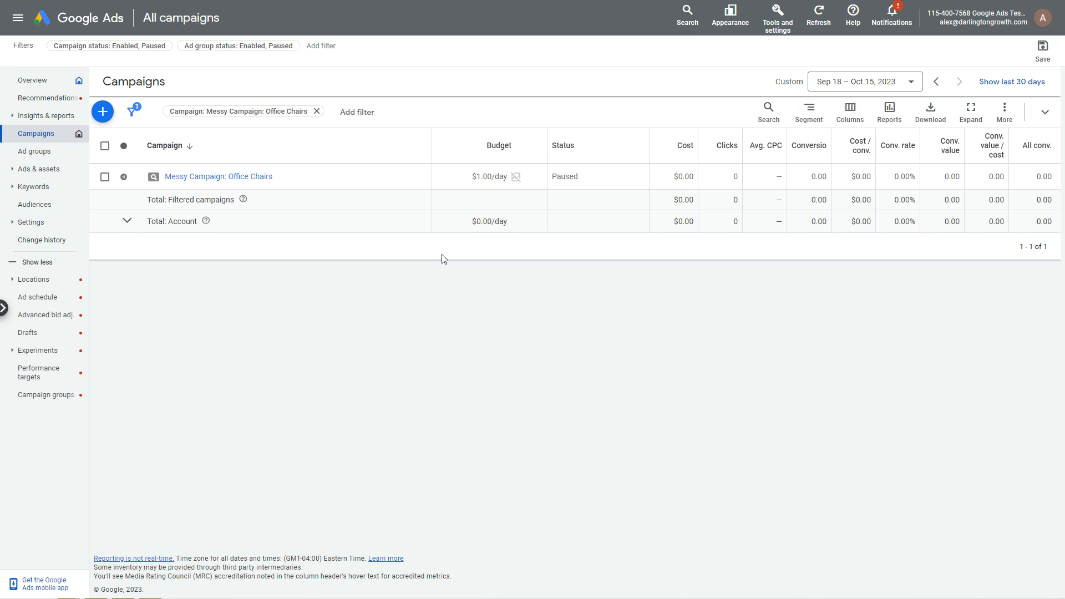
{"action": "mouse_move", "coordinate": [29, 188]}
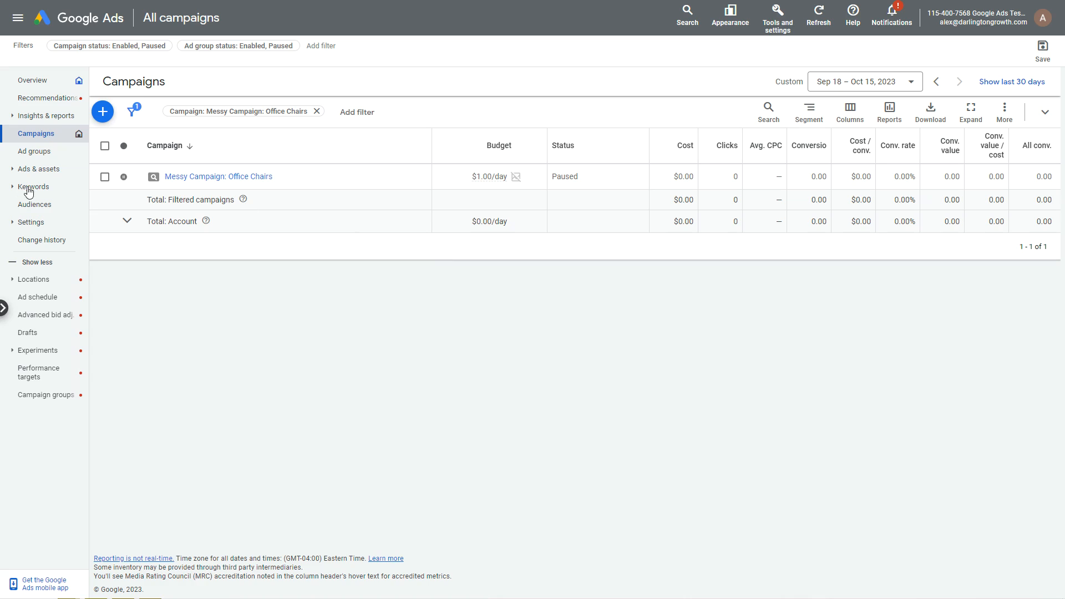
{"action": "mouse_move", "coordinate": [440, 317]}
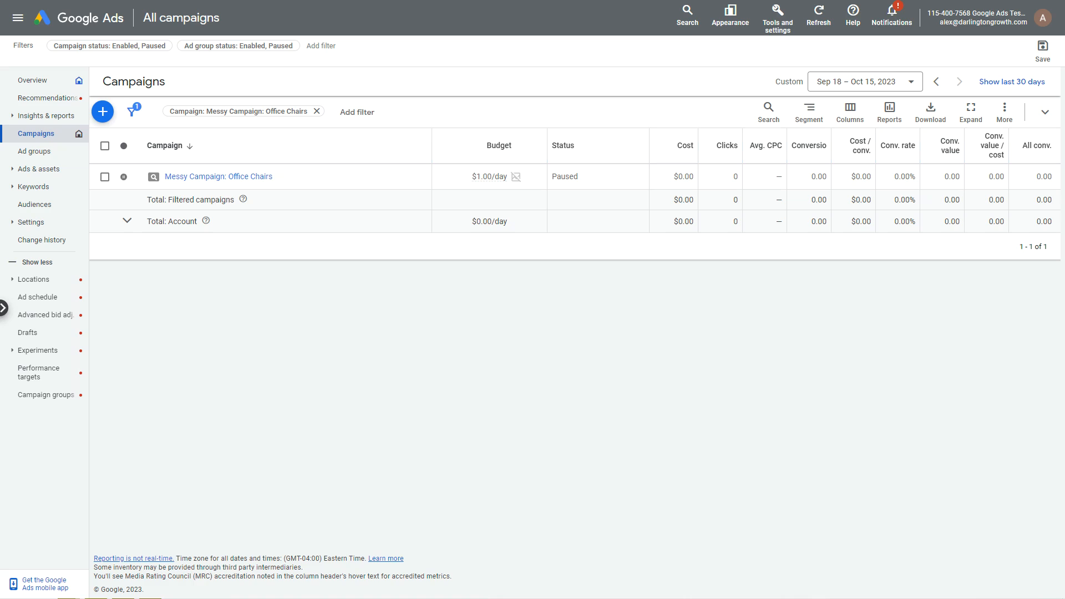
Open the Messy Campaign: Office Chairs campaign to see its ad groups.
{"action": "left_click", "coordinate": [219, 176]}
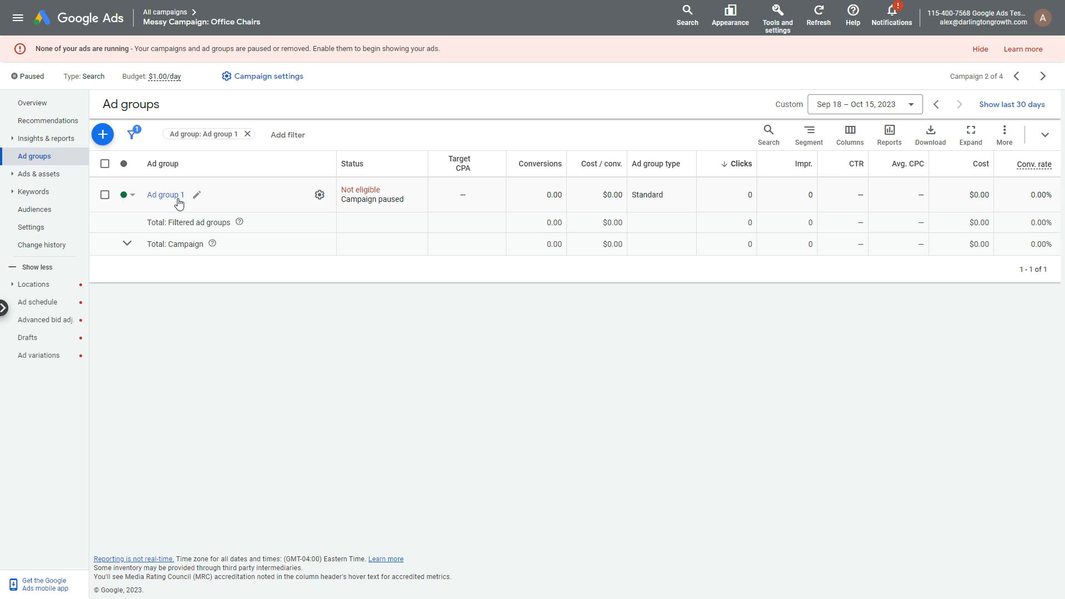
{"action": "mouse_move", "coordinate": [191, 198]}
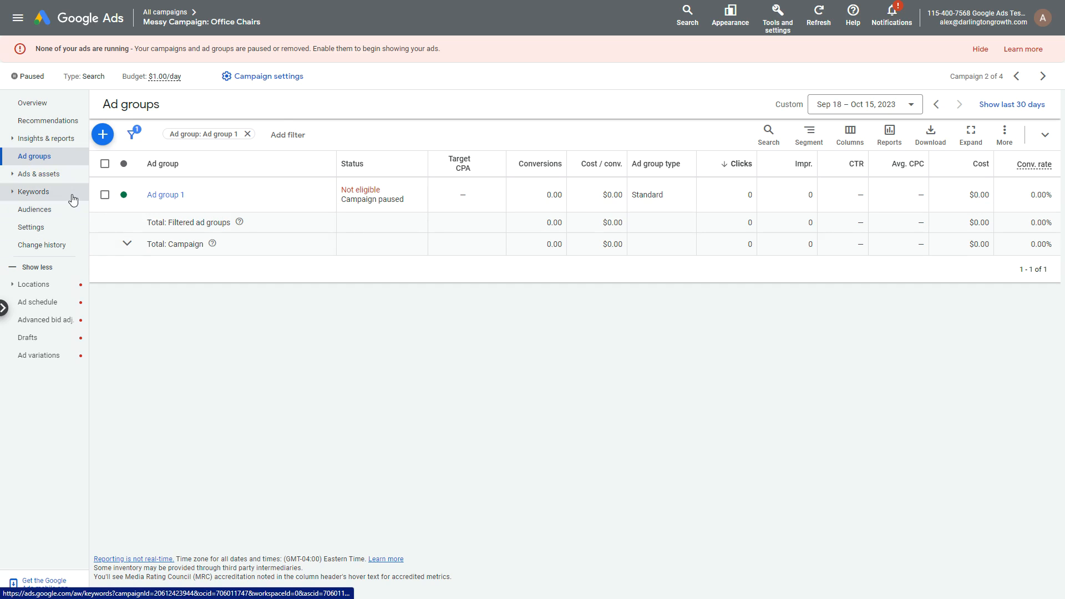
Export the campaign's Search keyword report to Google Sheets from the Keywords view.
{"action": "left_click", "coordinate": [44, 210]}
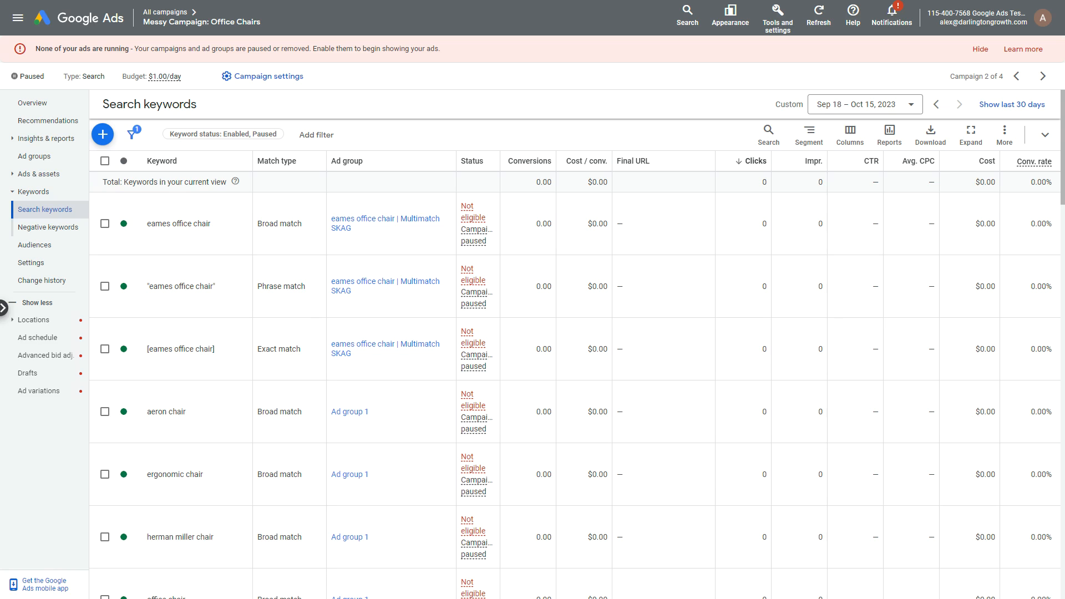
{"action": "mouse_move", "coordinate": [930, 136]}
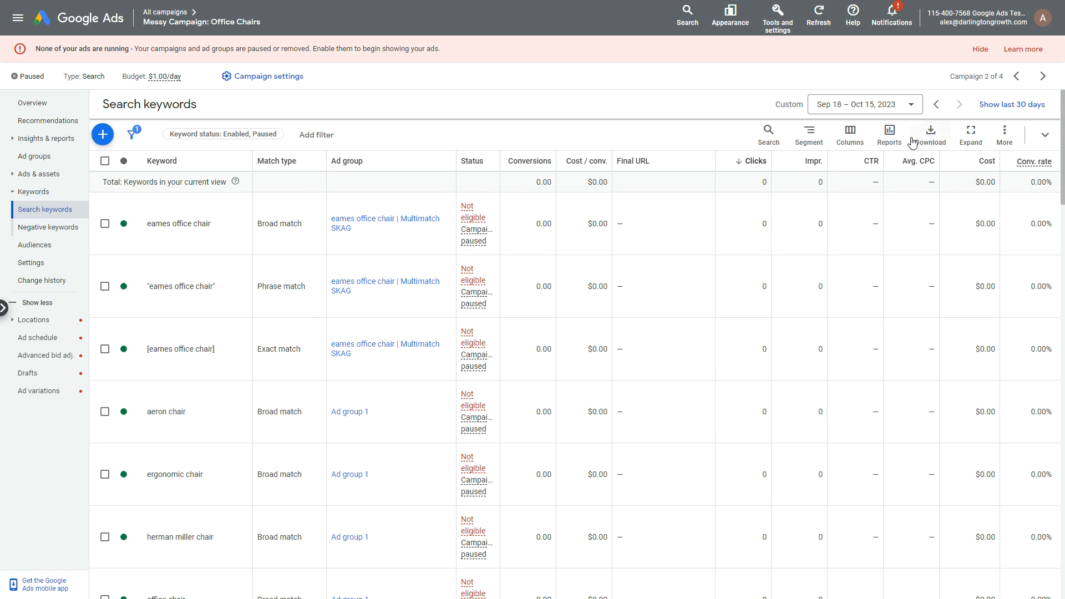
{"action": "left_click", "coordinate": [929, 130]}
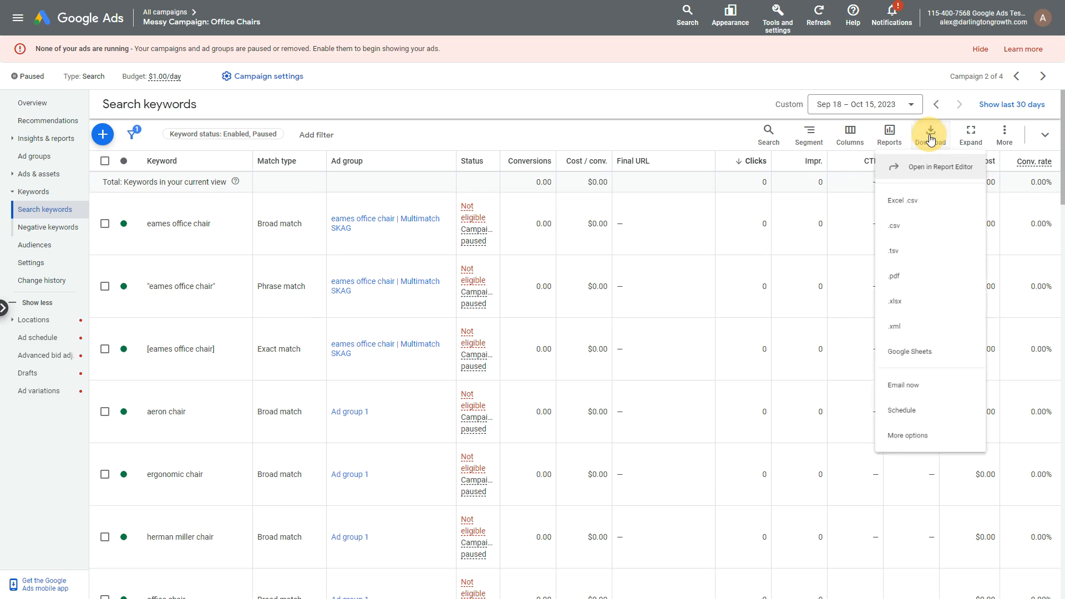
{"action": "mouse_move", "coordinate": [1005, 282]}
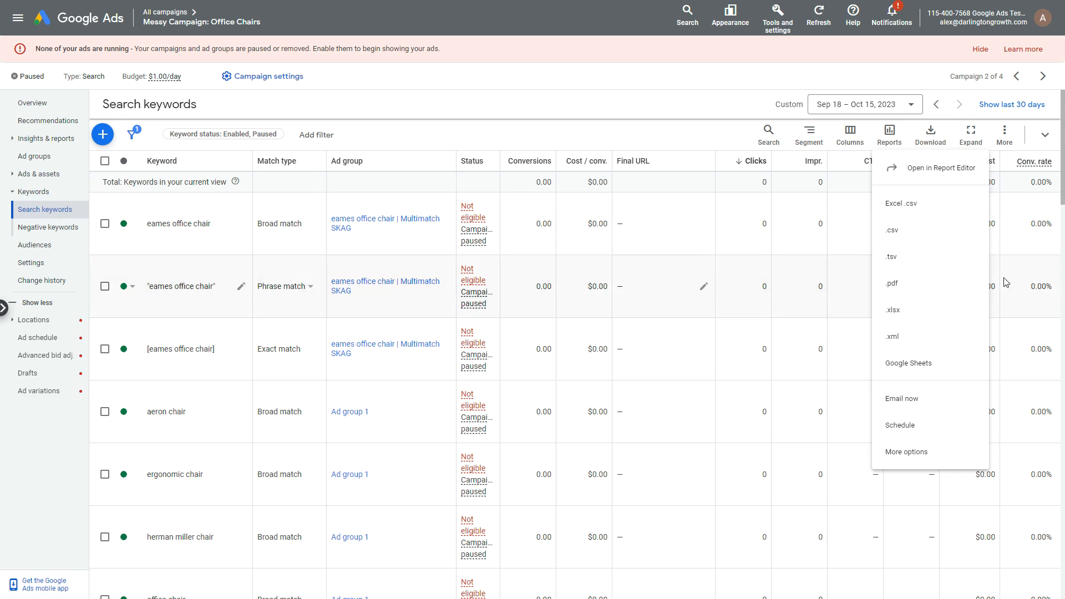
{"action": "mouse_move", "coordinate": [931, 363]}
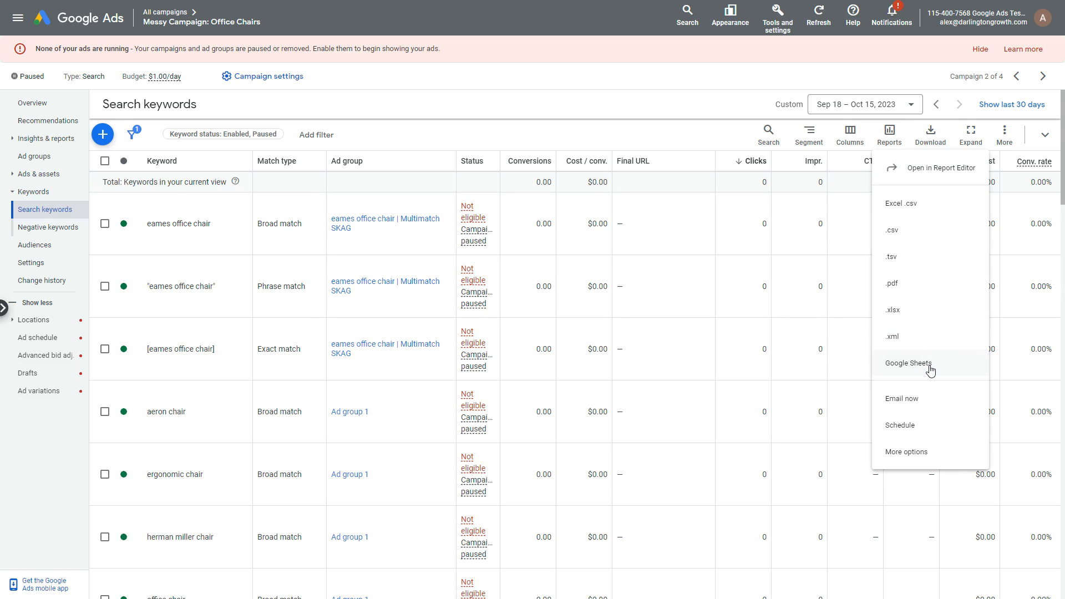
{"action": "left_click", "coordinate": [908, 363]}
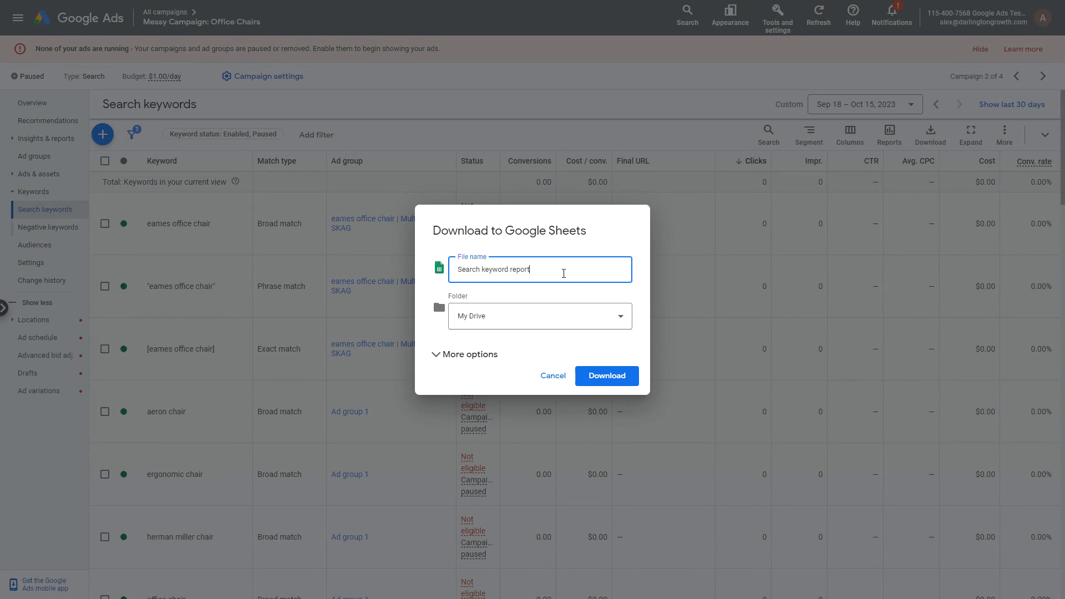
{"action": "left_click", "coordinate": [605, 376]}
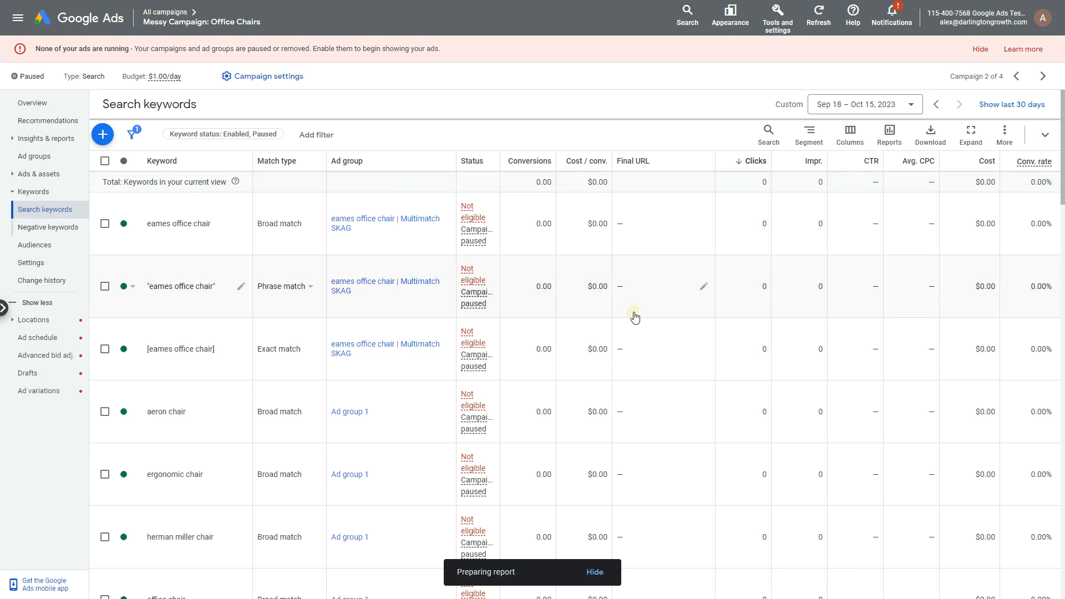
{"action": "mouse_move", "coordinate": [87, 208]}
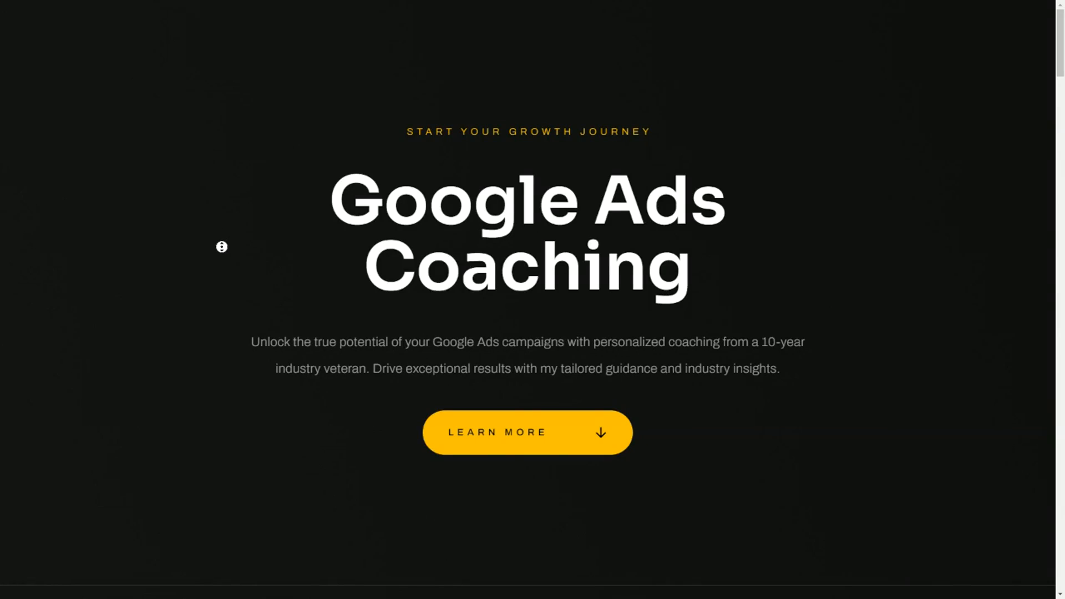
{"action": "mouse_move", "coordinate": [220, 264]}
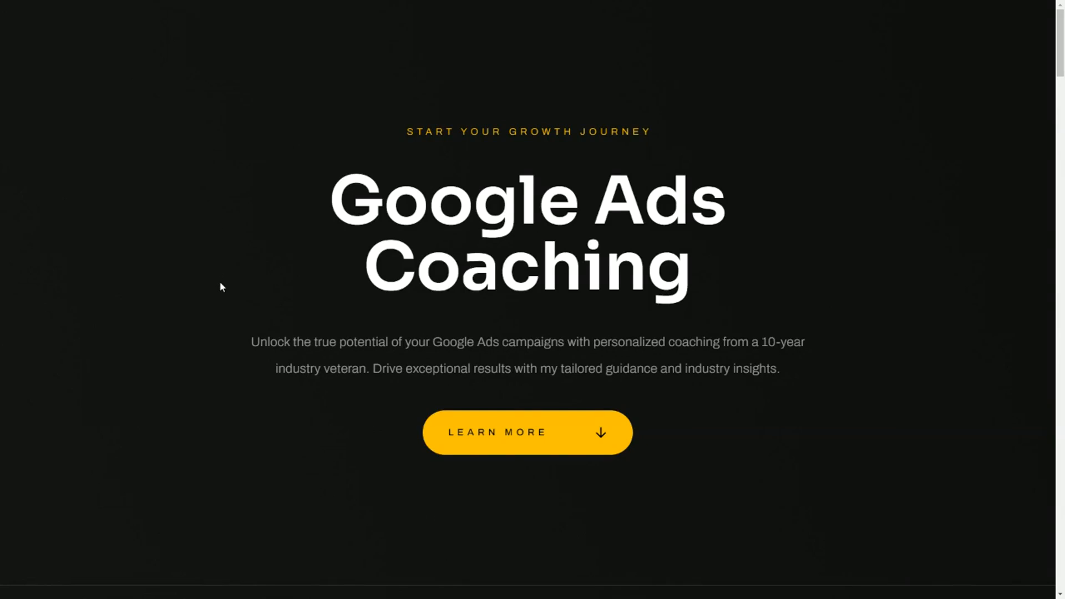
{"action": "mouse_move", "coordinate": [219, 314]}
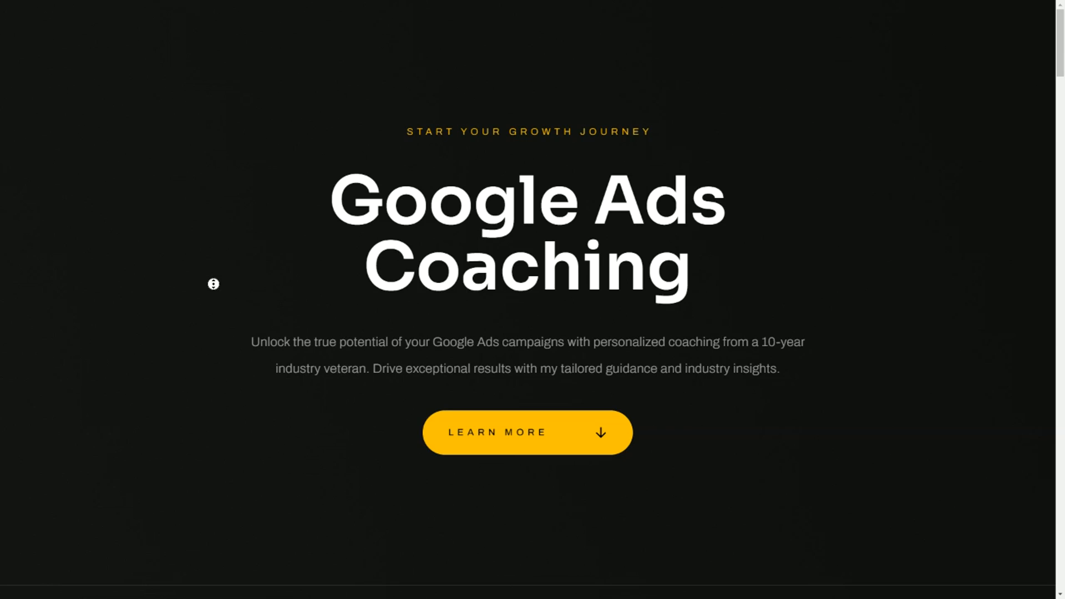
Scroll down to the 'Trusted with proven results' charts, then switch to the Office Chairs campaign spreadsheet.
{"action": "scroll", "scroll_direction": "down", "scroll_amount": 3}
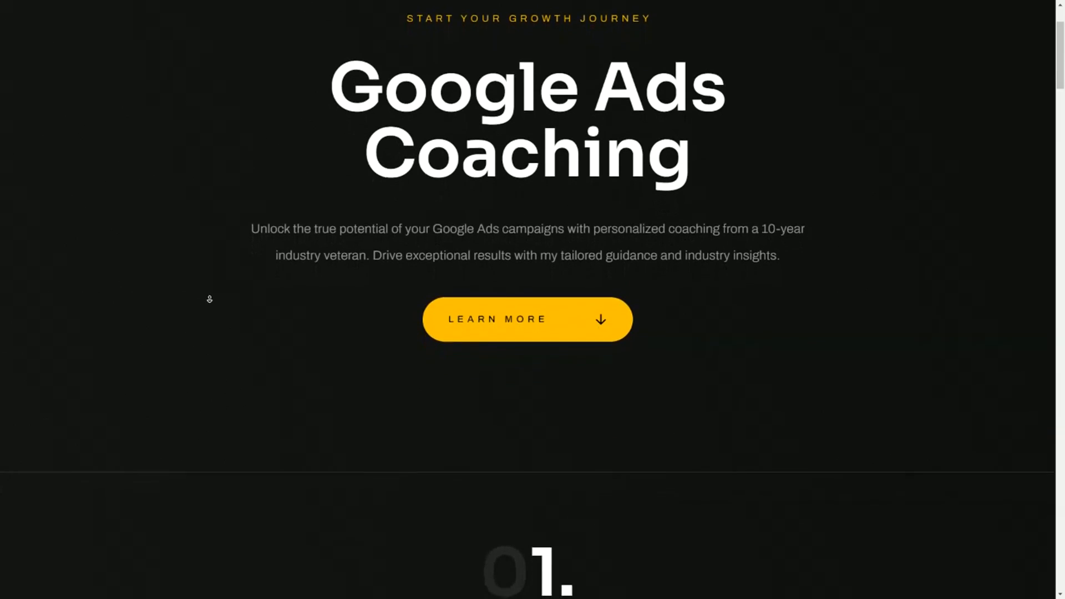
{"action": "scroll", "scroll_direction": "down", "scroll_amount": 3}
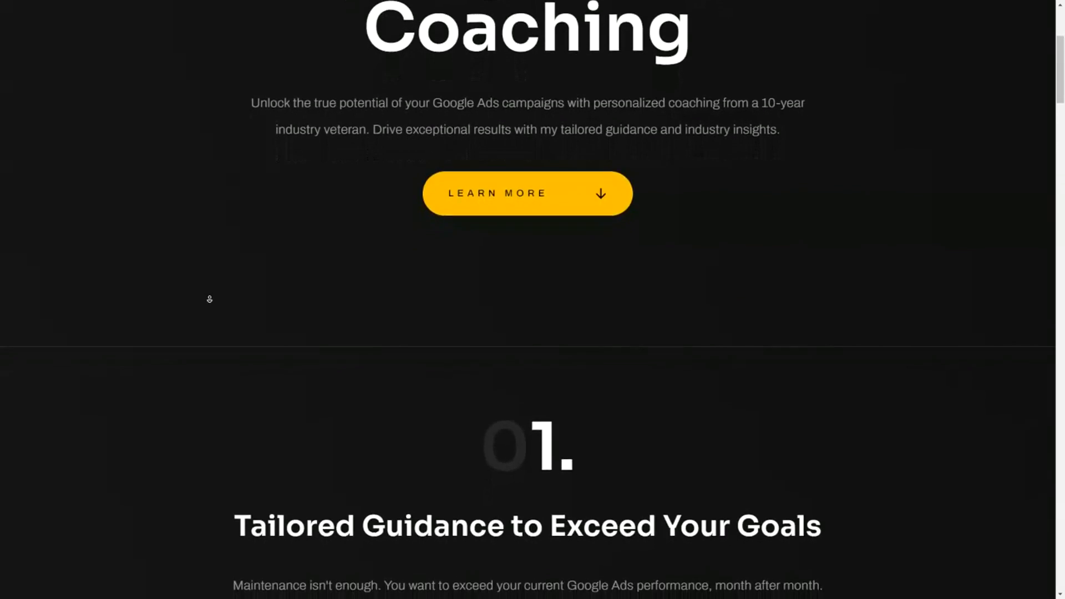
{"action": "scroll", "scroll_direction": "down", "scroll_amount": 3}
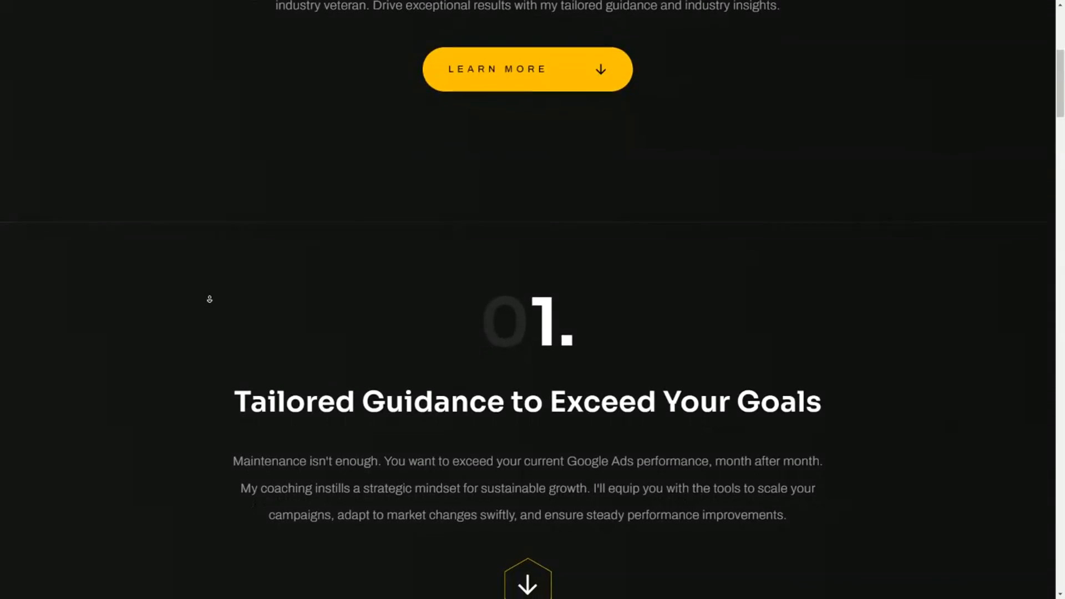
{"action": "scroll", "scroll_direction": "down", "scroll_amount": 3}
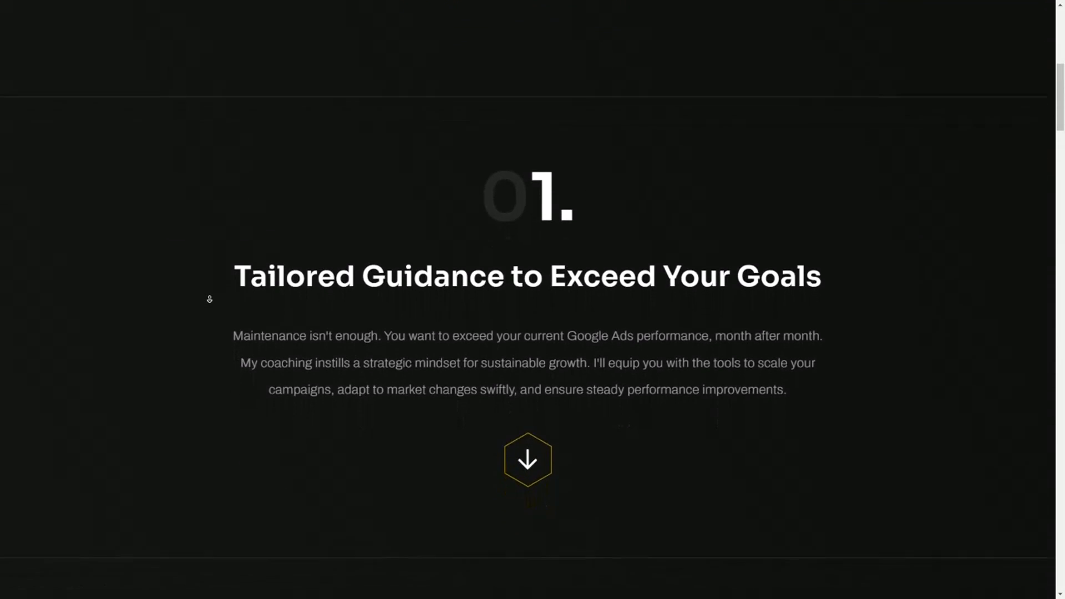
{"action": "scroll", "scroll_direction": "down", "scroll_amount": 3}
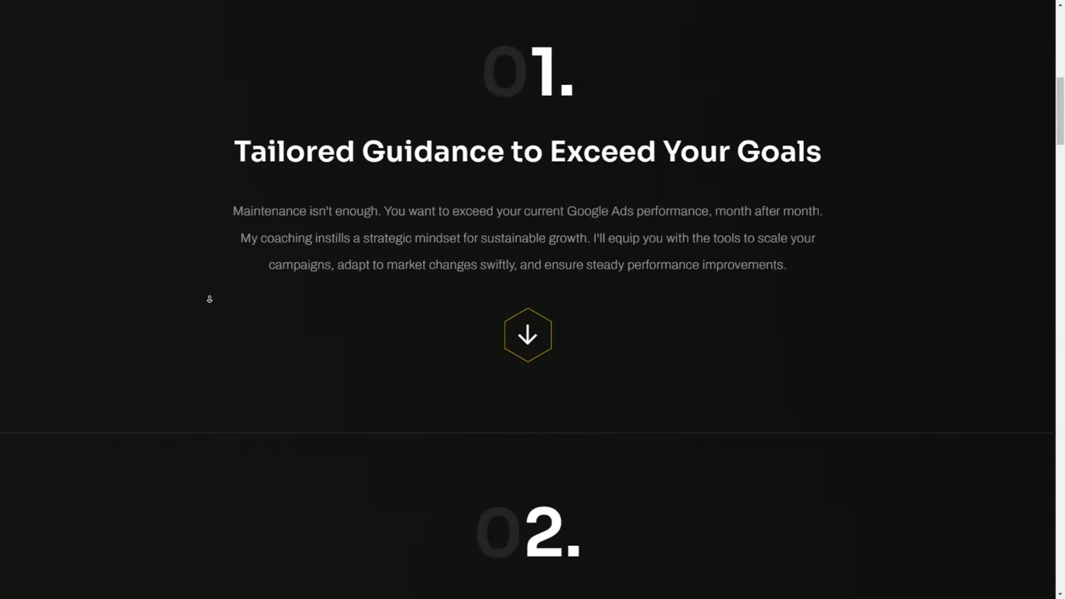
{"action": "scroll", "scroll_direction": "down", "scroll_amount": 3}
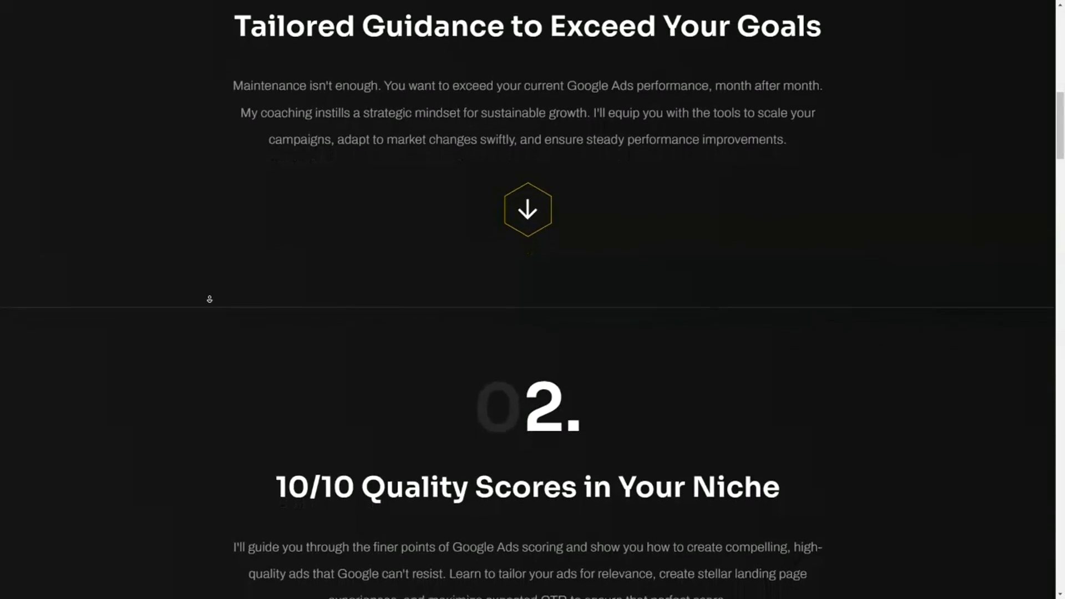
{"action": "scroll", "scroll_direction": "down", "scroll_amount": 3}
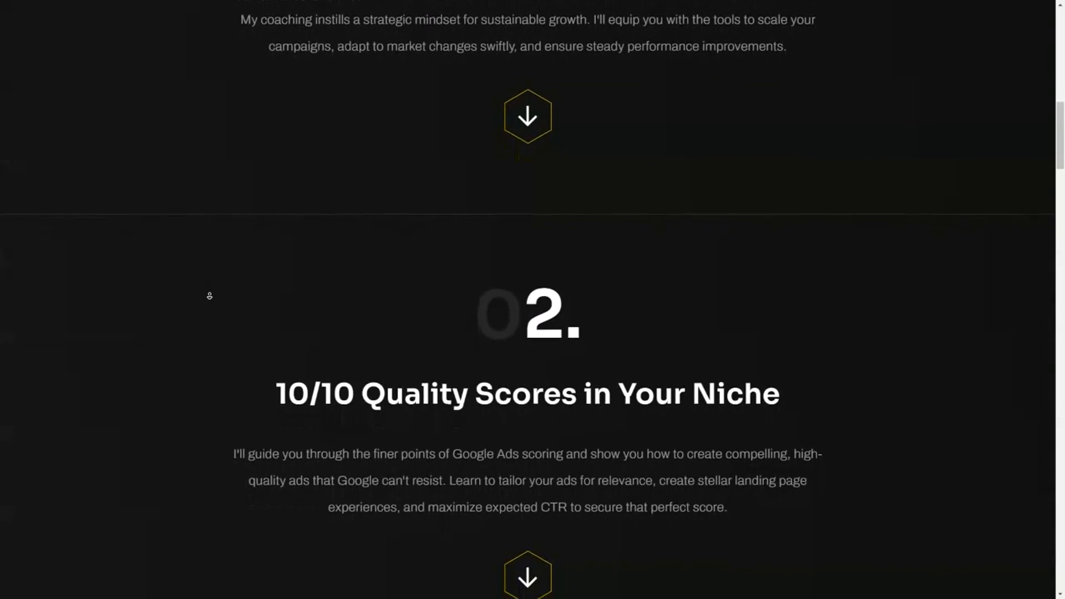
{"action": "scroll", "scroll_direction": "down", "scroll_amount": 3}
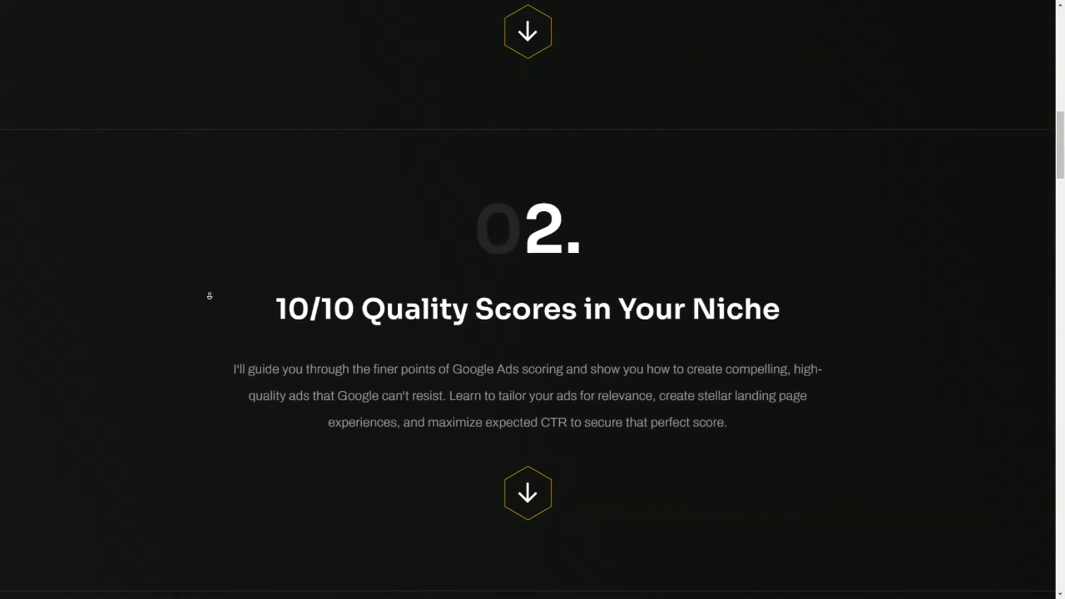
{"action": "scroll", "scroll_direction": "down", "scroll_amount": 3}
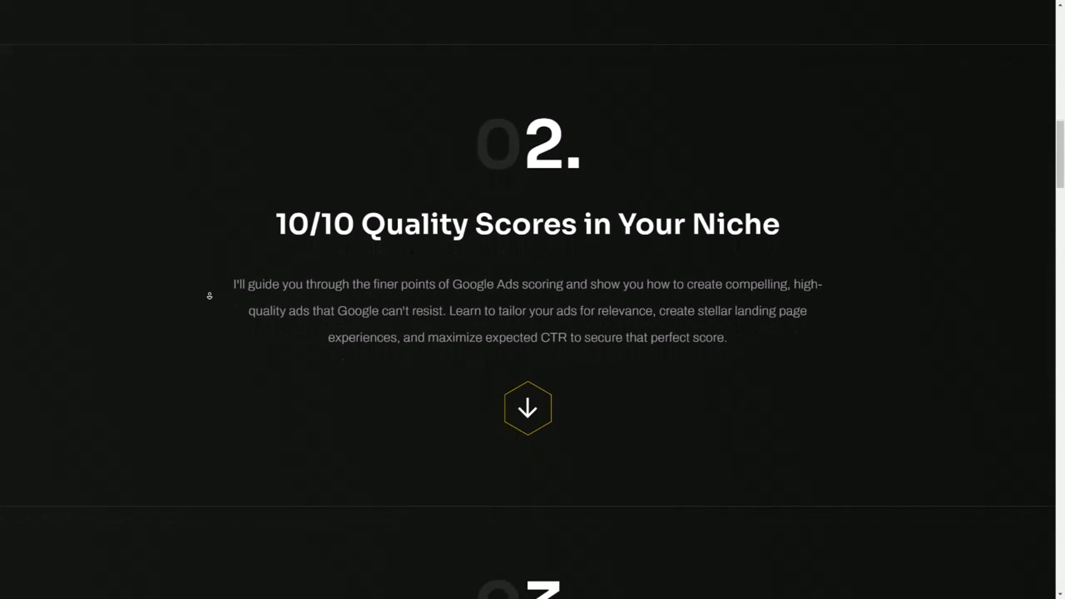
{"action": "scroll", "scroll_direction": "down", "scroll_amount": 3}
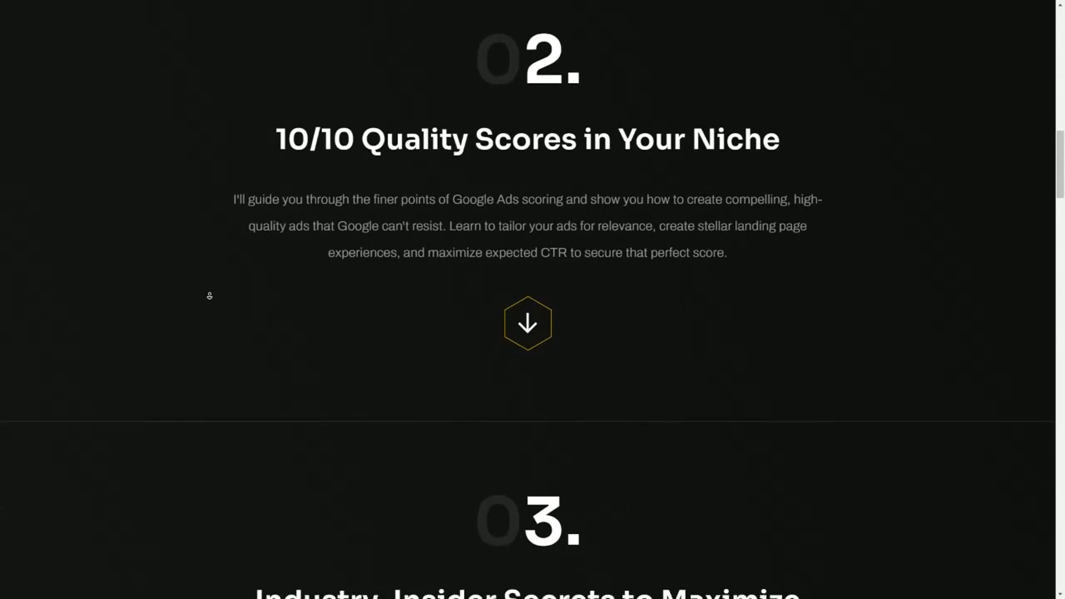
{"action": "scroll", "scroll_direction": "down", "scroll_amount": 3}
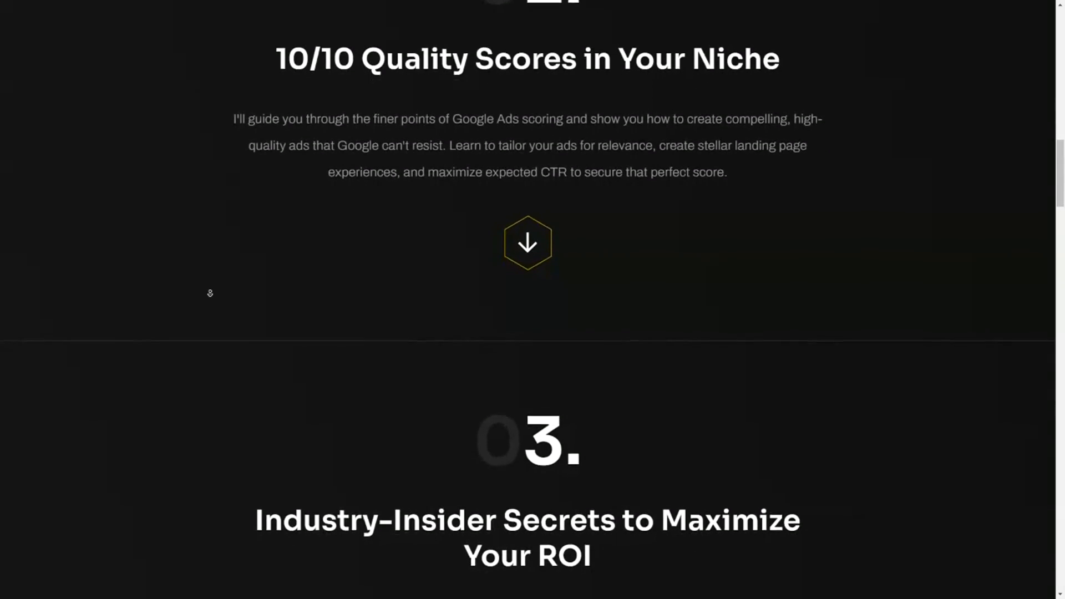
{"action": "scroll", "scroll_direction": "down", "scroll_amount": 3}
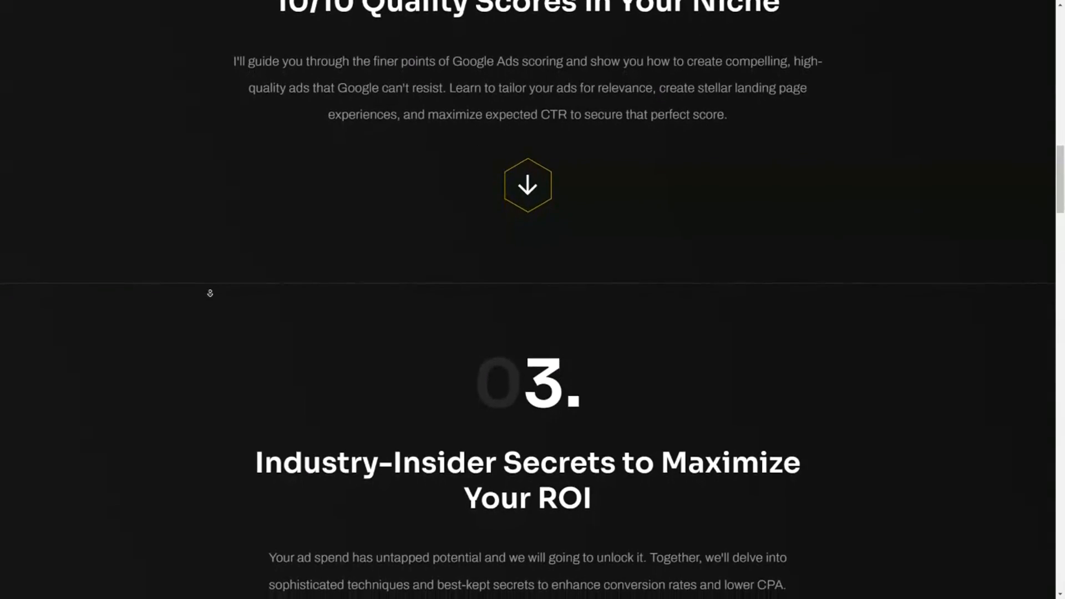
{"action": "scroll", "scroll_direction": "down", "scroll_amount": 3}
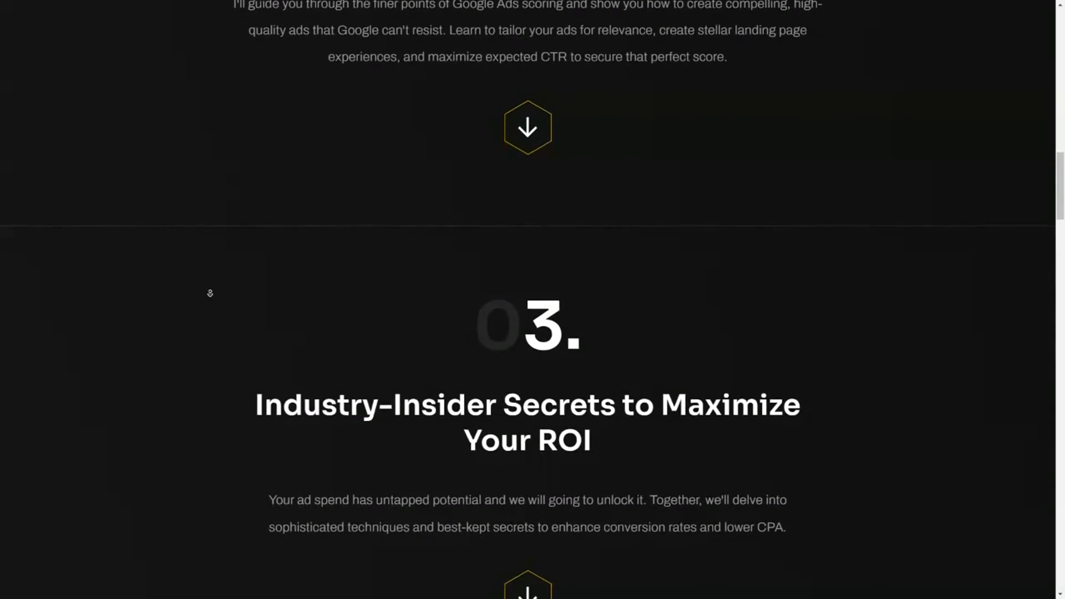
{"action": "scroll", "scroll_direction": "down", "scroll_amount": 3}
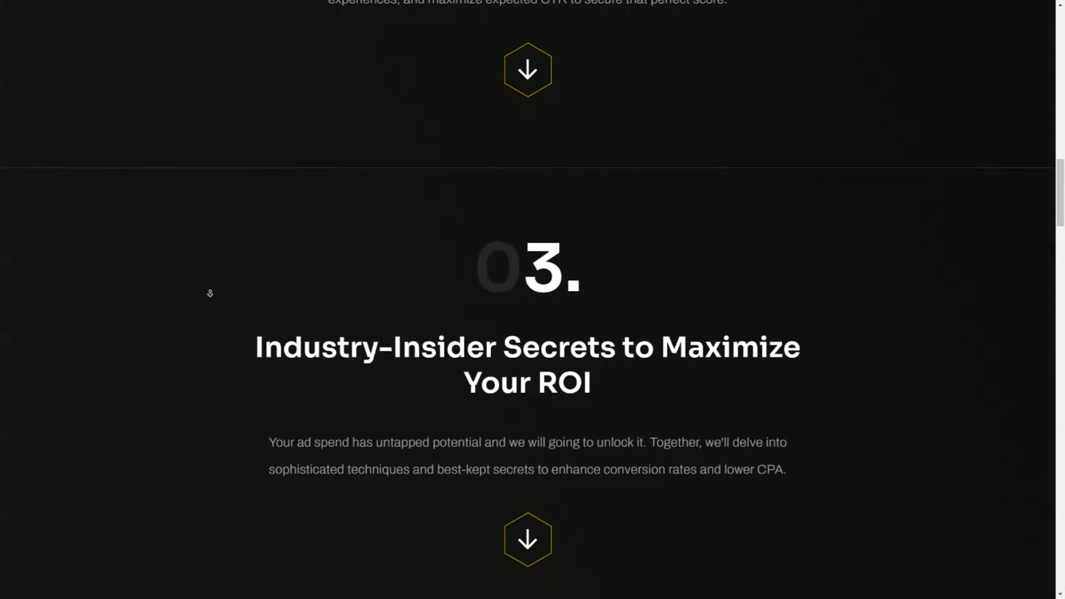
{"action": "scroll", "scroll_direction": "down", "scroll_amount": 3}
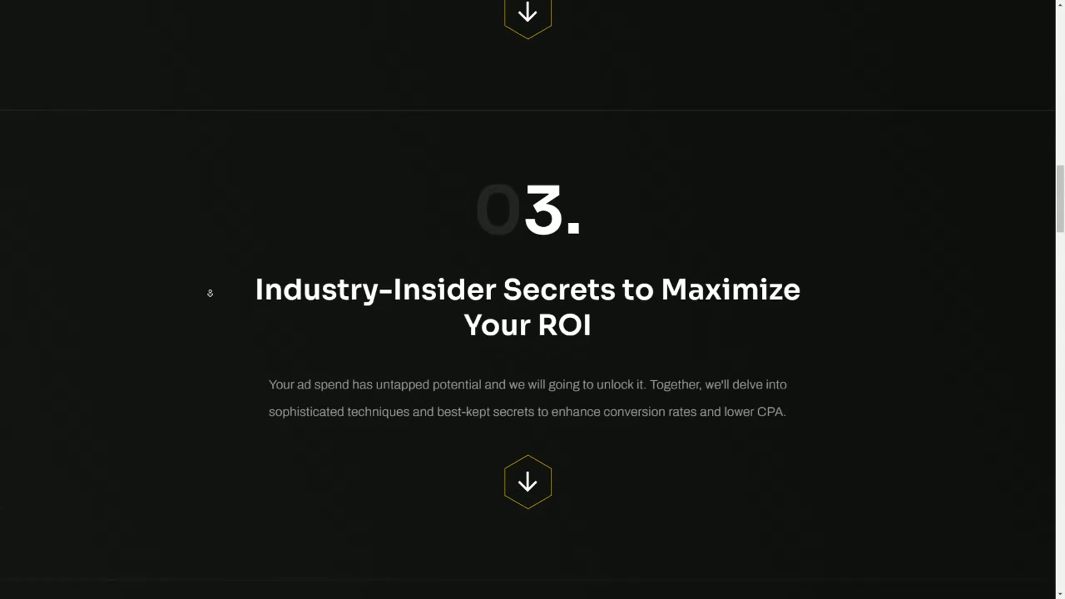
{"action": "scroll", "scroll_direction": "down", "scroll_amount": 3}
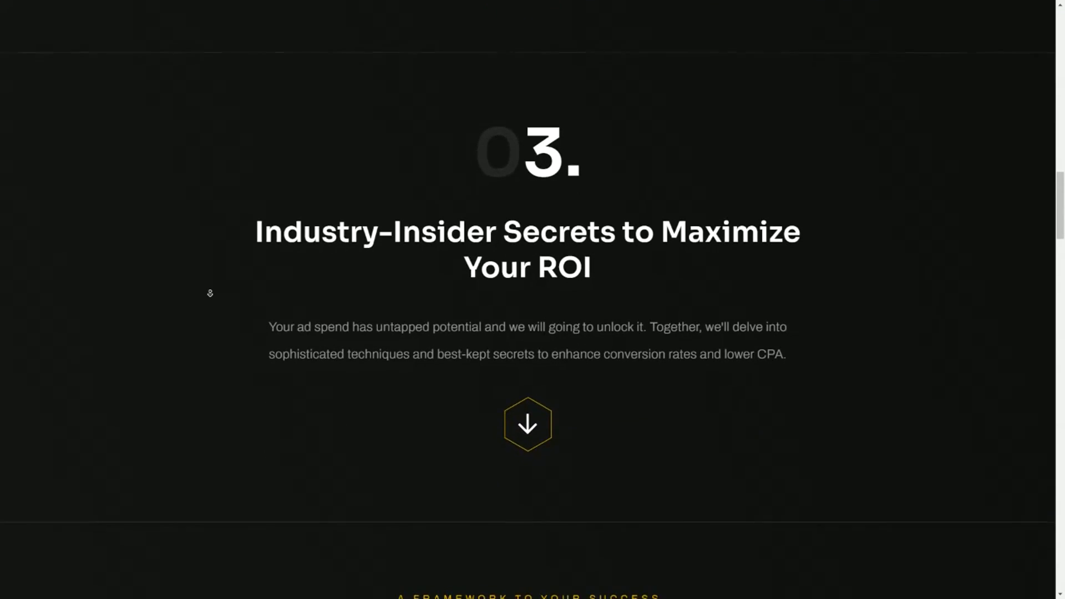
{"action": "scroll", "scroll_direction": "down", "scroll_amount": 3}
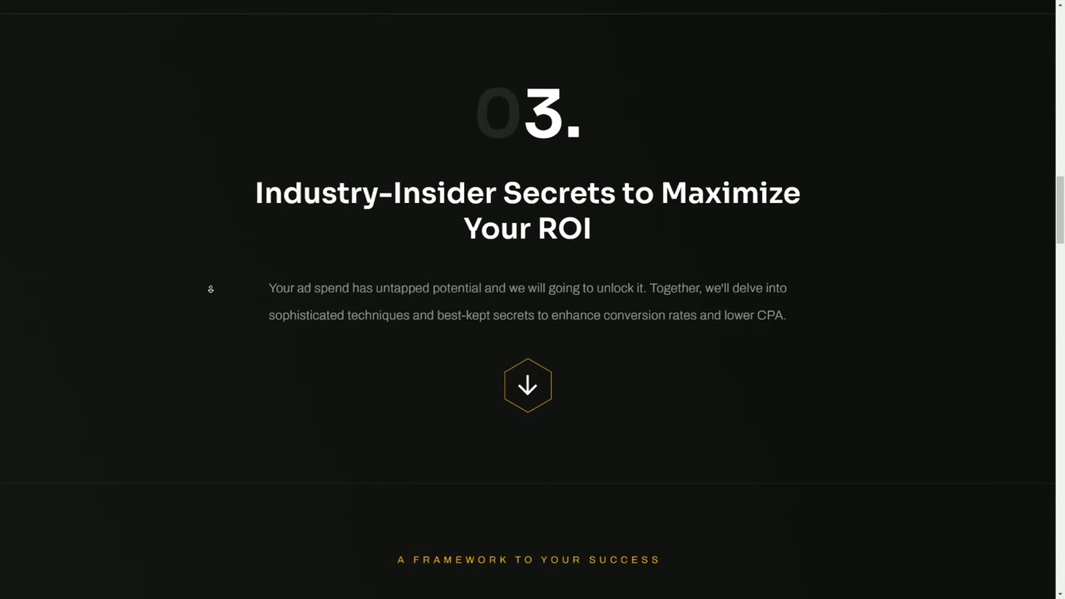
{"action": "scroll", "scroll_direction": "down", "scroll_amount": 3}
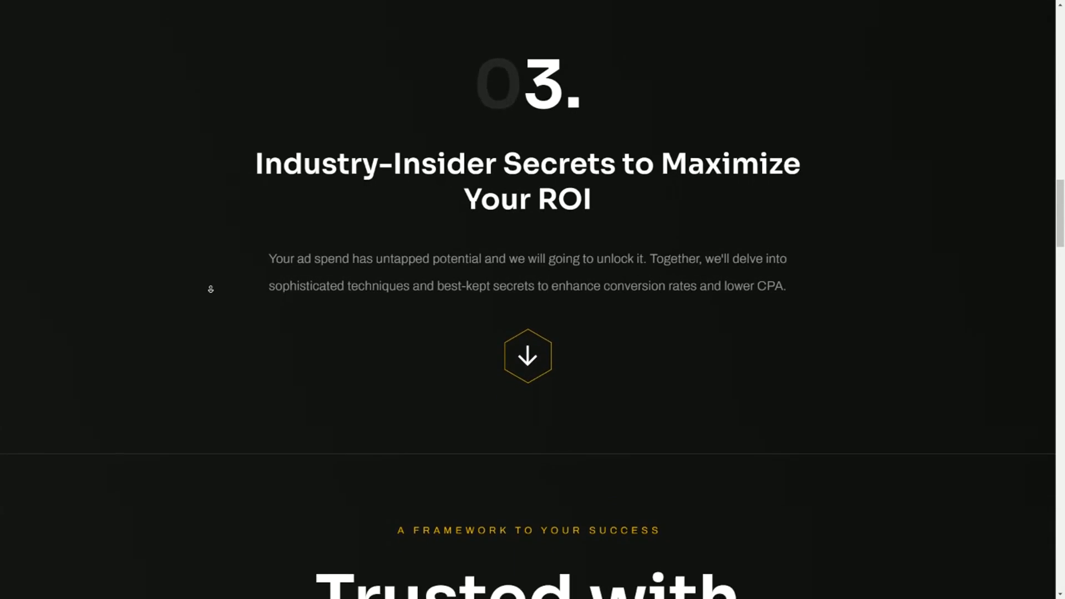
{"action": "scroll", "scroll_direction": "down", "scroll_amount": 3}
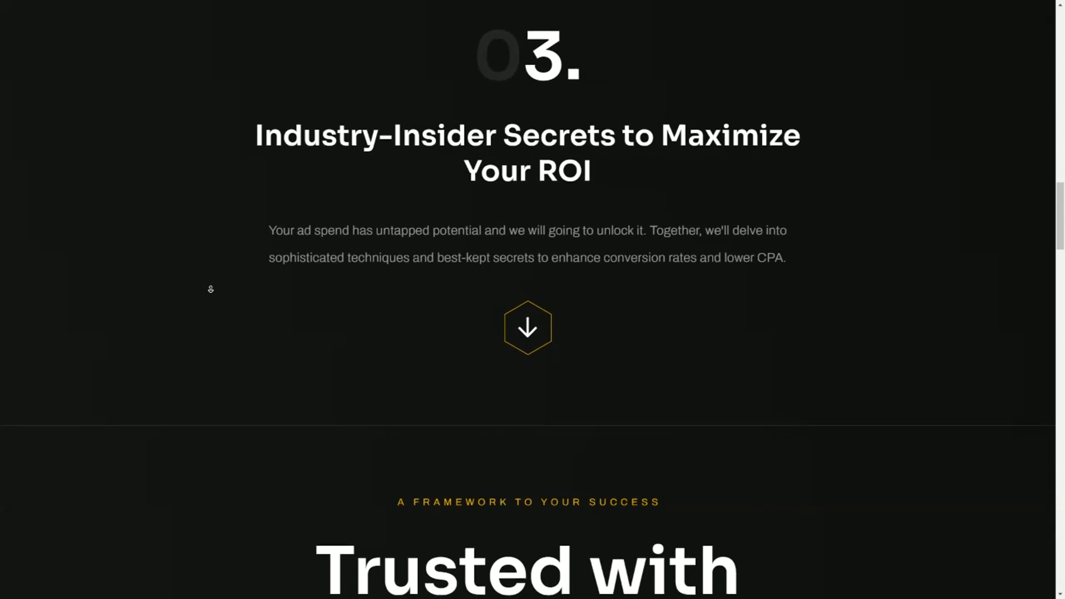
{"action": "scroll", "scroll_direction": "down", "scroll_amount": 3}
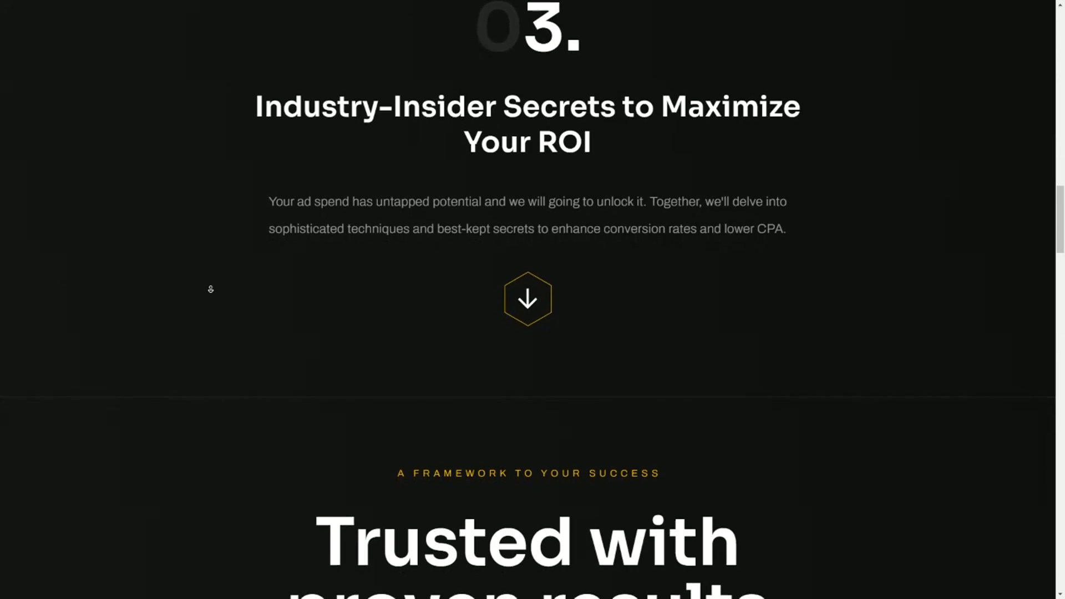
{"action": "scroll", "scroll_direction": "down", "scroll_amount": 3}
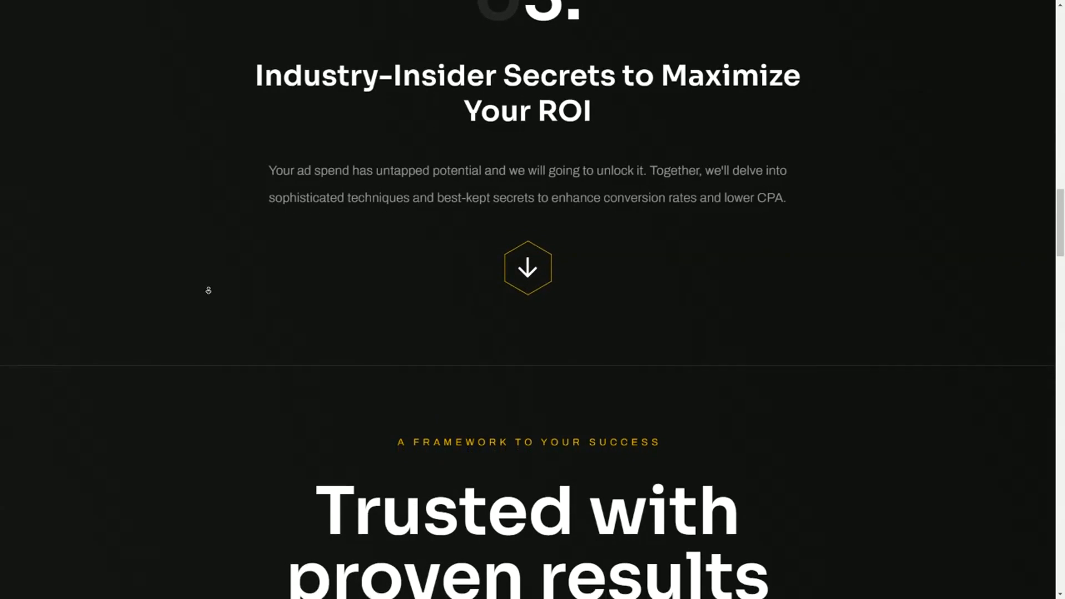
{"action": "scroll", "scroll_direction": "down", "scroll_amount": 3}
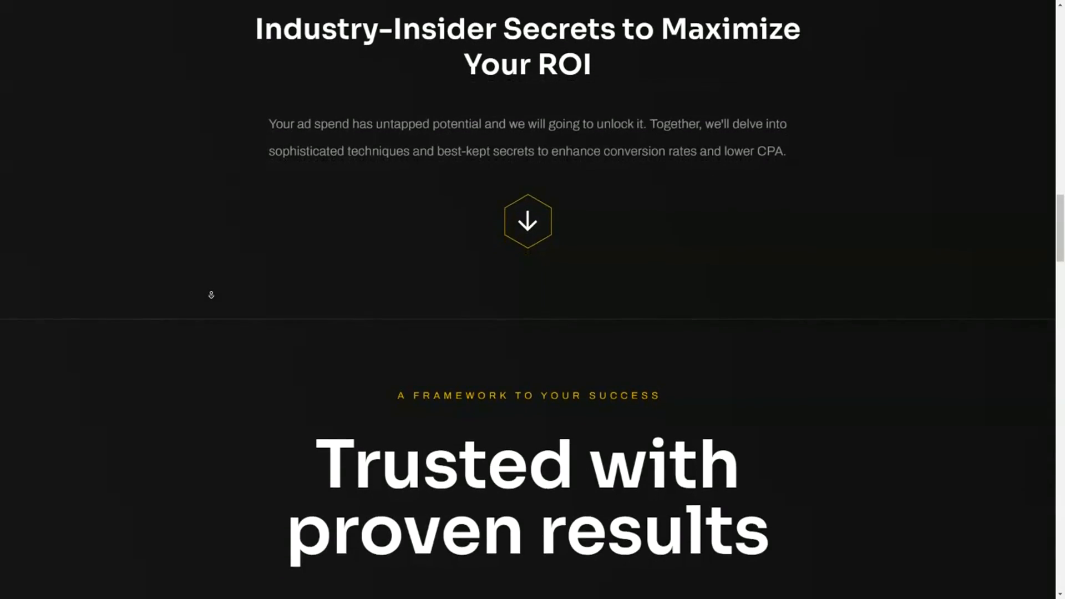
{"action": "scroll", "scroll_direction": "down", "scroll_amount": 3}
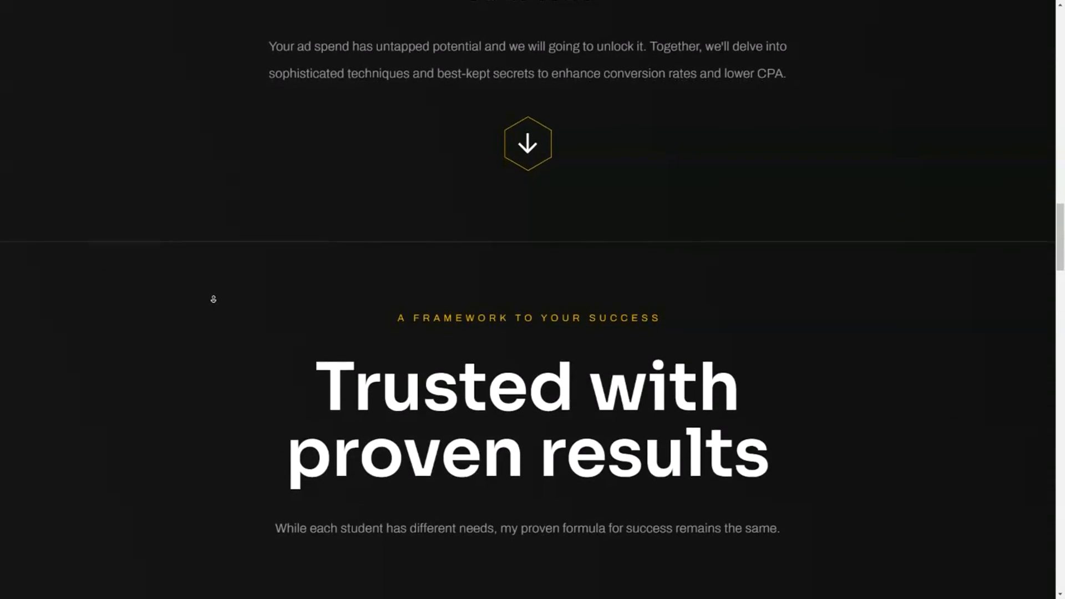
{"action": "scroll", "scroll_direction": "down", "scroll_amount": 3}
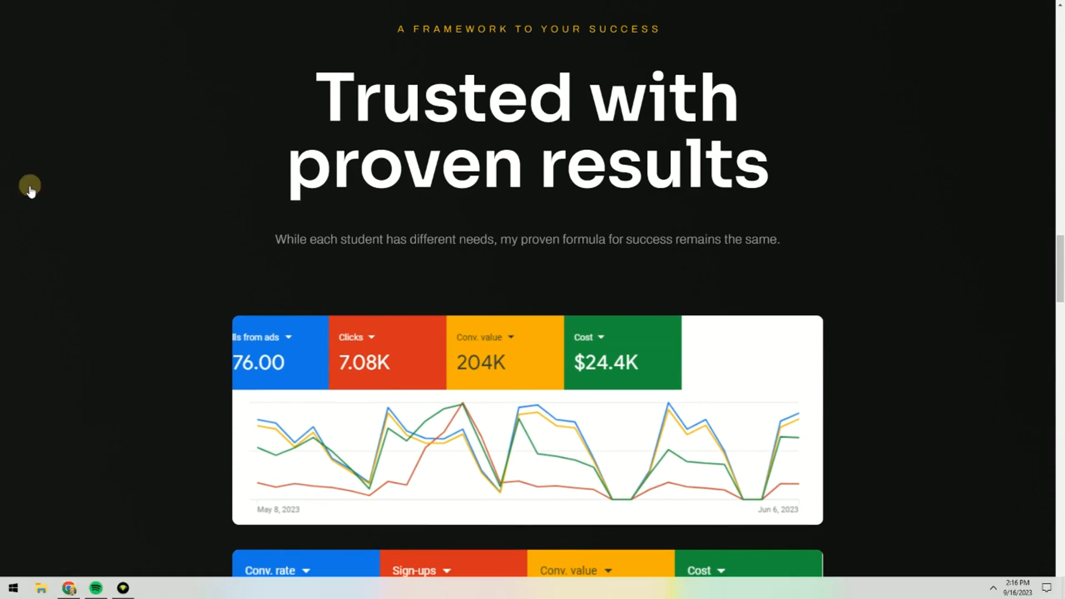
{"action": "left_click", "coordinate": [68, 588]}
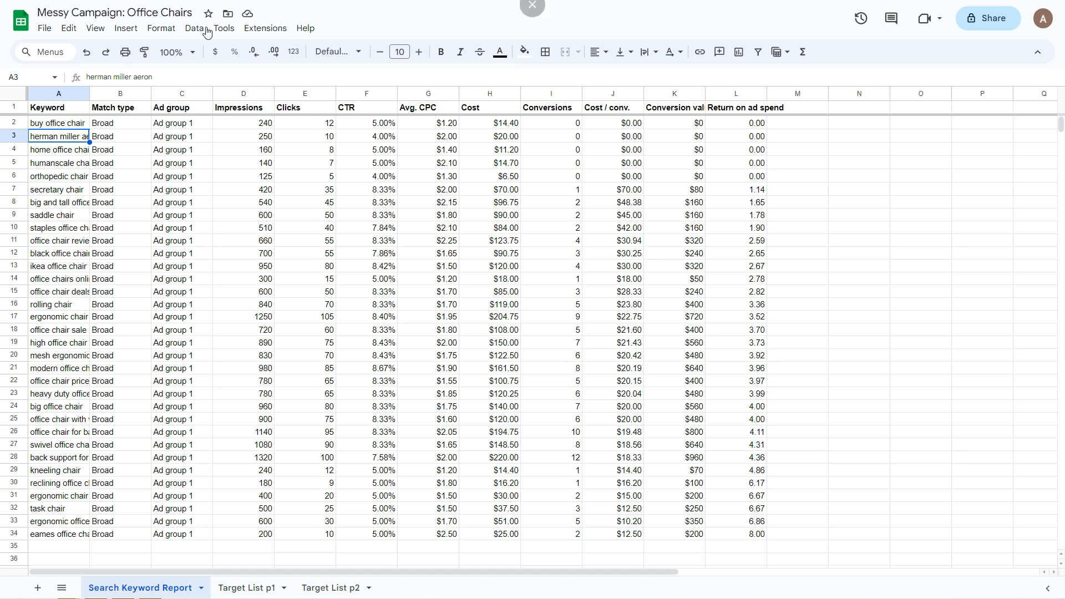
Highlight the Return on ad spend column and shade the low-ROAS rows 2–10 in light red.
{"action": "left_click", "coordinate": [734, 94]}
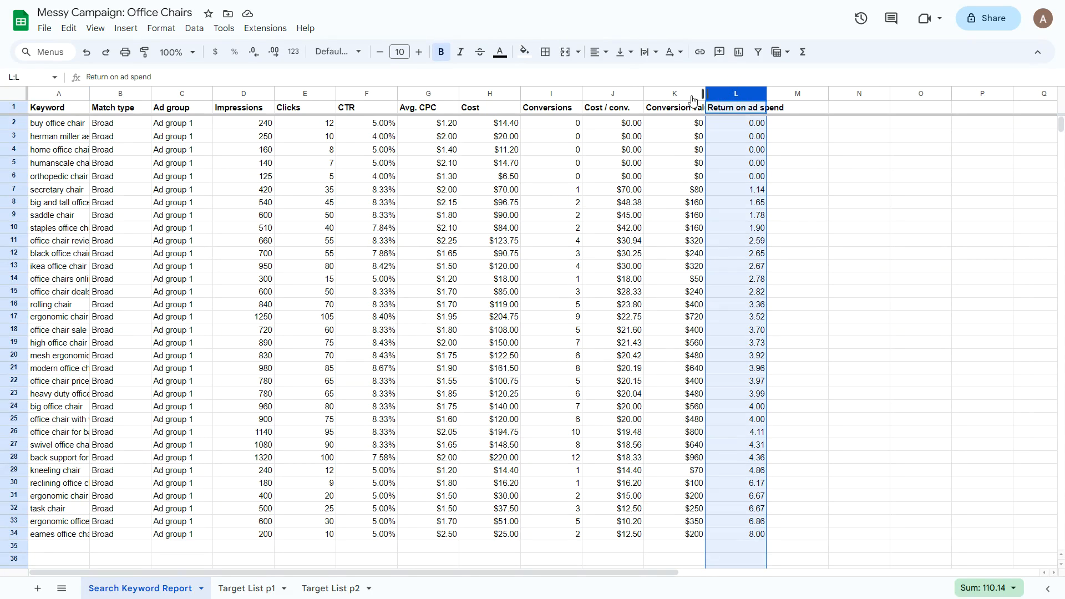
{"action": "mouse_move", "coordinate": [134, 135]}
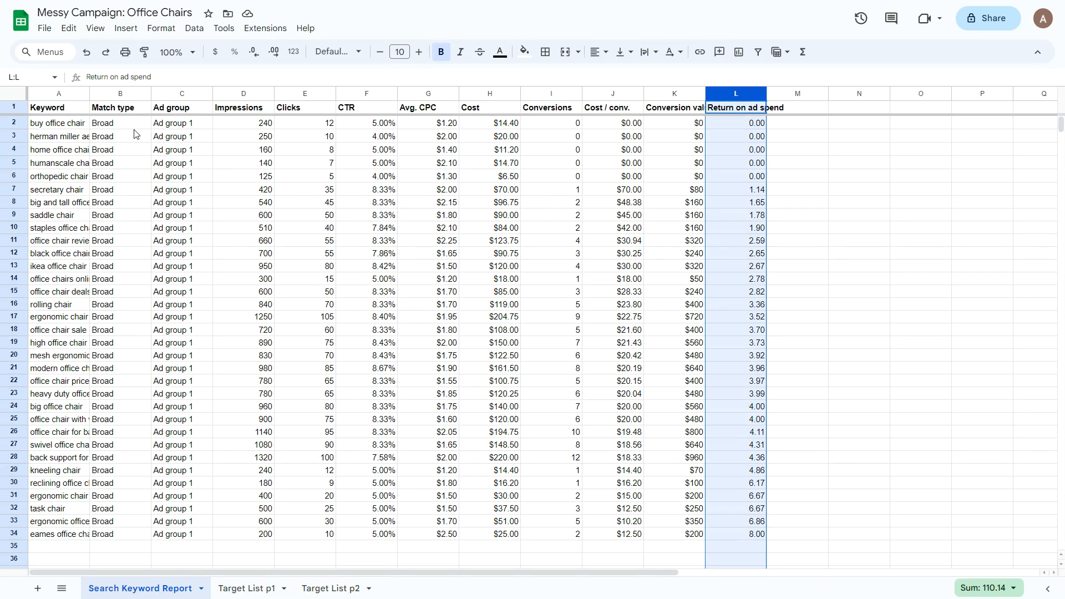
{"action": "mouse_move", "coordinate": [124, 139]}
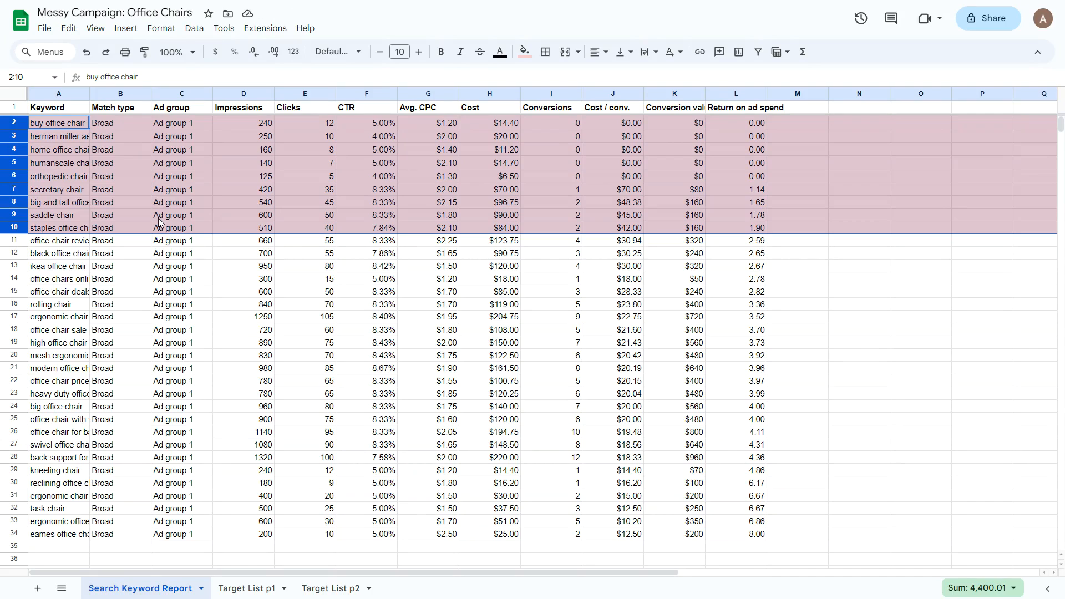
{"action": "mouse_move", "coordinate": [737, 234]}
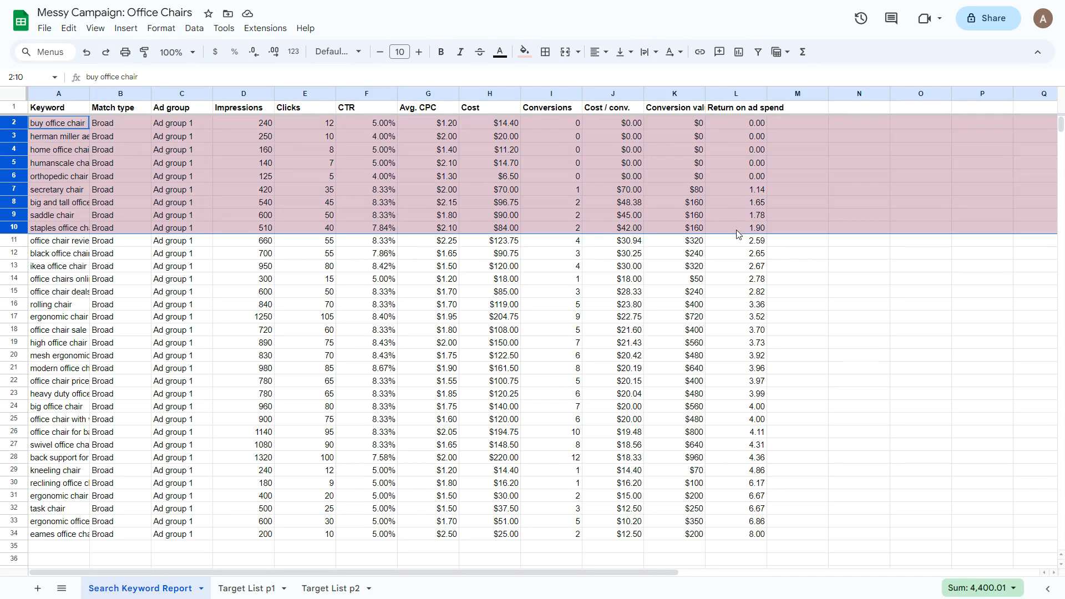
{"action": "left_click", "coordinate": [734, 241]}
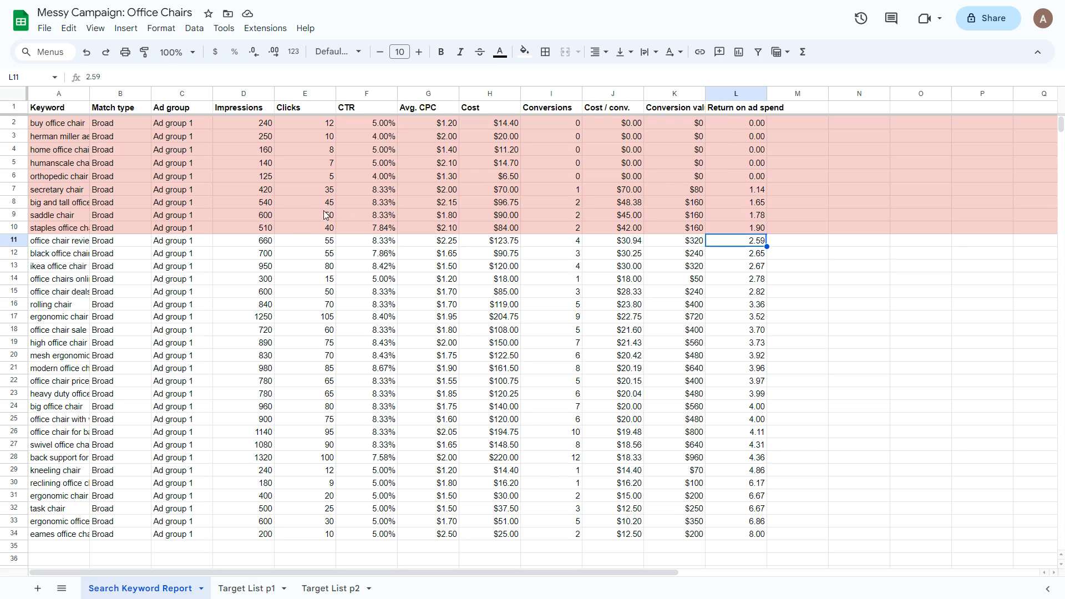
{"action": "mouse_move", "coordinate": [288, 224]}
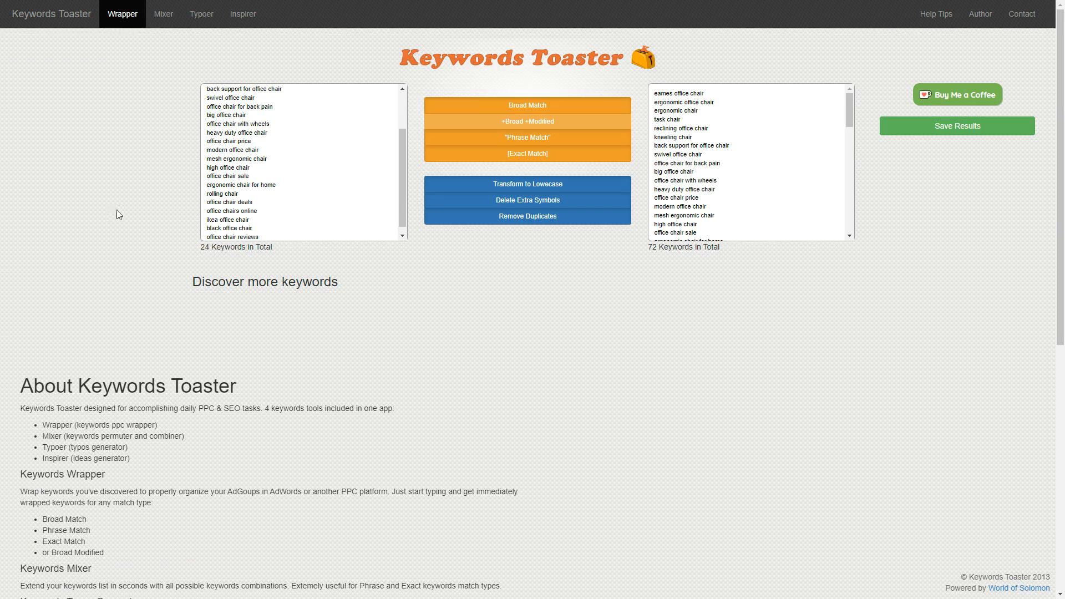
{"action": "mouse_move", "coordinate": [184, 205]}
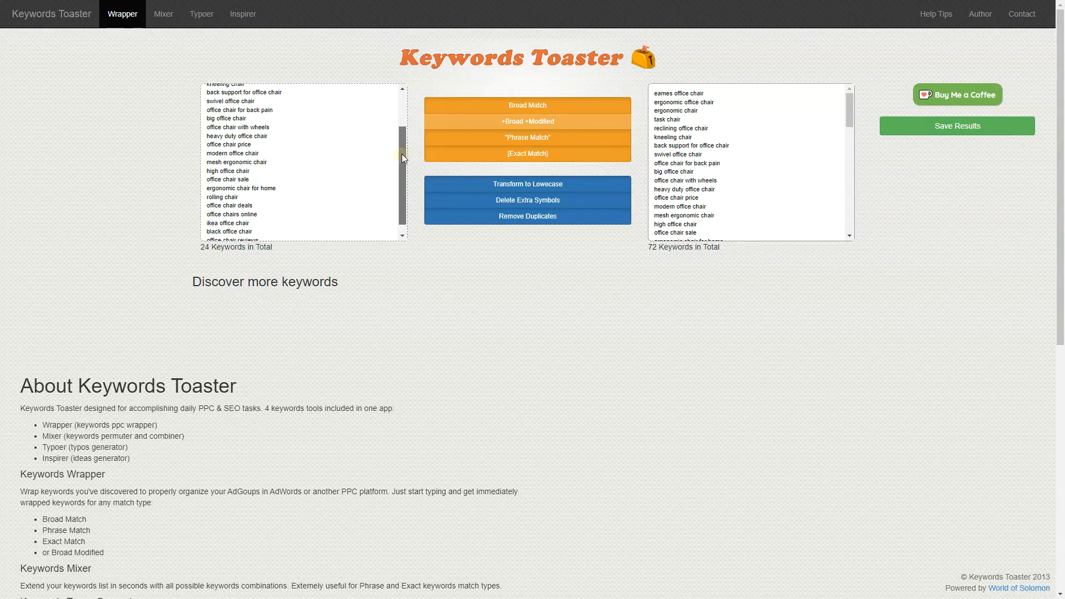
Wrap the 24 office-chair keywords in broad, phrase and exact match, yielding 72 keywords.
{"action": "scroll", "scroll_direction": "up", "scroll_amount": 3}
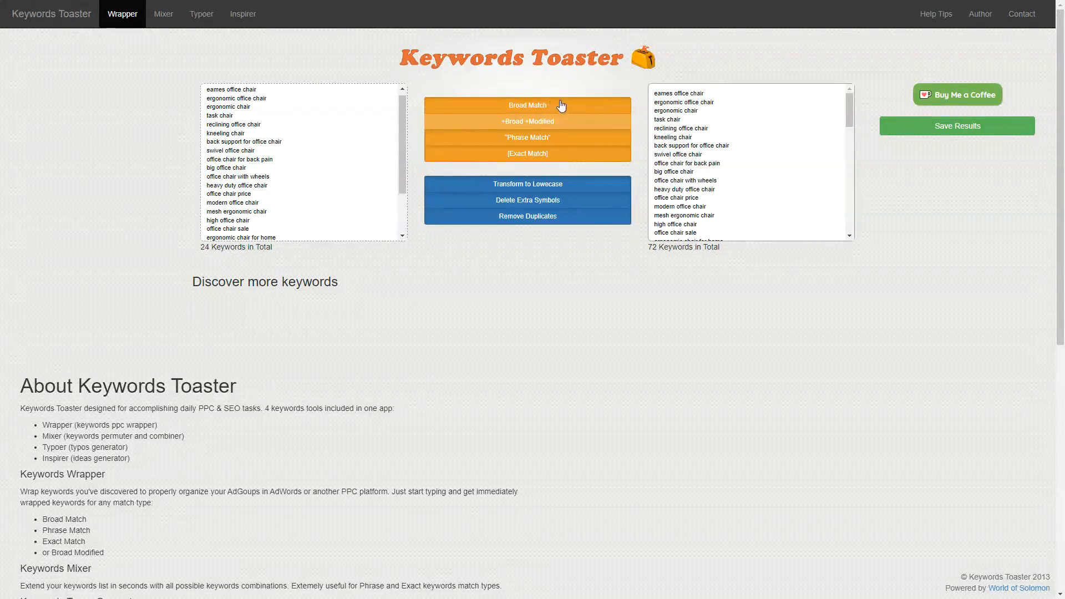
{"action": "mouse_move", "coordinate": [521, 110]}
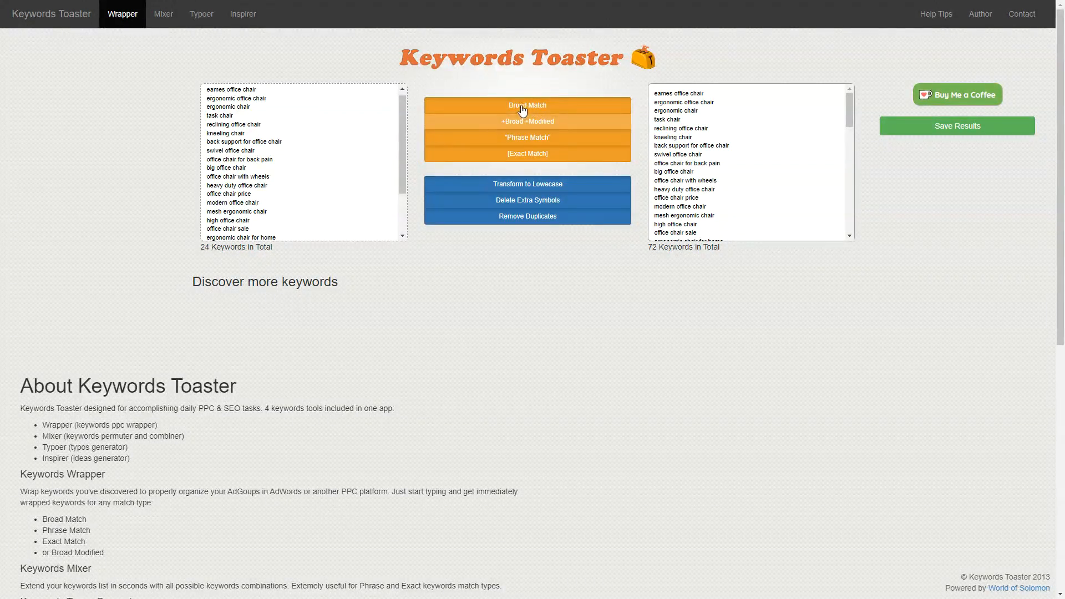
{"action": "mouse_move", "coordinate": [527, 153]}
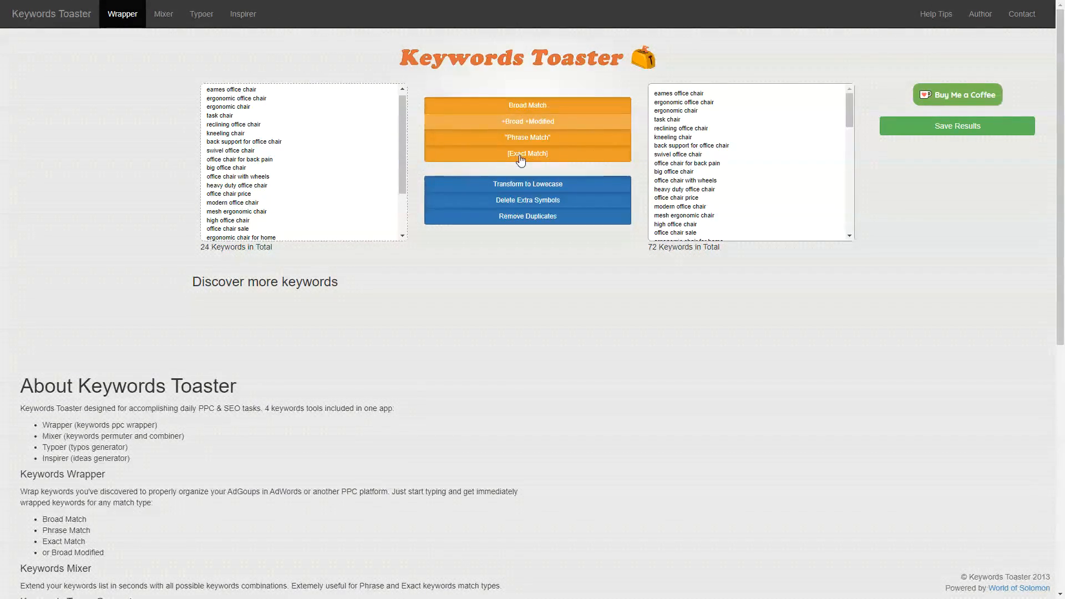
{"action": "mouse_move", "coordinate": [828, 110]}
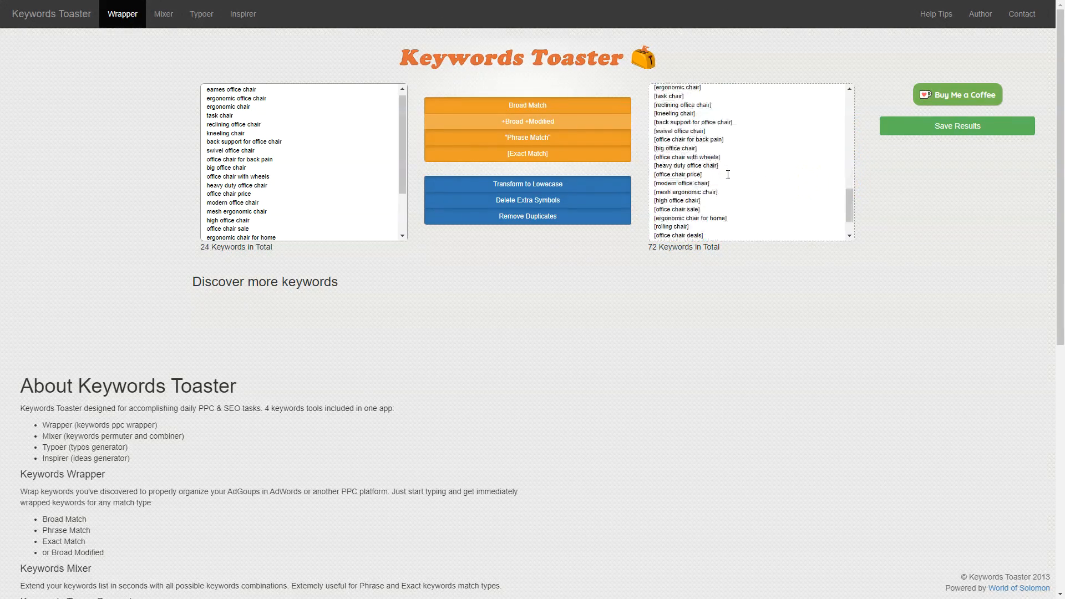
{"action": "scroll", "scroll_direction": "down", "scroll_amount": 3}
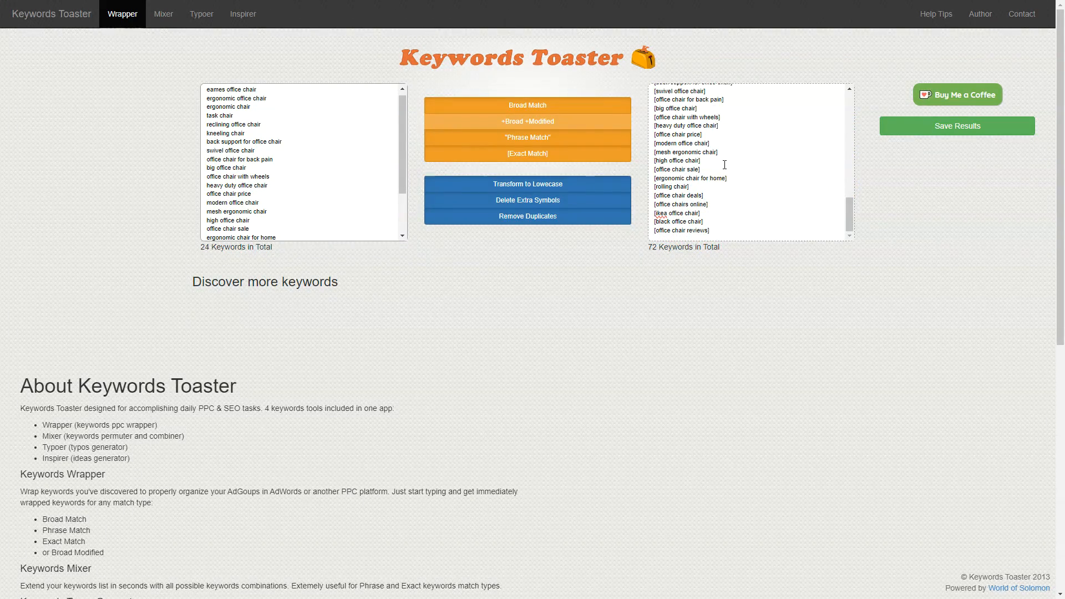
{"action": "mouse_move", "coordinate": [444, 253]}
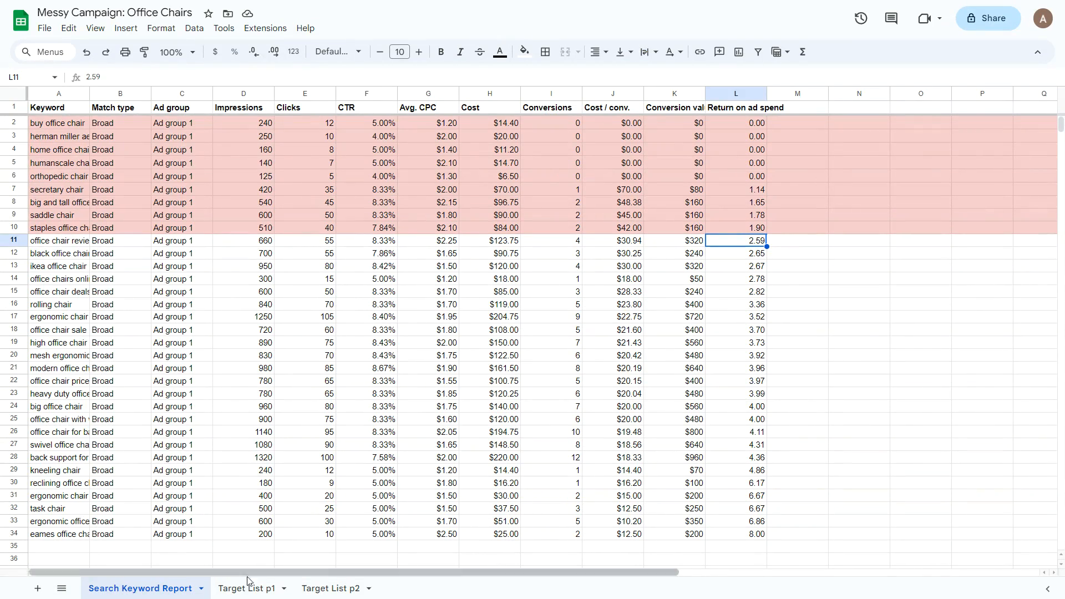
Switch to the Target List p2 sheet of SKAG ad group names with their match-type keywords.
{"action": "left_click", "coordinate": [329, 588]}
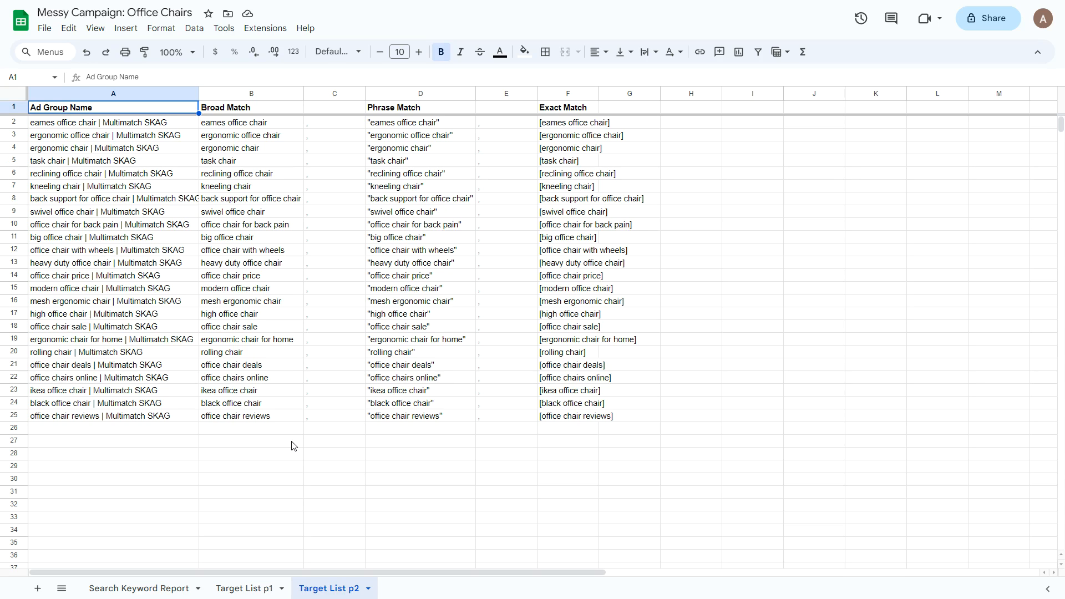
{"action": "mouse_move", "coordinate": [333, 124]}
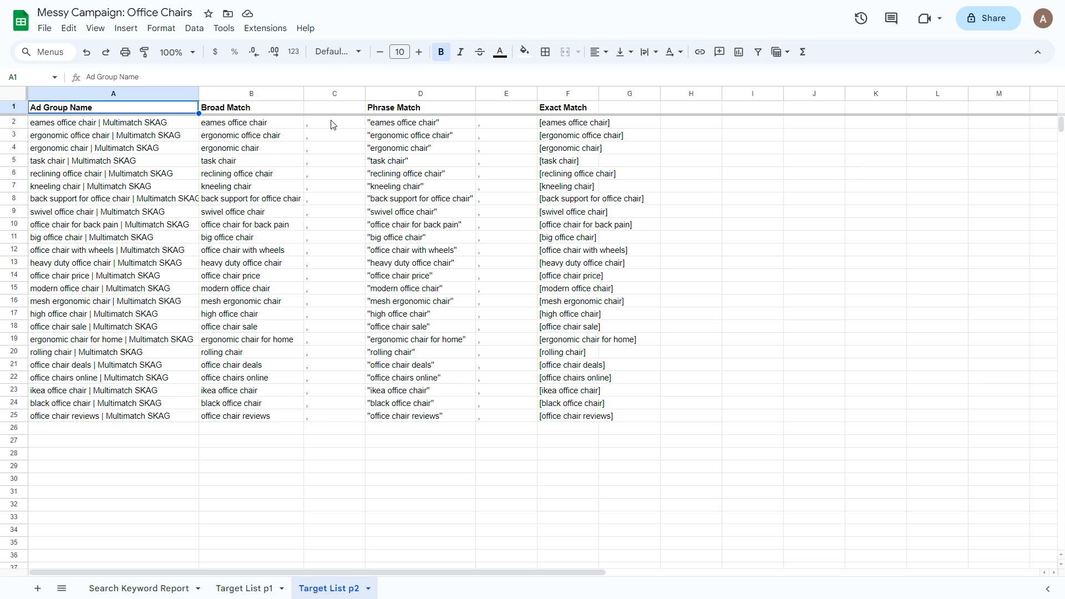
{"action": "left_click", "coordinate": [334, 122]}
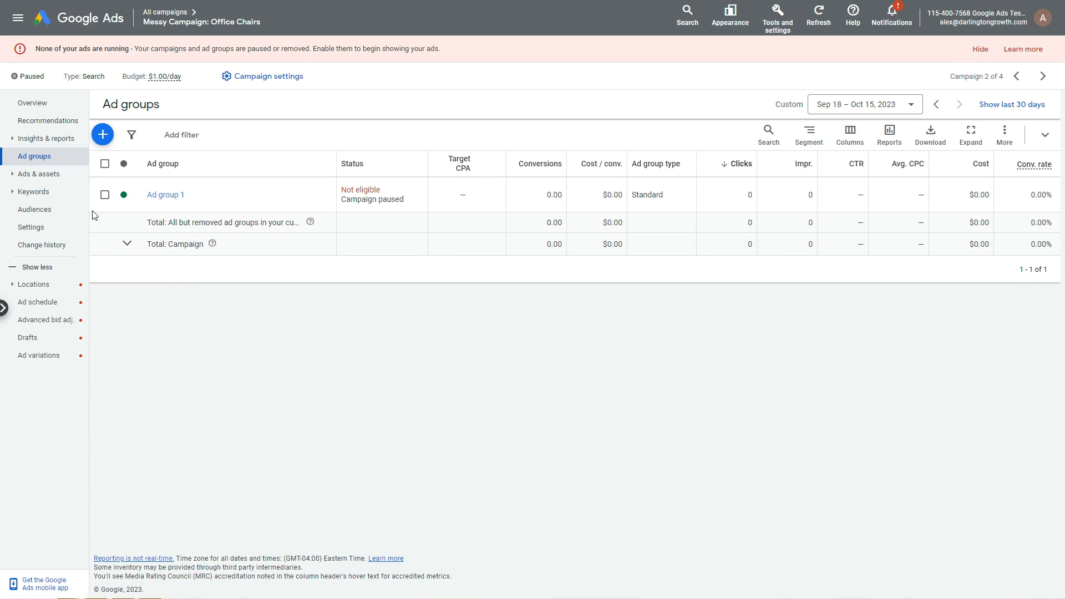
{"action": "mouse_move", "coordinate": [234, 195]}
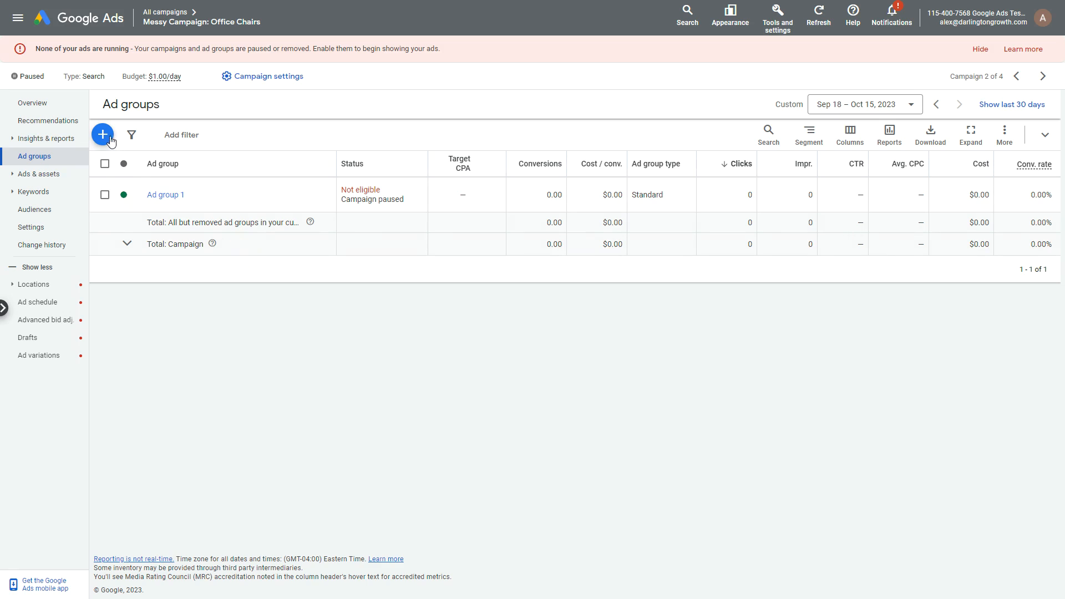
Start a new ad group, prefilled as Ad group 2, in the office chairs campaign.
{"action": "left_click", "coordinate": [102, 134]}
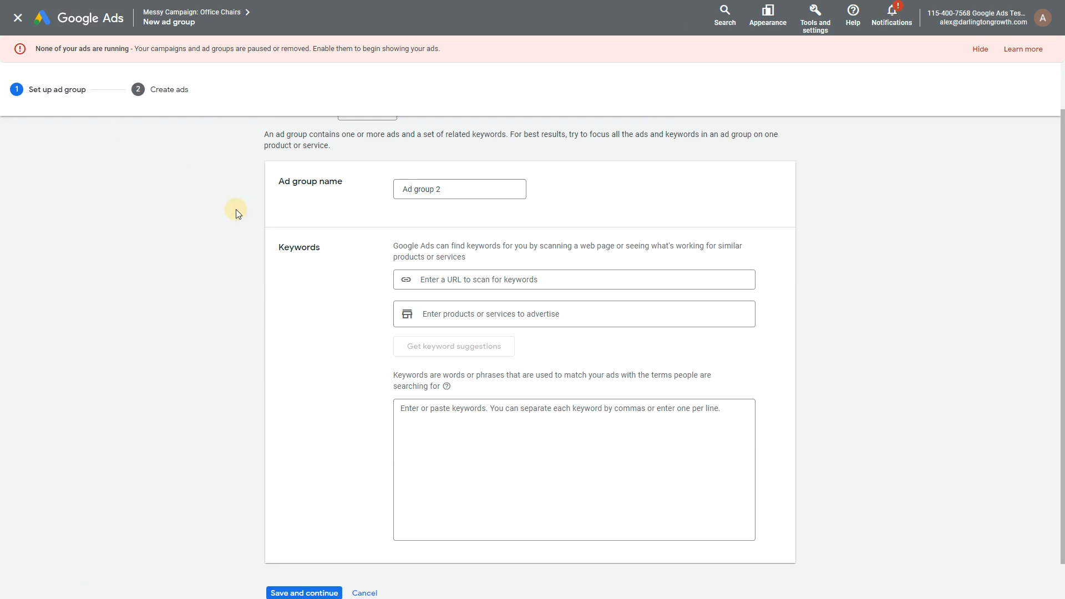
{"action": "mouse_move", "coordinate": [225, 214]}
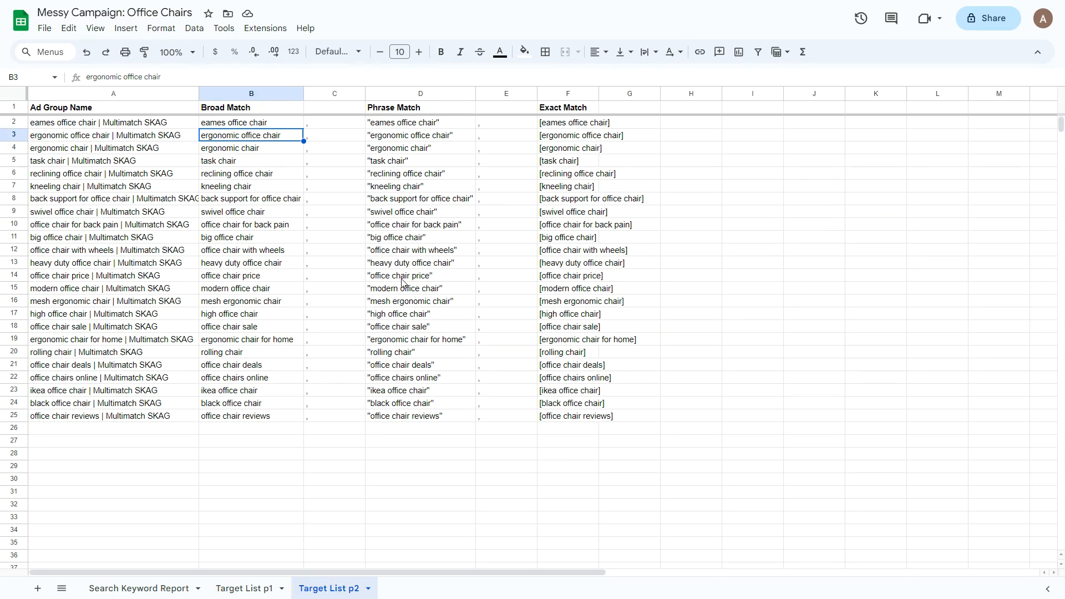
Name the ad group 'eames office chair | Multimatch SKAG', add its three match-type keywords, and save.
{"action": "left_click", "coordinate": [113, 122]}
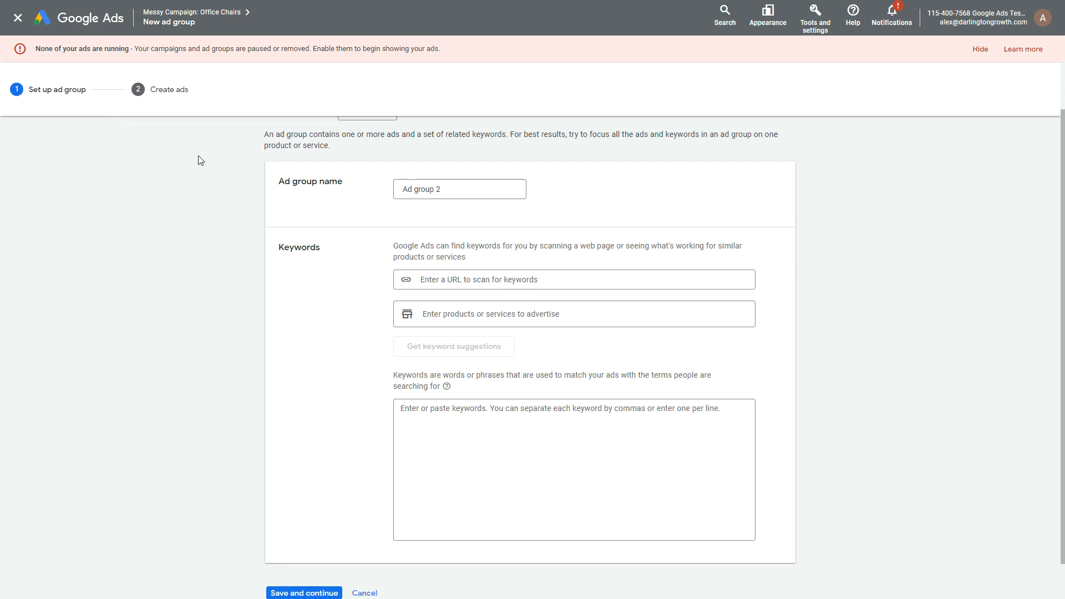
{"action": "type", "text": "eames office chair | Multimatch S"}
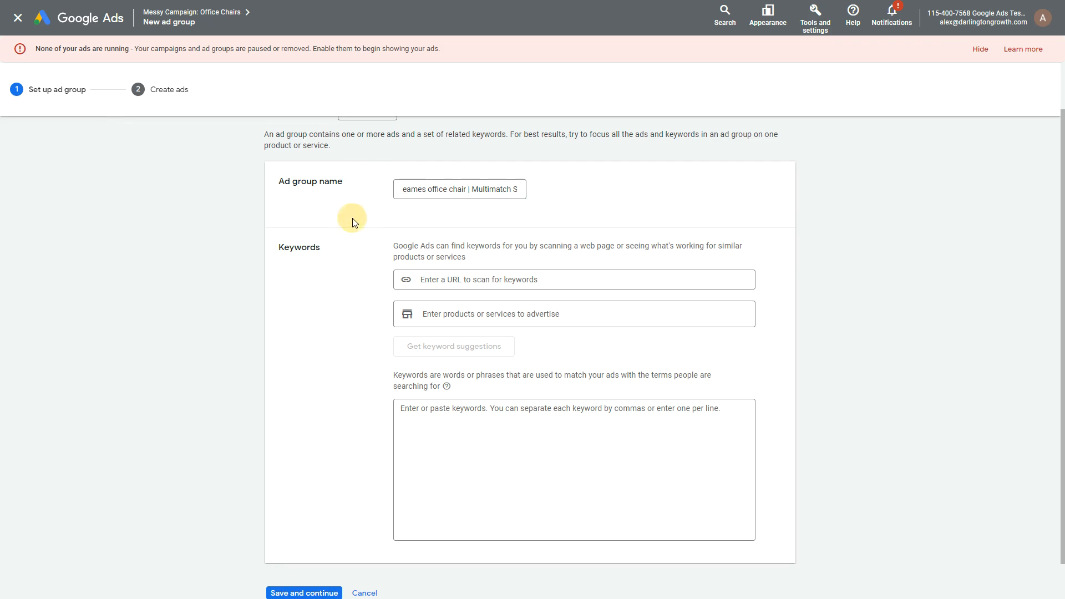
{"action": "mouse_move", "coordinate": [318, 264]}
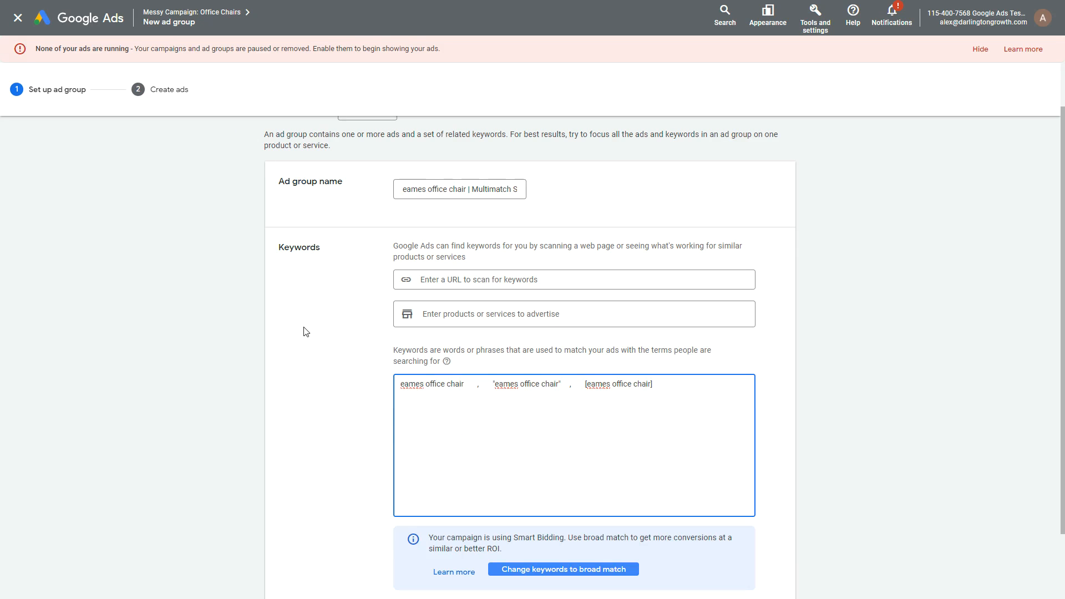
{"action": "scroll", "scroll_direction": "down", "scroll_amount": 3}
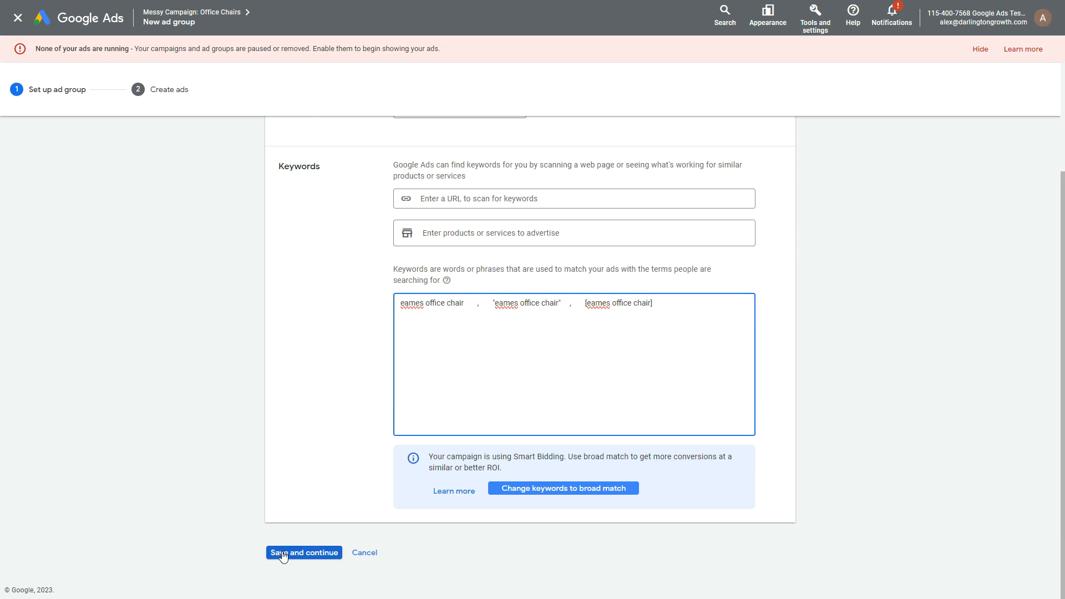
{"action": "mouse_move", "coordinate": [470, 469]}
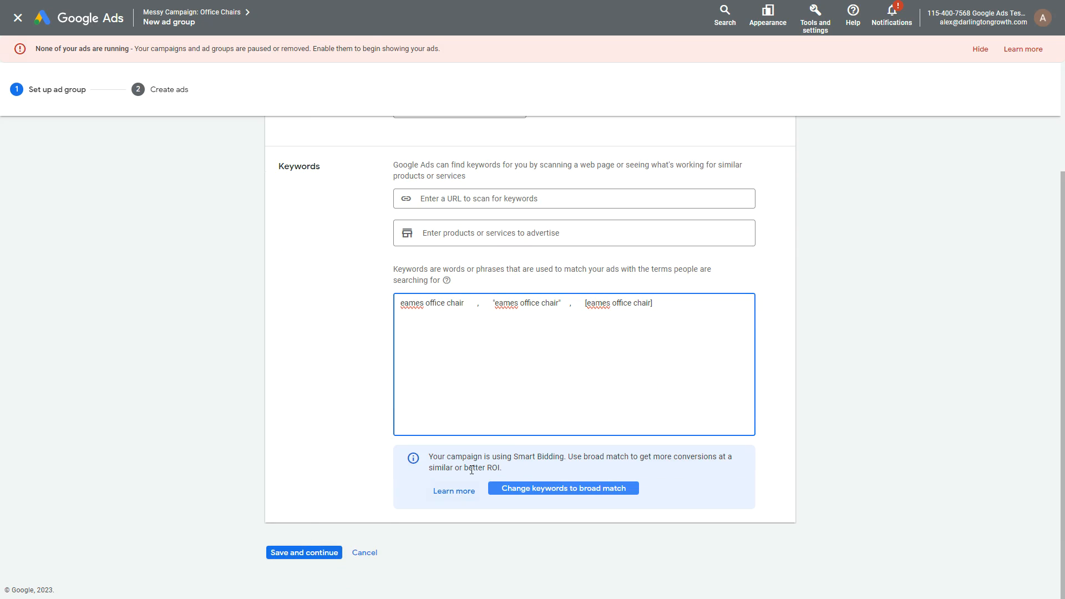
{"action": "left_click", "coordinate": [304, 552]}
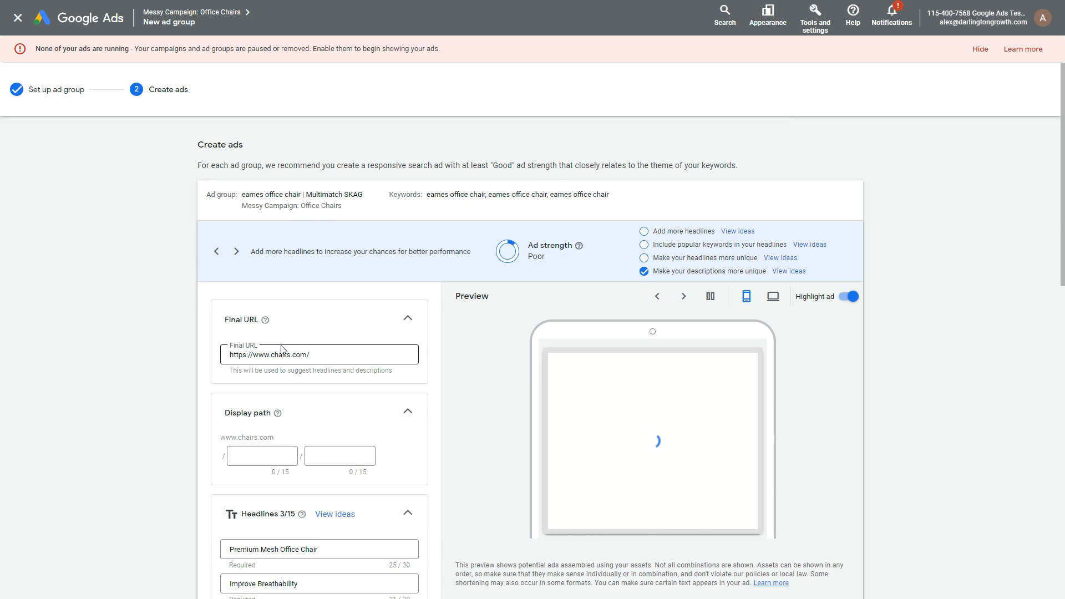
Keep the prefilled chairs.com search ad and save the eames office chair SKAG ad group.
{"action": "scroll", "scroll_direction": "down", "scroll_amount": 3}
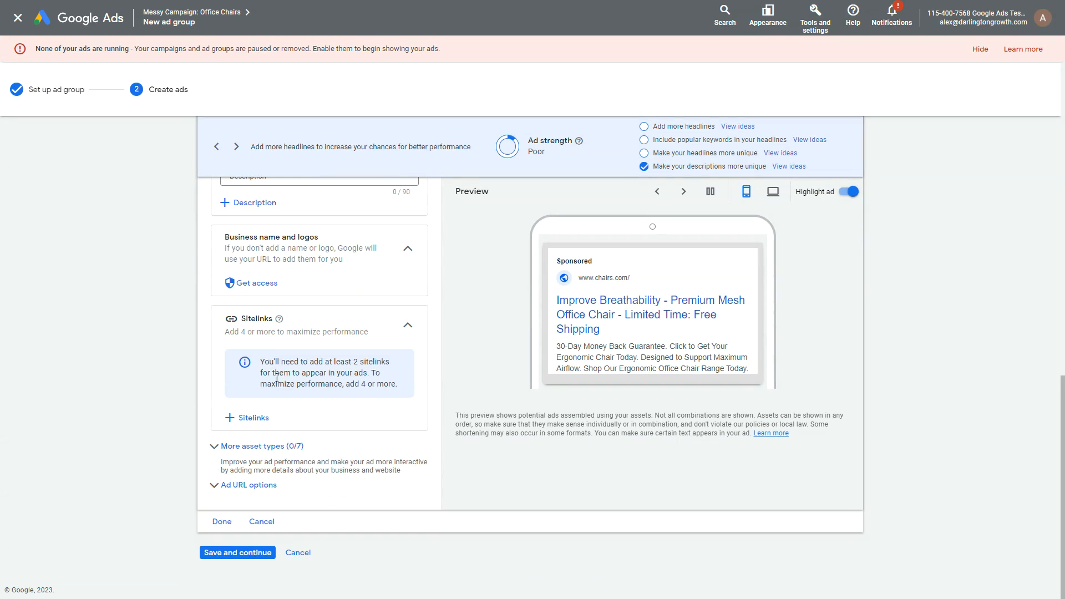
{"action": "scroll", "scroll_direction": "up", "scroll_amount": 3}
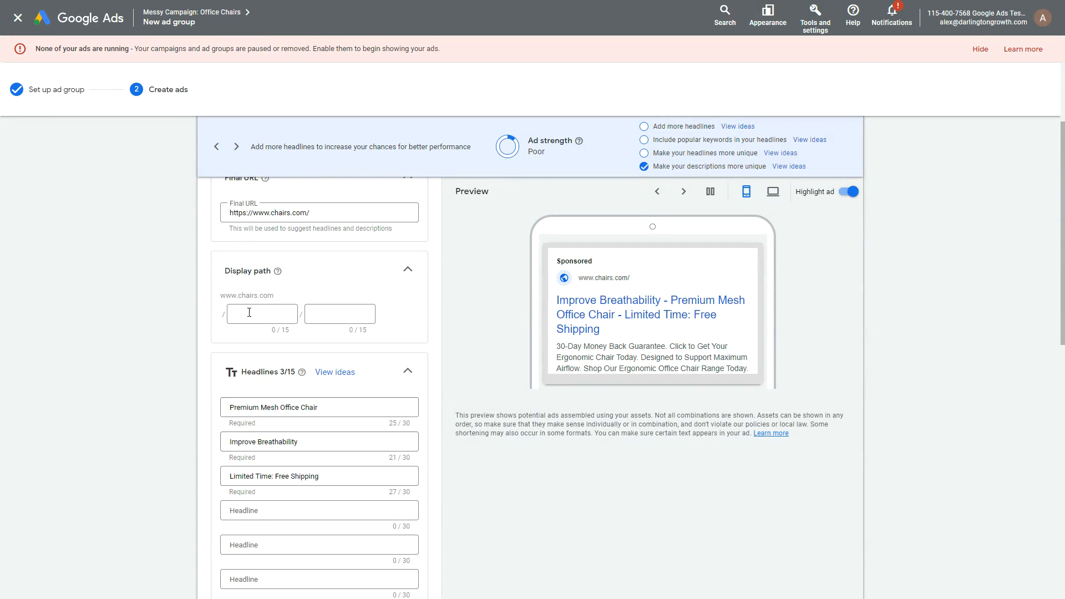
{"action": "scroll", "scroll_direction": "up", "scroll_amount": 3}
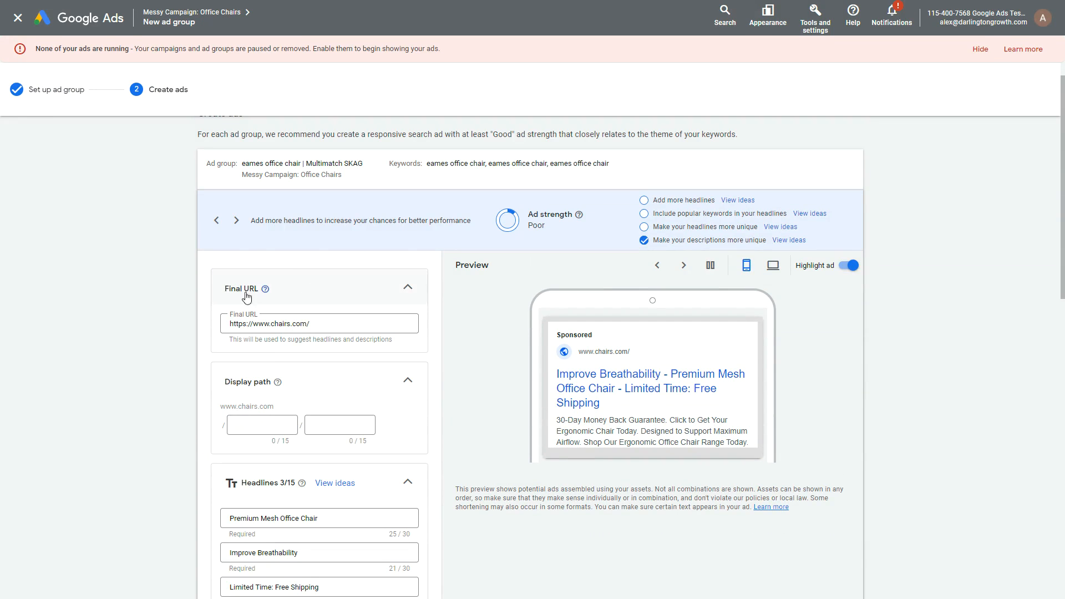
{"action": "scroll", "scroll_direction": "down", "scroll_amount": 3}
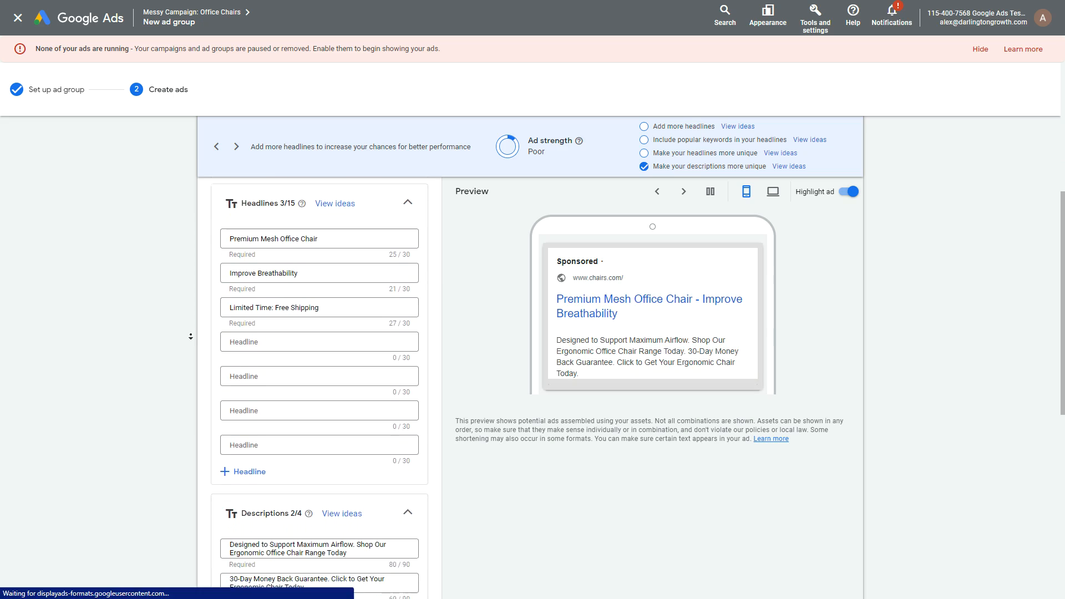
{"action": "scroll", "scroll_direction": "down", "scroll_amount": 3}
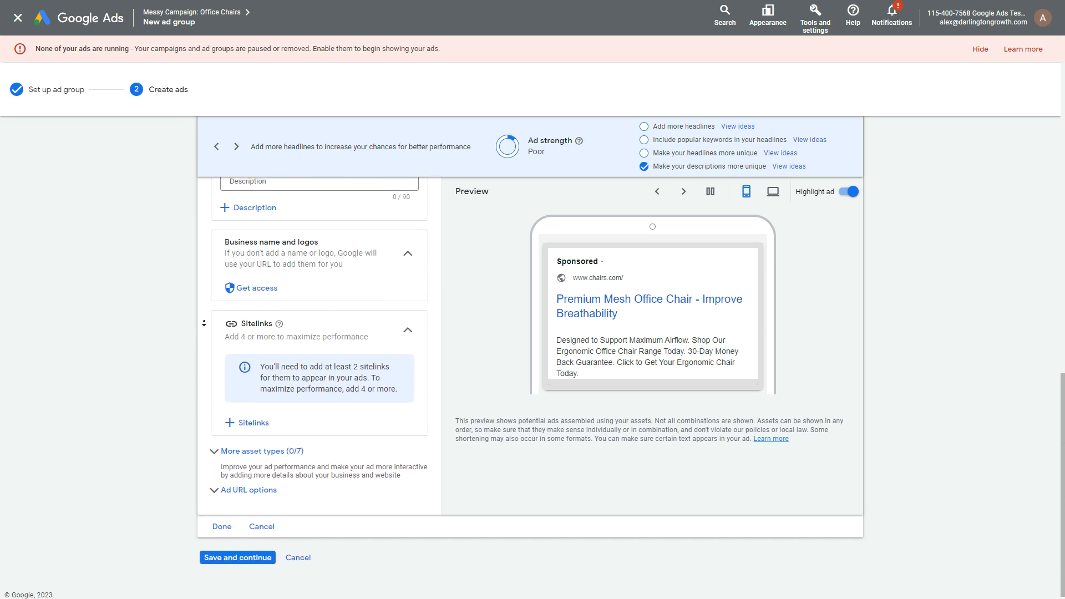
{"action": "left_click", "coordinate": [222, 526]}
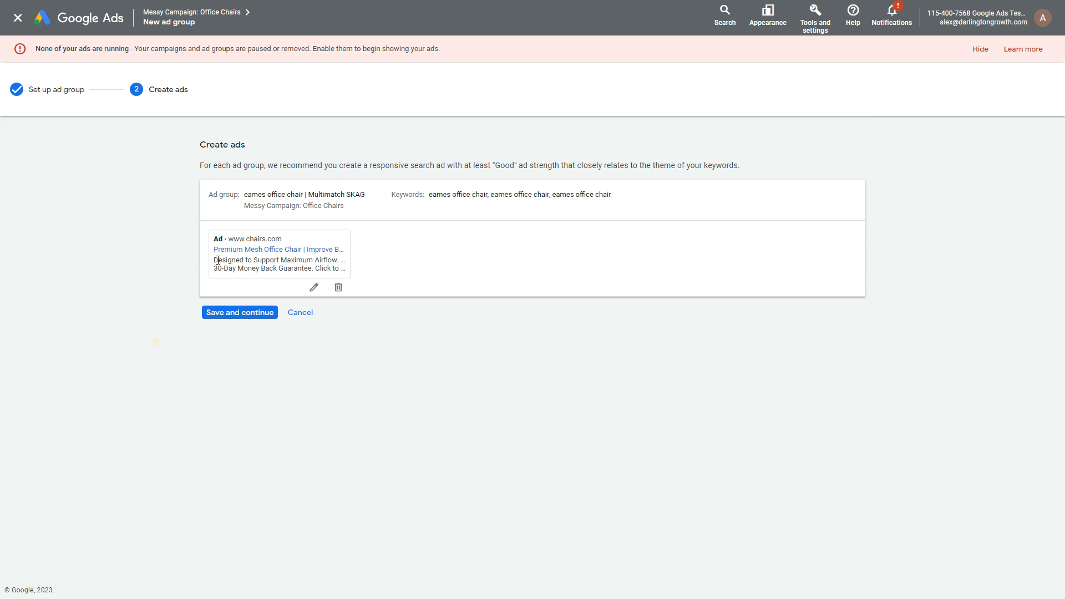
{"action": "mouse_move", "coordinate": [489, 219]}
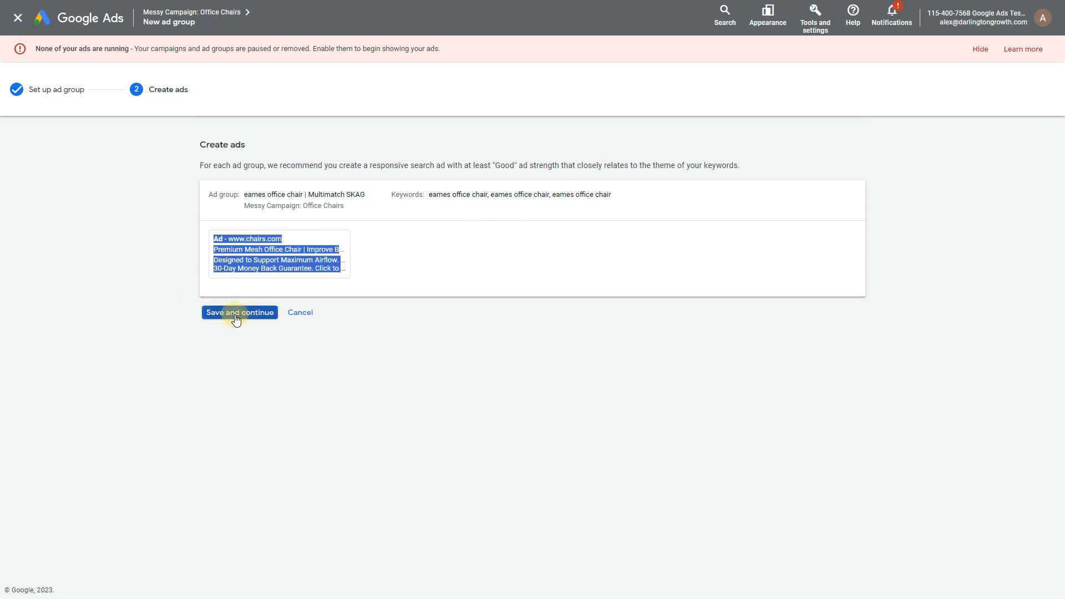
{"action": "left_click", "coordinate": [239, 313]}
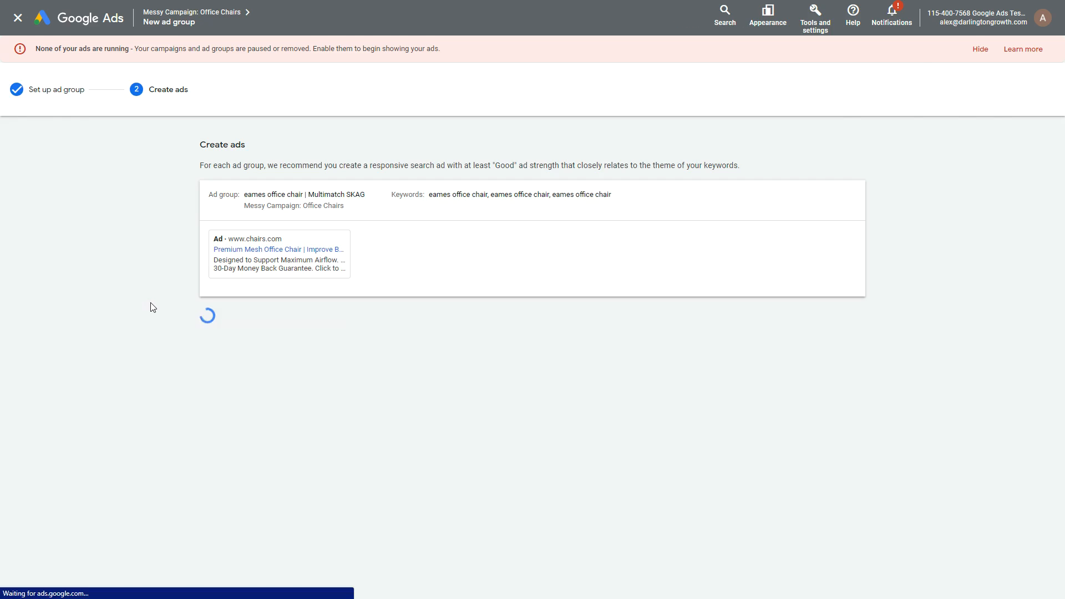
{"action": "left_click", "coordinate": [18, 18]}
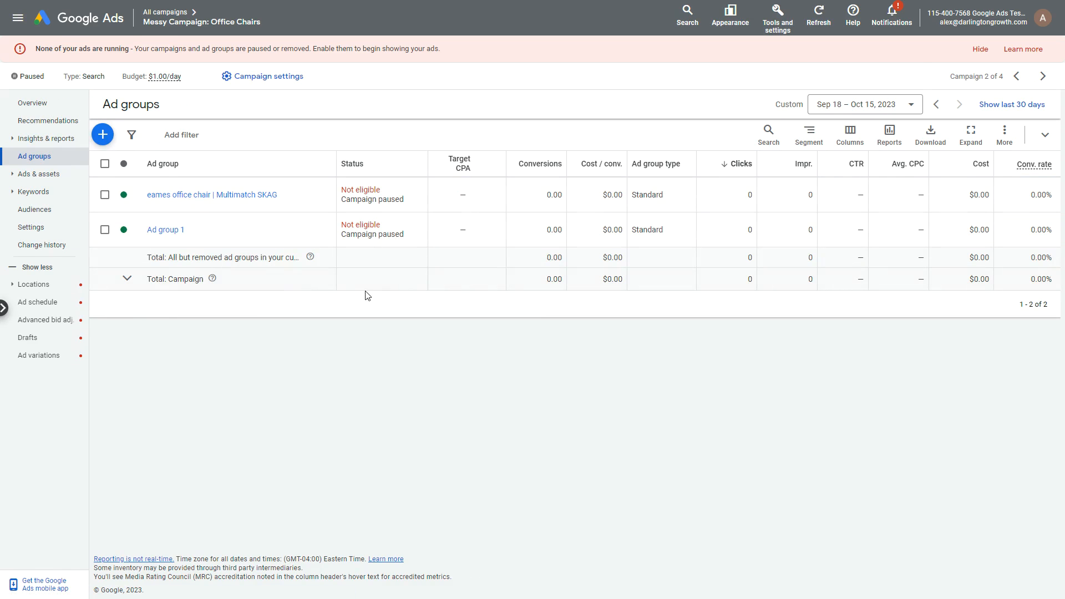
{"action": "mouse_move", "coordinate": [169, 200]}
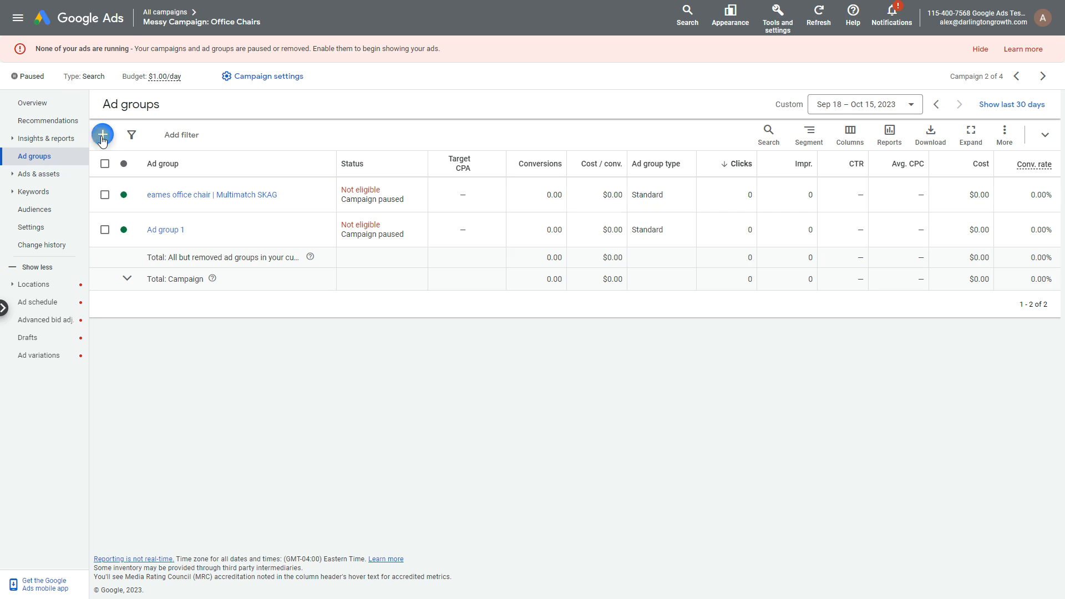
Create and save the 'ergonomic office chair | Multimatch SKAG' ad group with its search ad.
{"action": "left_click", "coordinate": [102, 135]}
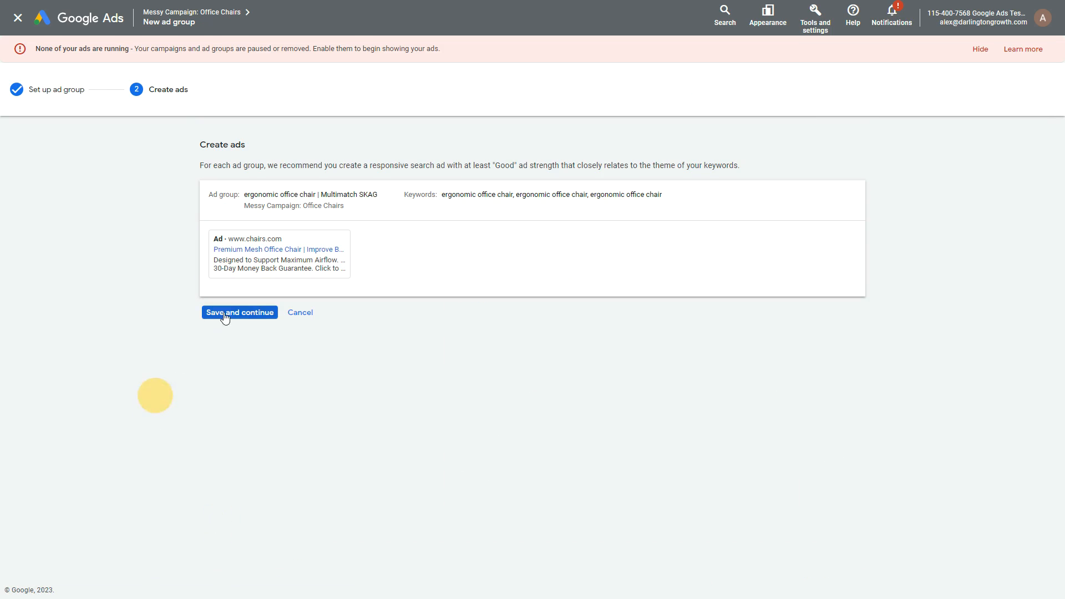
{"action": "left_click", "coordinate": [239, 311]}
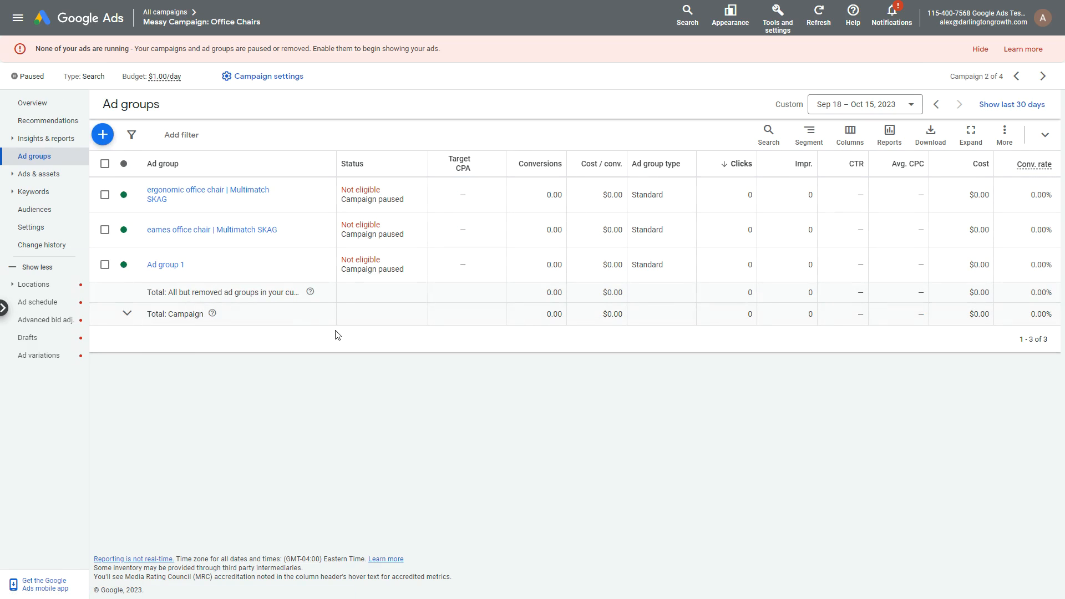
{"action": "mouse_move", "coordinate": [240, 289]}
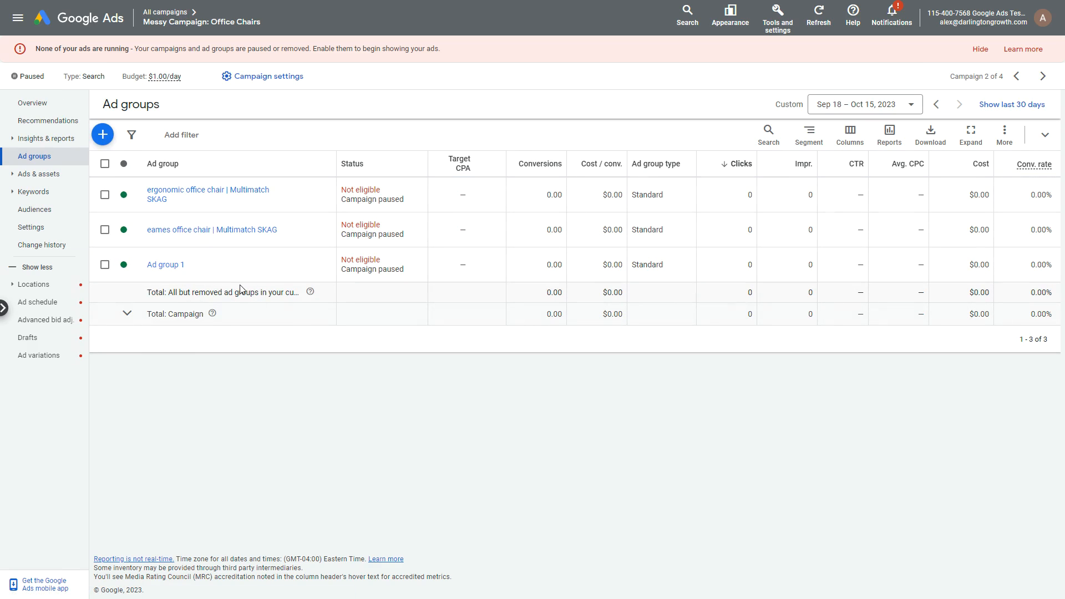
{"action": "mouse_move", "coordinate": [166, 265]}
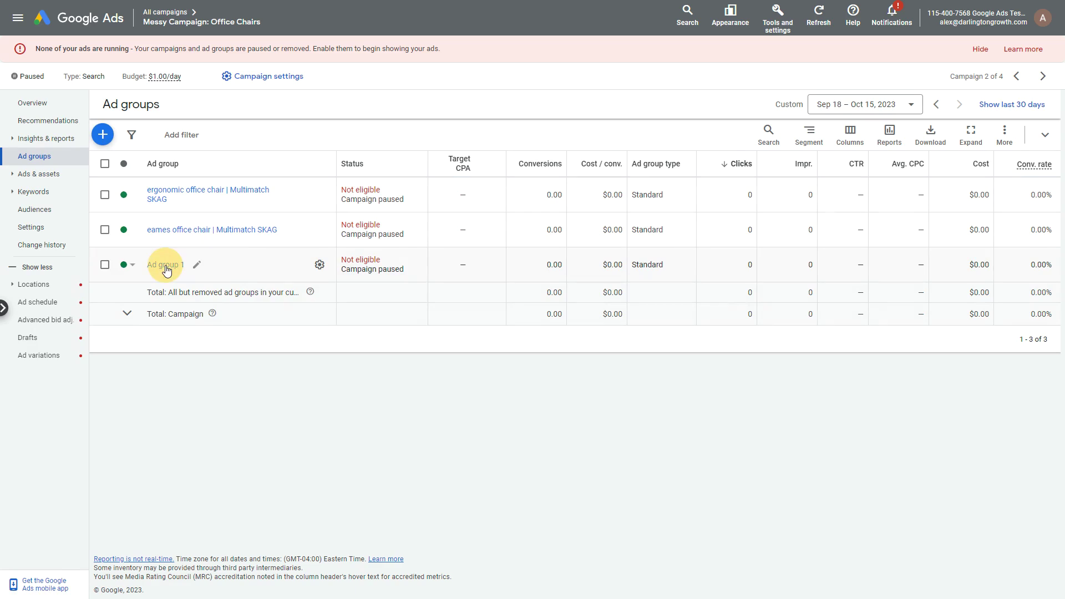
View Ad group 1's keywords, then switch to the ergonomic office chair SKAG's broad, phrase and exact keywords.
{"action": "left_click", "coordinate": [164, 263]}
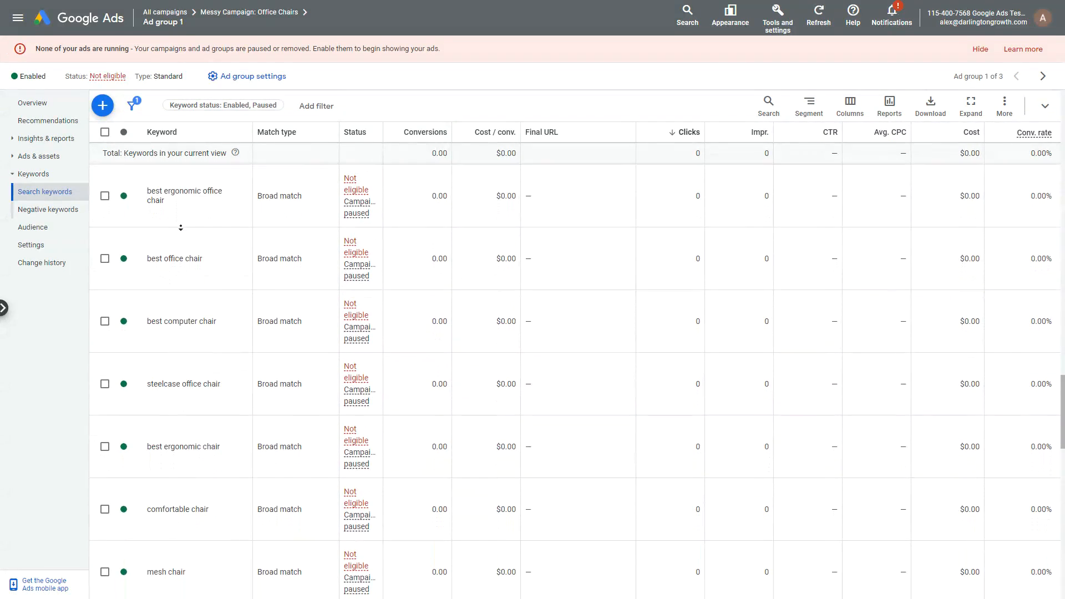
{"action": "mouse_move", "coordinate": [200, 203]}
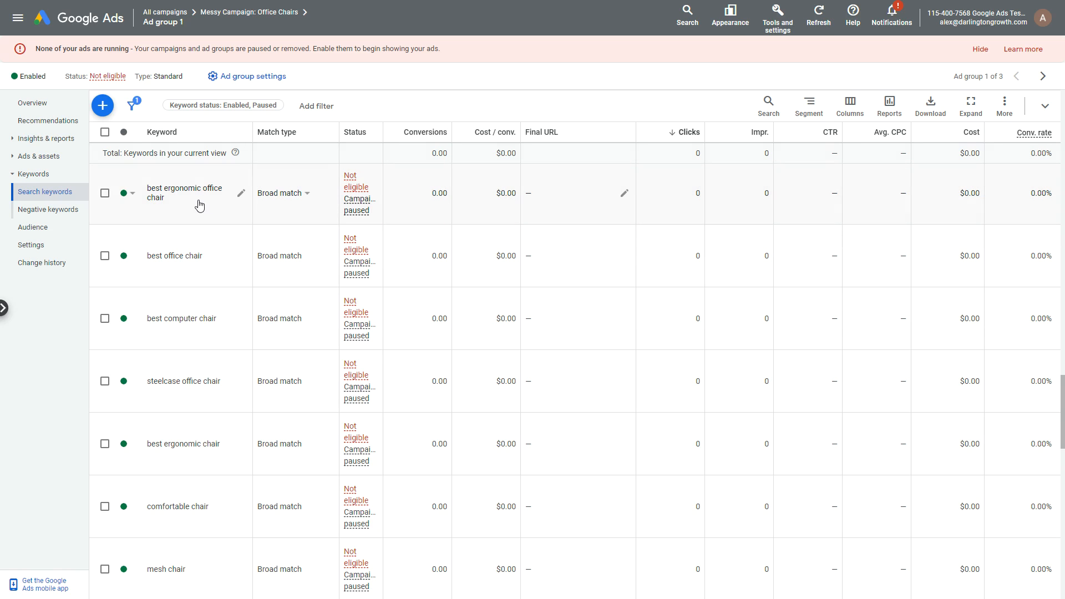
{"action": "left_click", "coordinate": [248, 11]}
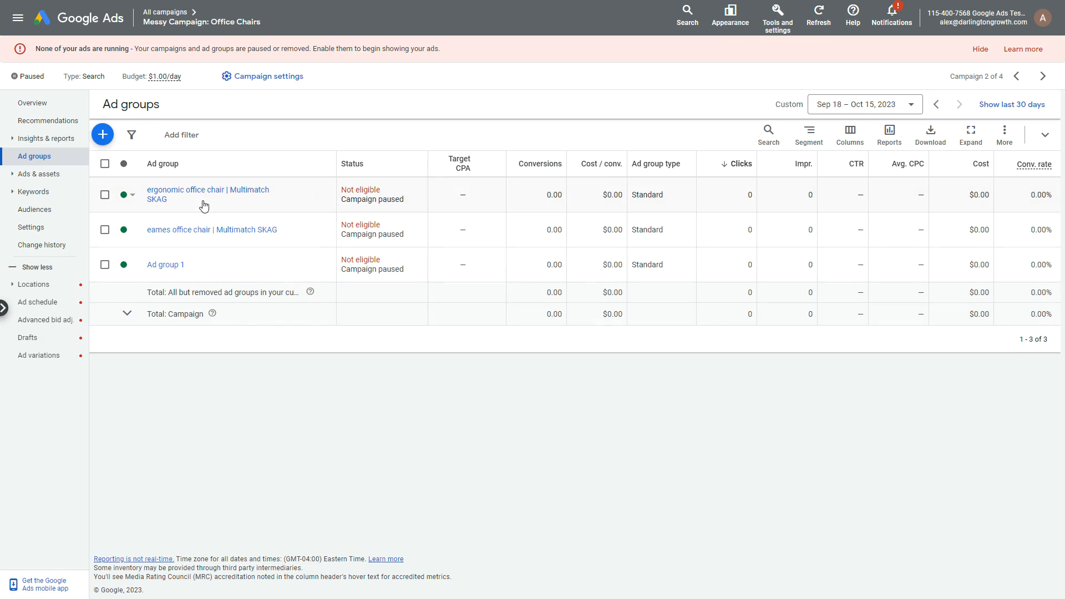
{"action": "mouse_move", "coordinate": [631, 233]}
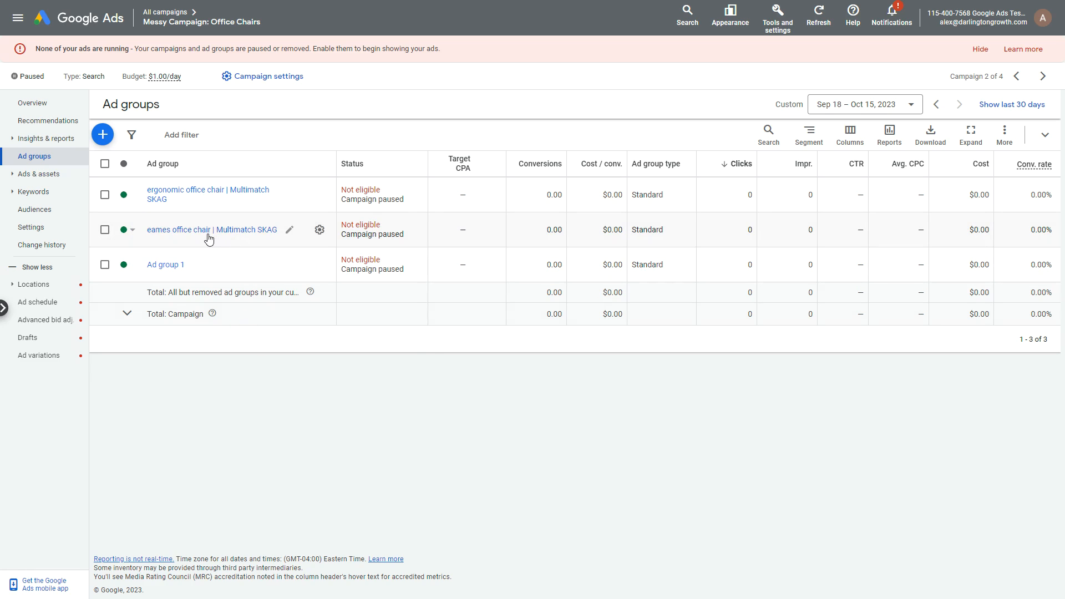
{"action": "mouse_move", "coordinate": [207, 234]}
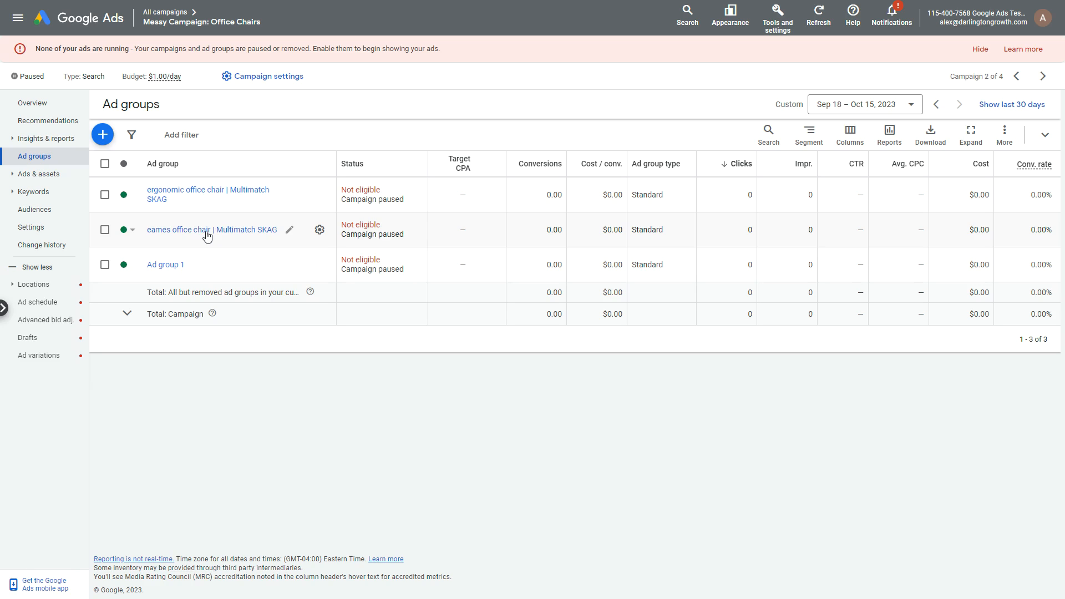
{"action": "mouse_move", "coordinate": [198, 195]}
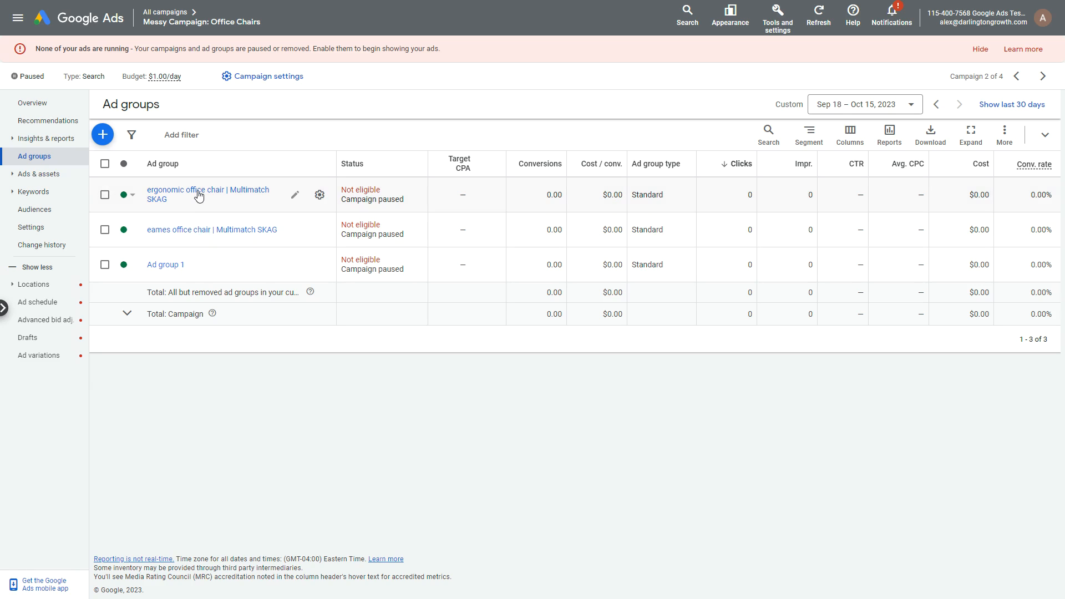
{"action": "left_click", "coordinate": [209, 189]}
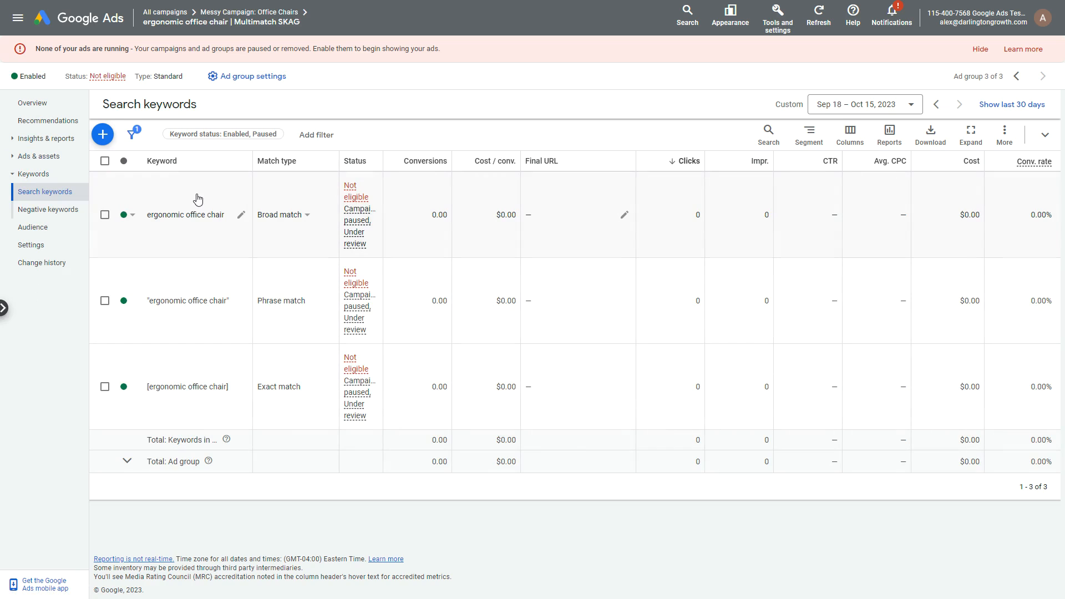
{"action": "mouse_move", "coordinate": [193, 217]}
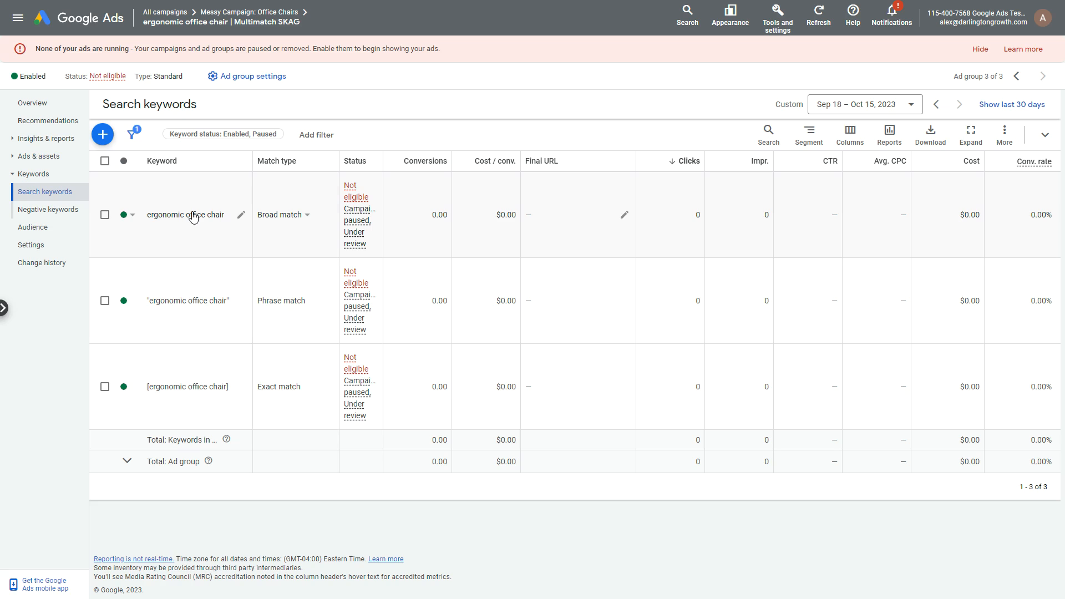
{"action": "mouse_move", "coordinate": [167, 397]}
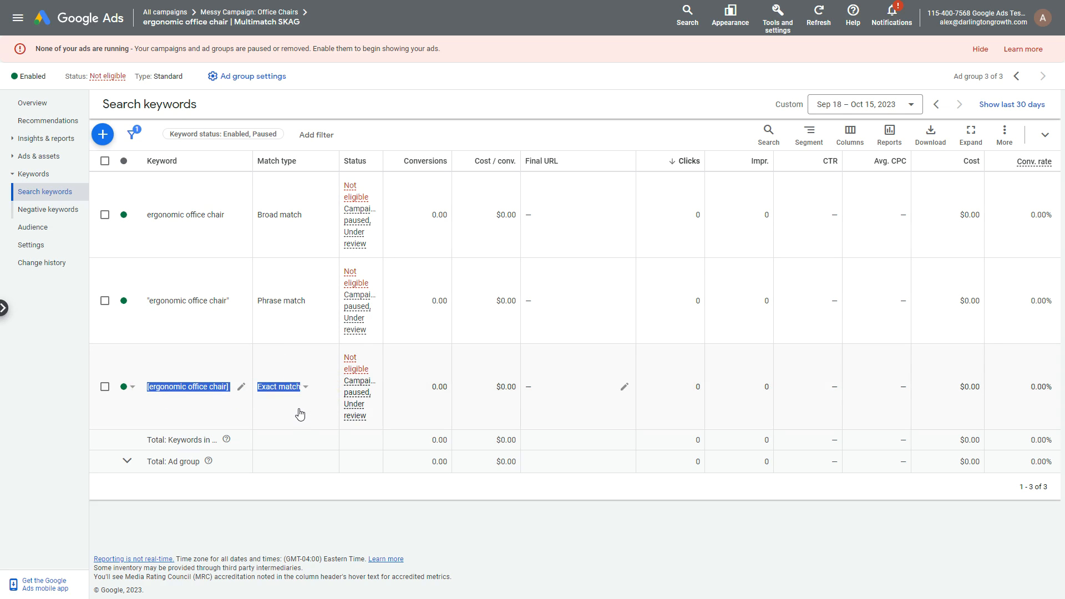
Pause the broad match ergonomic office chair keyword, then show the ad group's ads.
{"action": "left_click", "coordinate": [280, 301]}
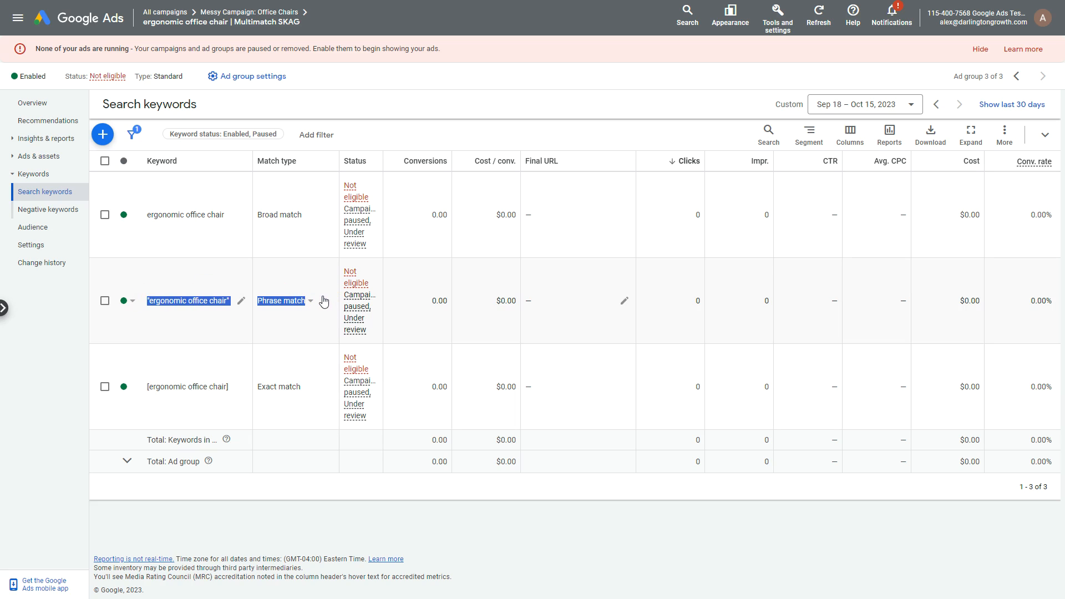
{"action": "left_click", "coordinate": [133, 214]}
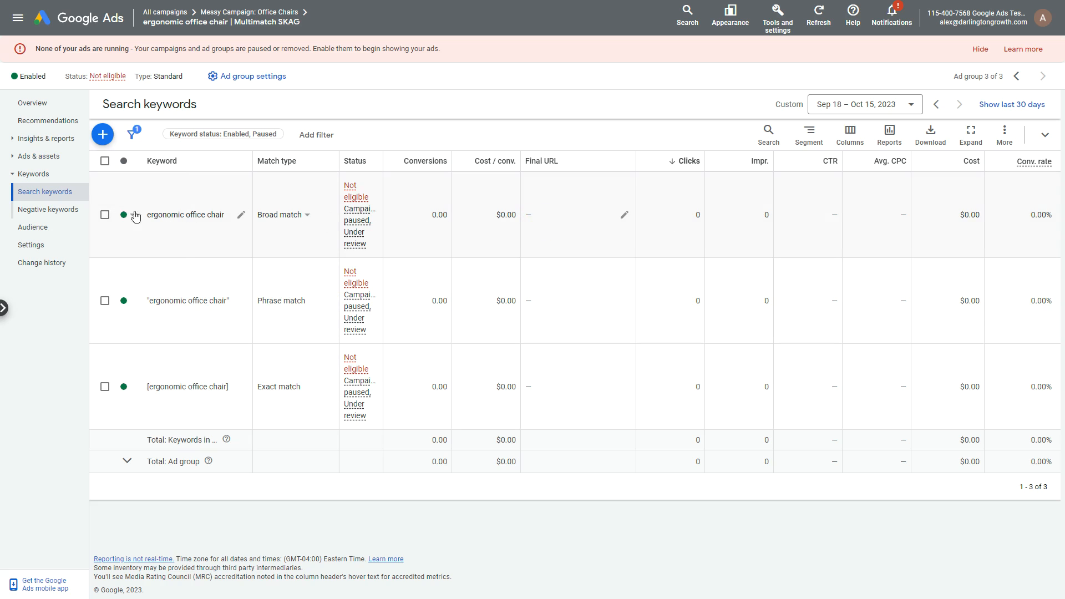
{"action": "left_click", "coordinate": [125, 214]}
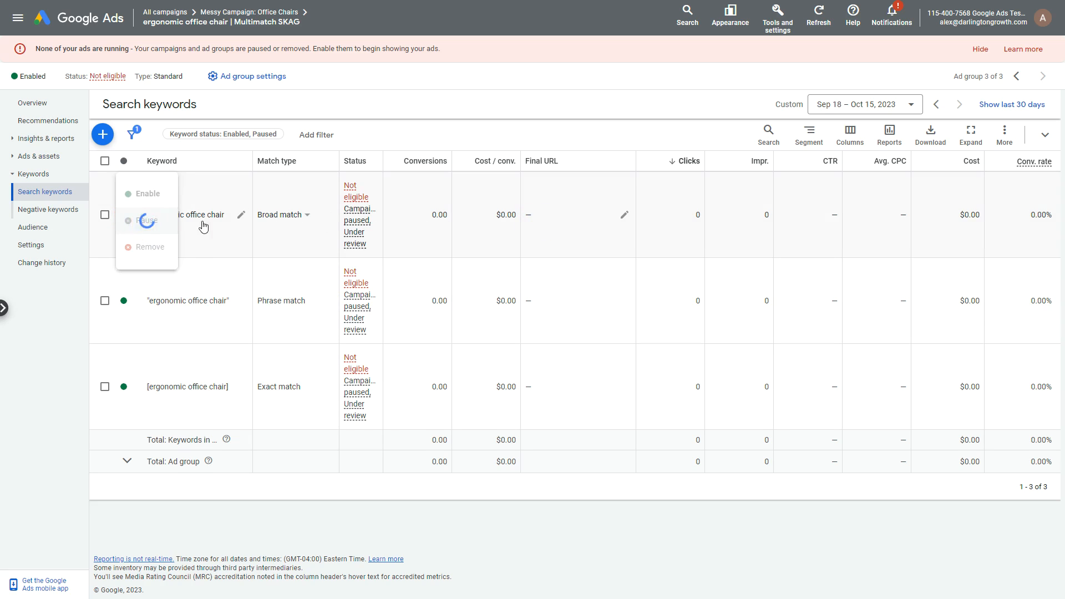
{"action": "left_click", "coordinate": [146, 219]}
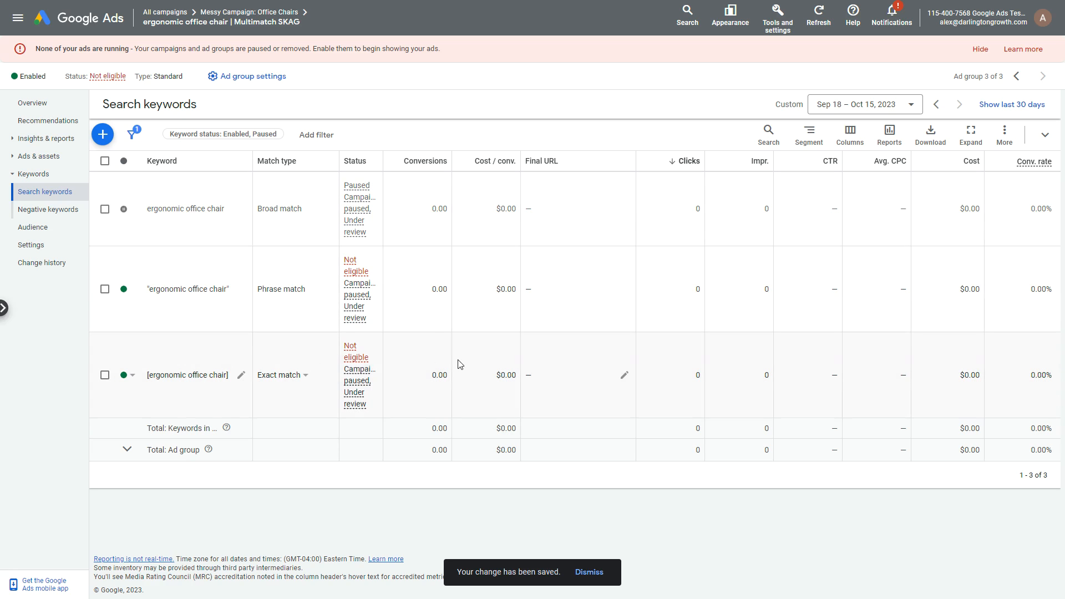
{"action": "left_click", "coordinate": [587, 573]}
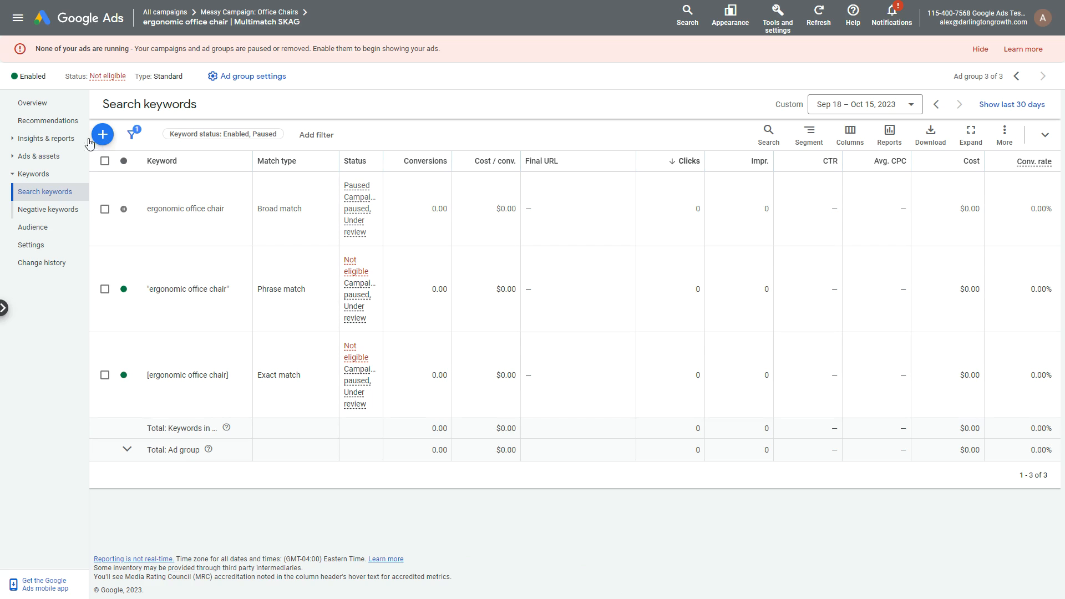
{"action": "left_click", "coordinate": [23, 174]}
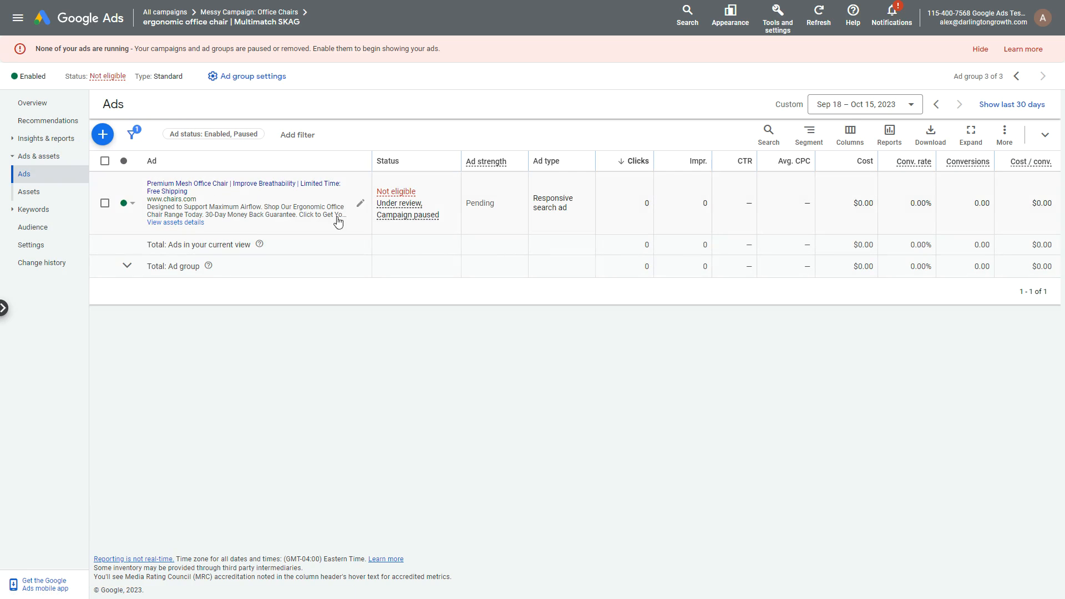
{"action": "mouse_move", "coordinate": [398, 244]}
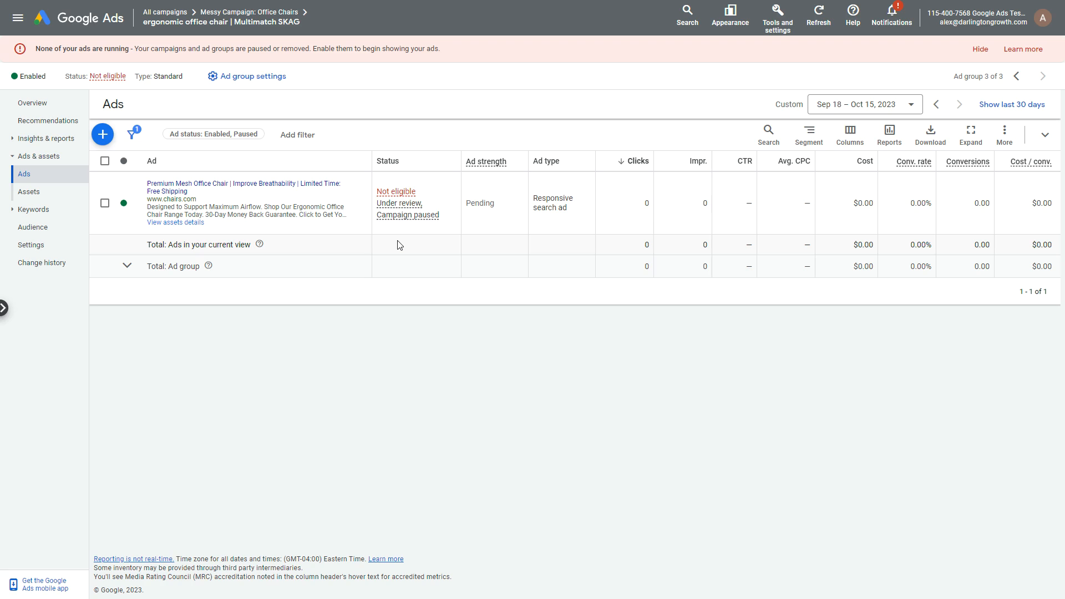
Return from the ad to the ergonomic office chair SKAG's Search keywords page.
{"action": "left_click", "coordinate": [44, 191]}
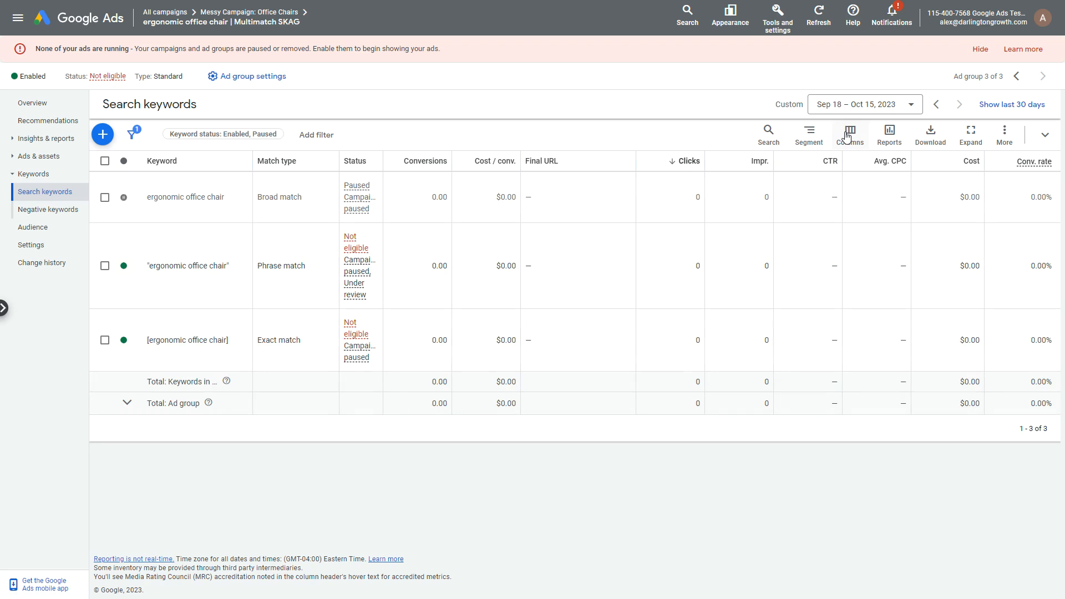
{"action": "mouse_move", "coordinate": [621, 114]}
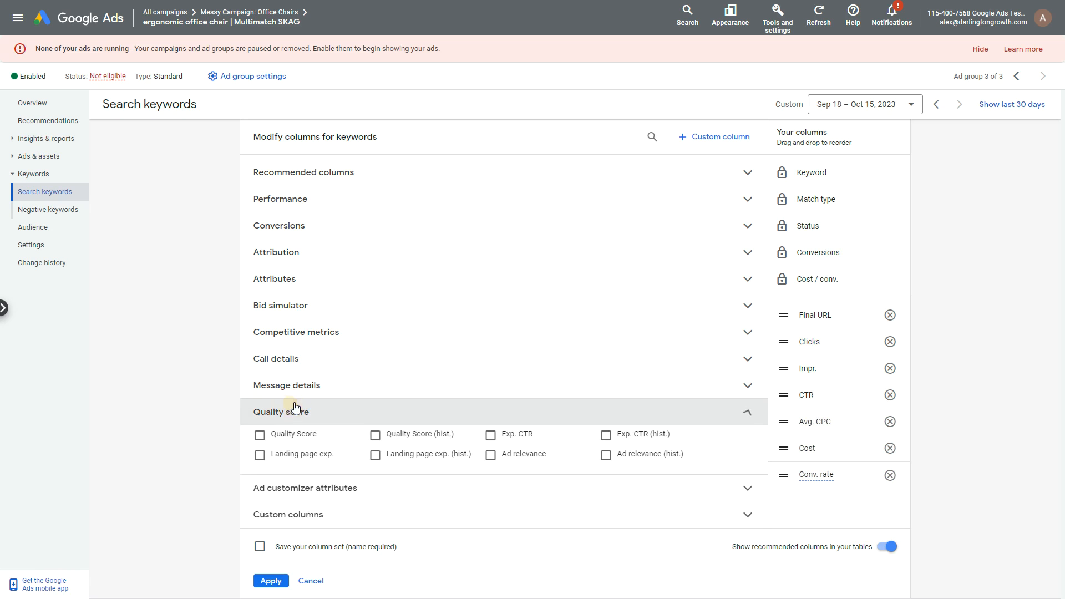
Add Quality Score, Exp. CTR, Landing page exp. and Ad relevance columns and apply the column set.
{"action": "left_click", "coordinate": [490, 454]}
{"action": "type", "text": "Qual"}
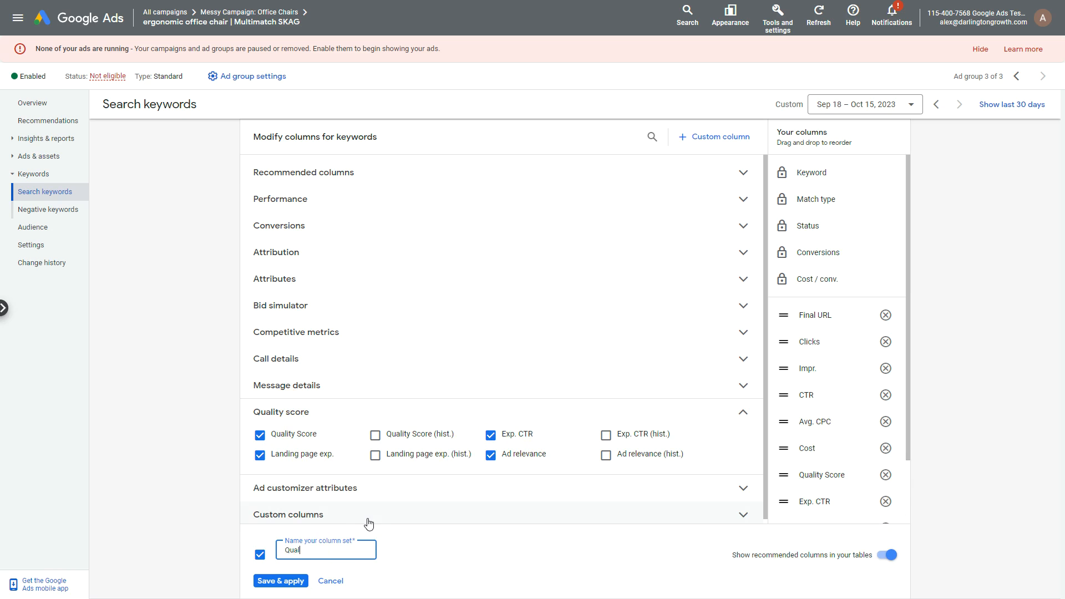
{"action": "left_click", "coordinate": [279, 580]}
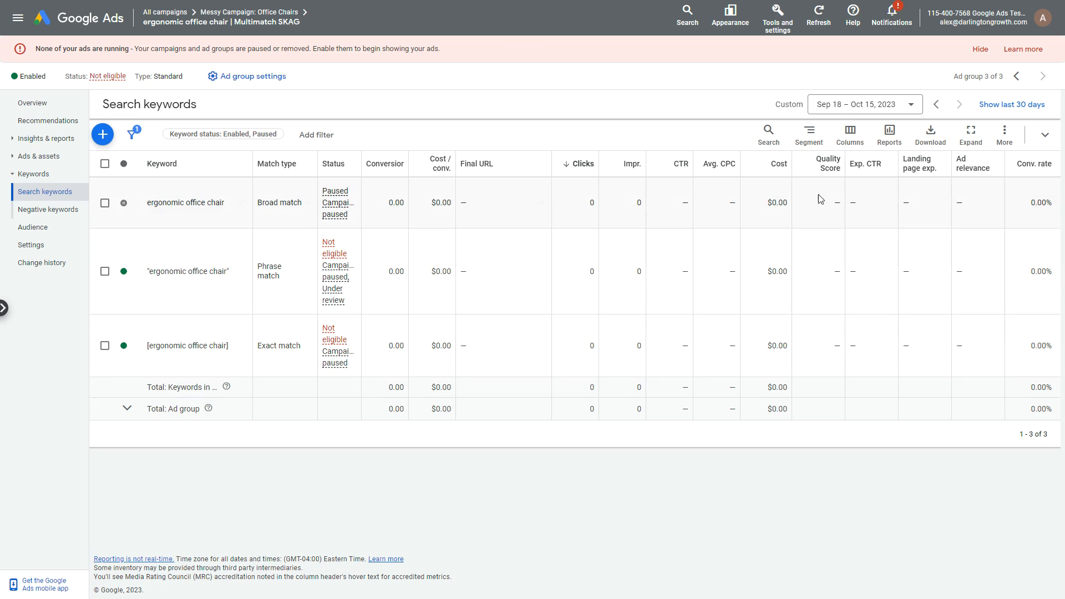
{"action": "mouse_move", "coordinate": [820, 232]}
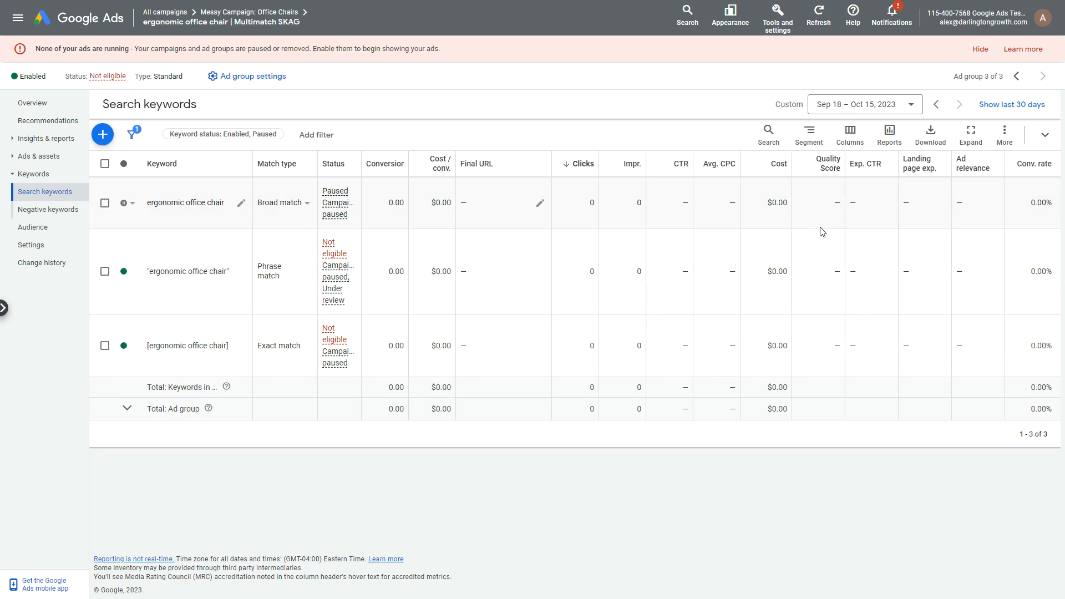
{"action": "mouse_move", "coordinate": [608, 184]}
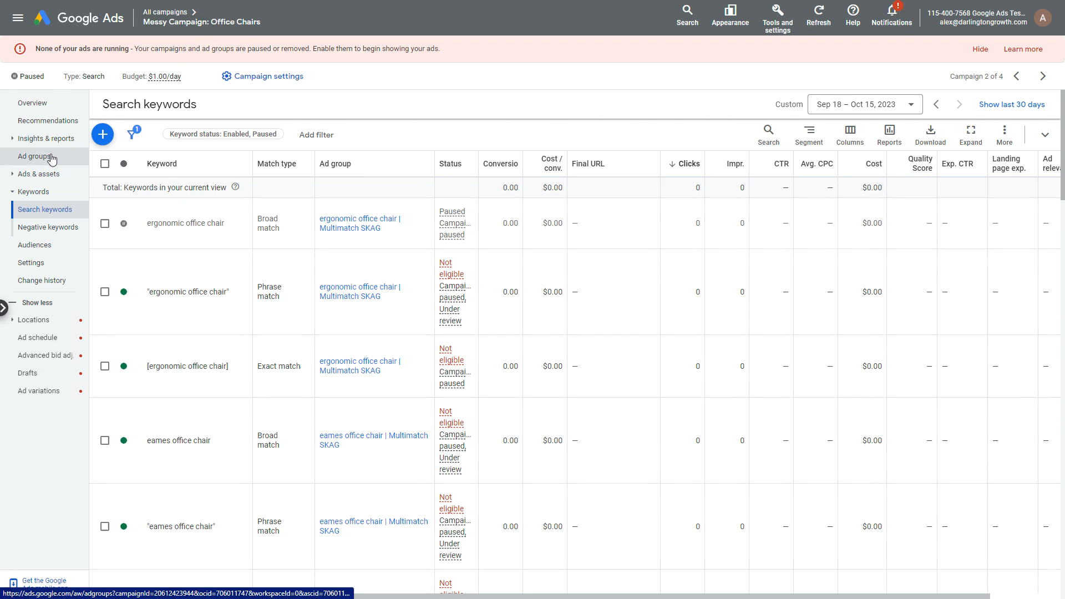
Pause the eames office chair SKAG's phrase and exact keywords, then return to the ad group list.
{"action": "left_click", "coordinate": [35, 157]}
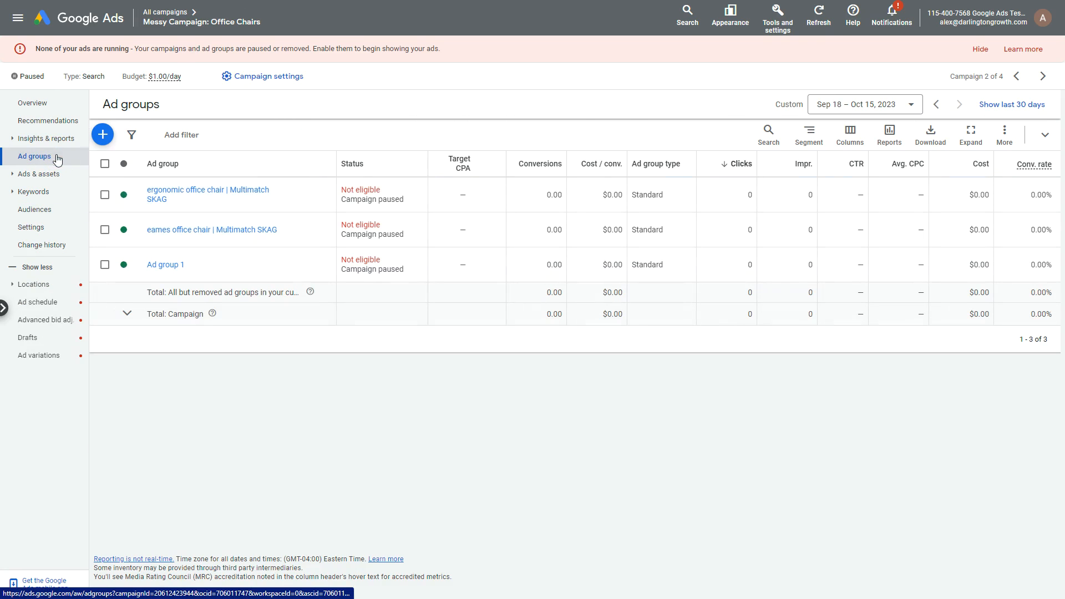
{"action": "mouse_move", "coordinate": [217, 234]}
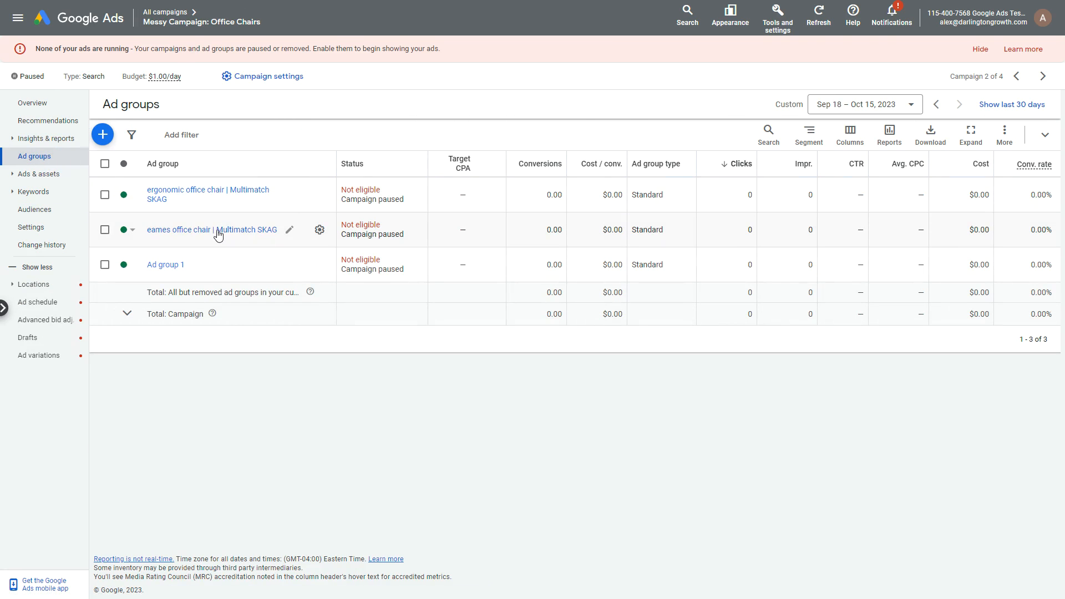
{"action": "left_click", "coordinate": [211, 230]}
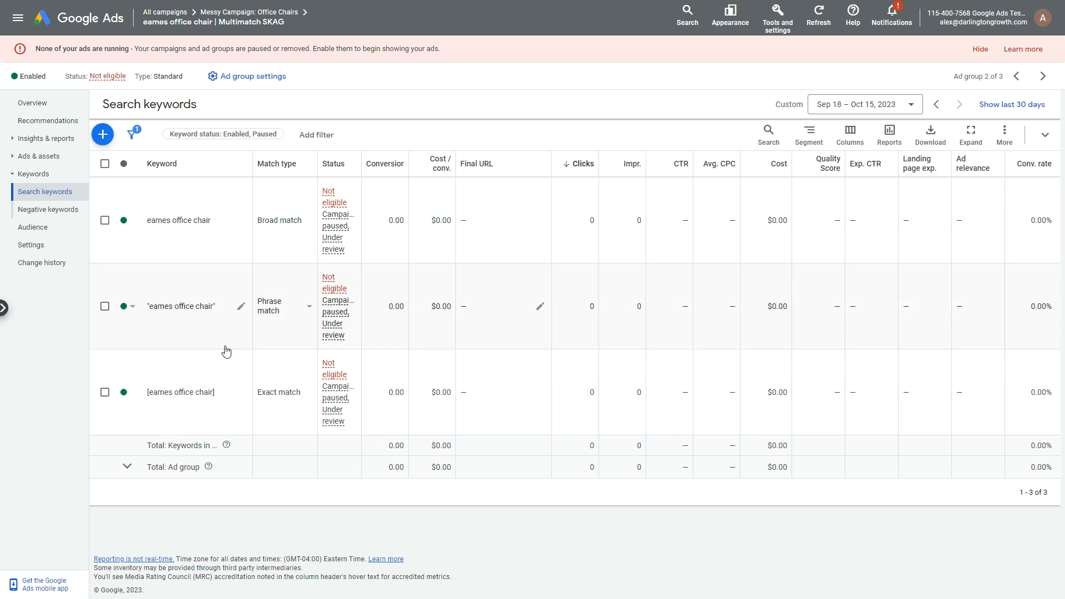
{"action": "mouse_move", "coordinate": [532, 290]}
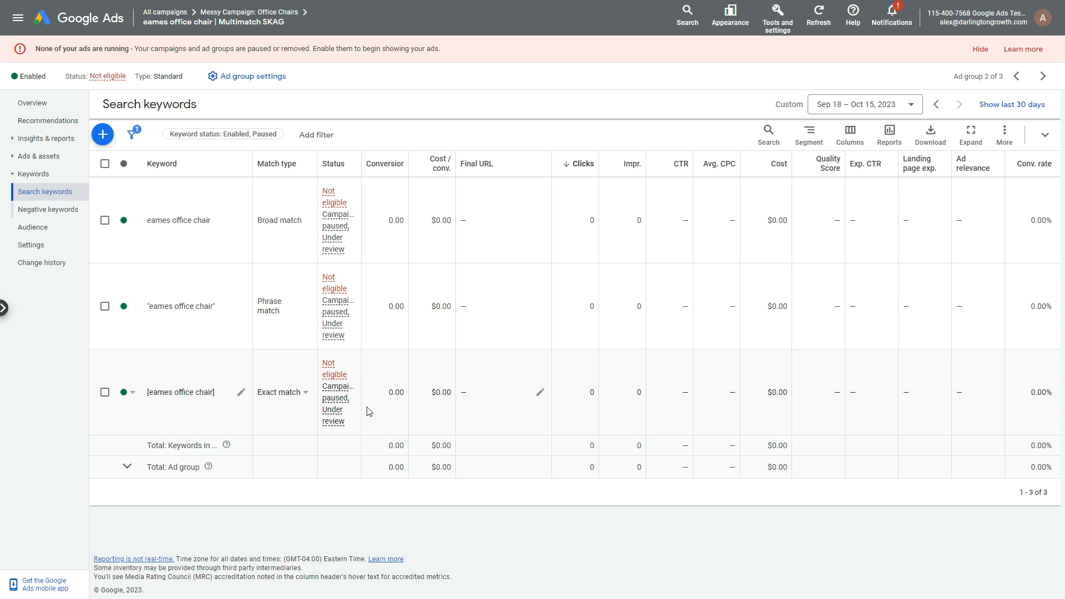
{"action": "mouse_move", "coordinate": [160, 411]}
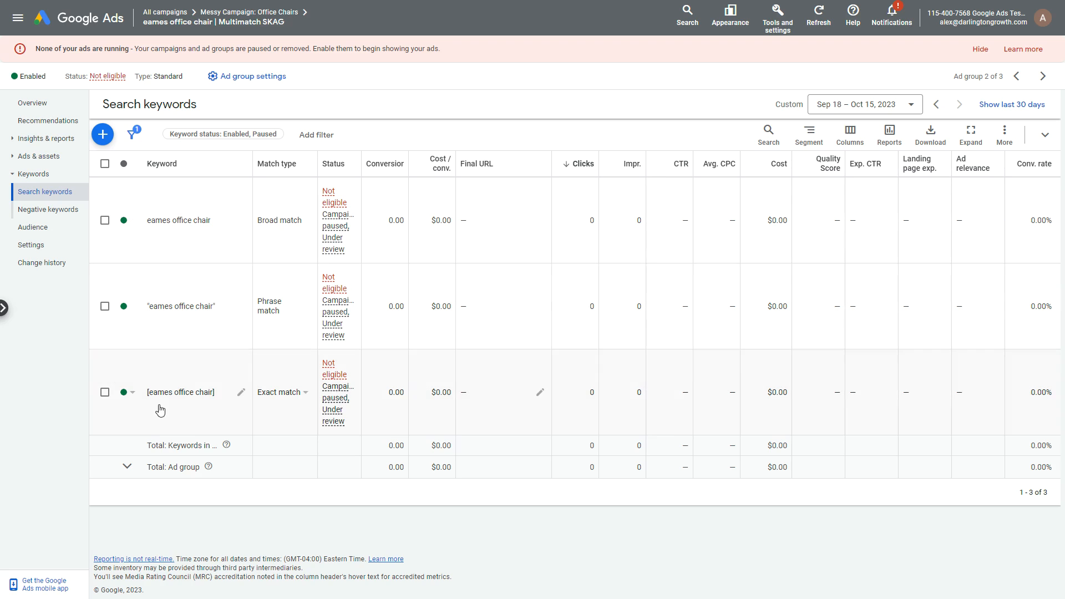
{"action": "mouse_move", "coordinate": [207, 234]}
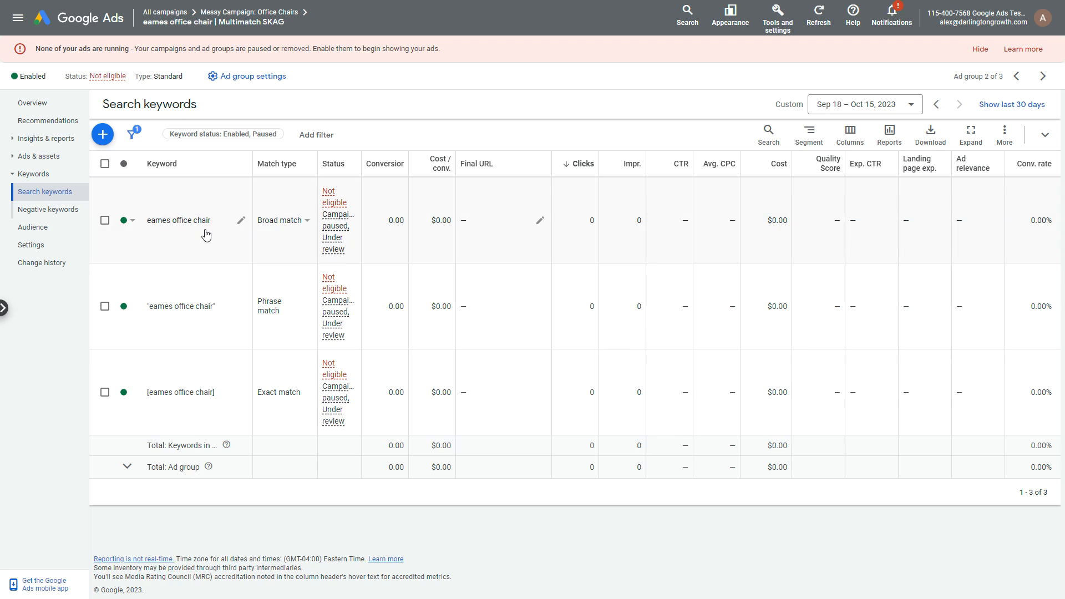
{"action": "mouse_move", "coordinate": [166, 224]}
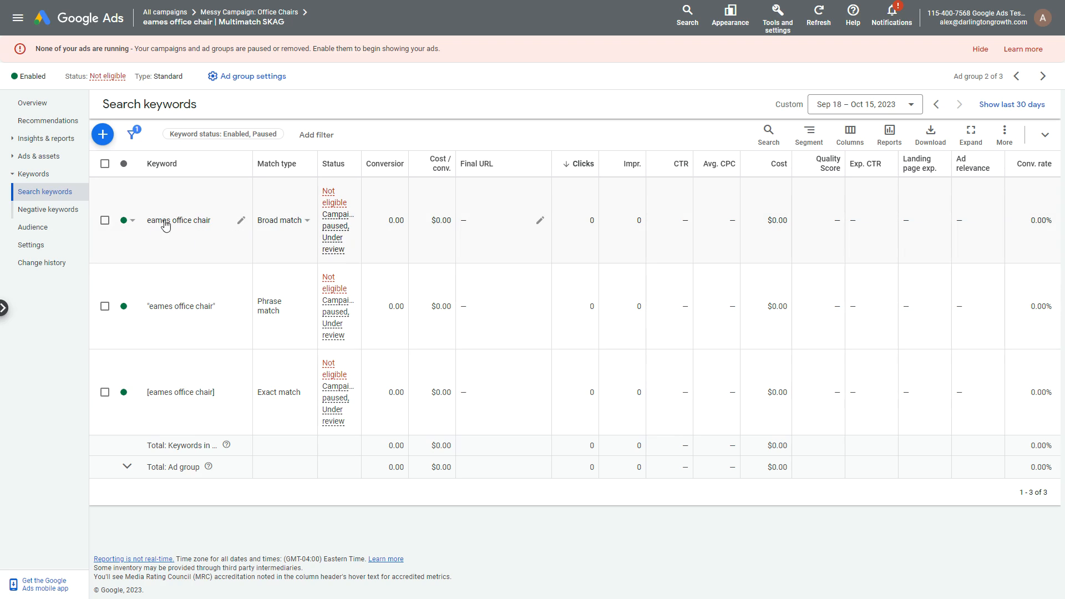
{"action": "mouse_move", "coordinate": [226, 280]}
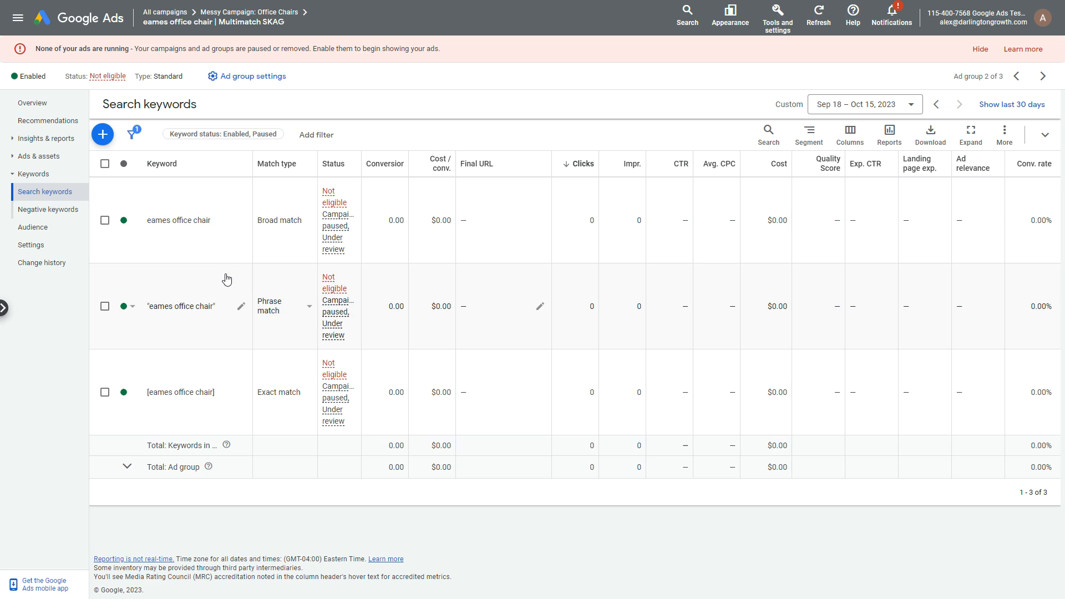
{"action": "mouse_move", "coordinate": [197, 273]}
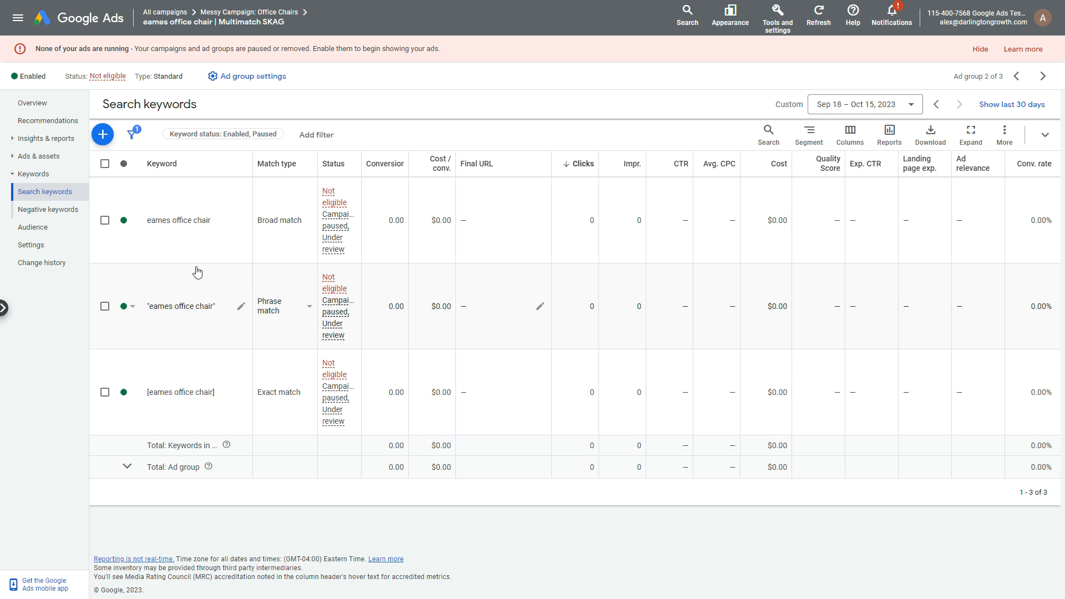
{"action": "mouse_move", "coordinate": [198, 259]}
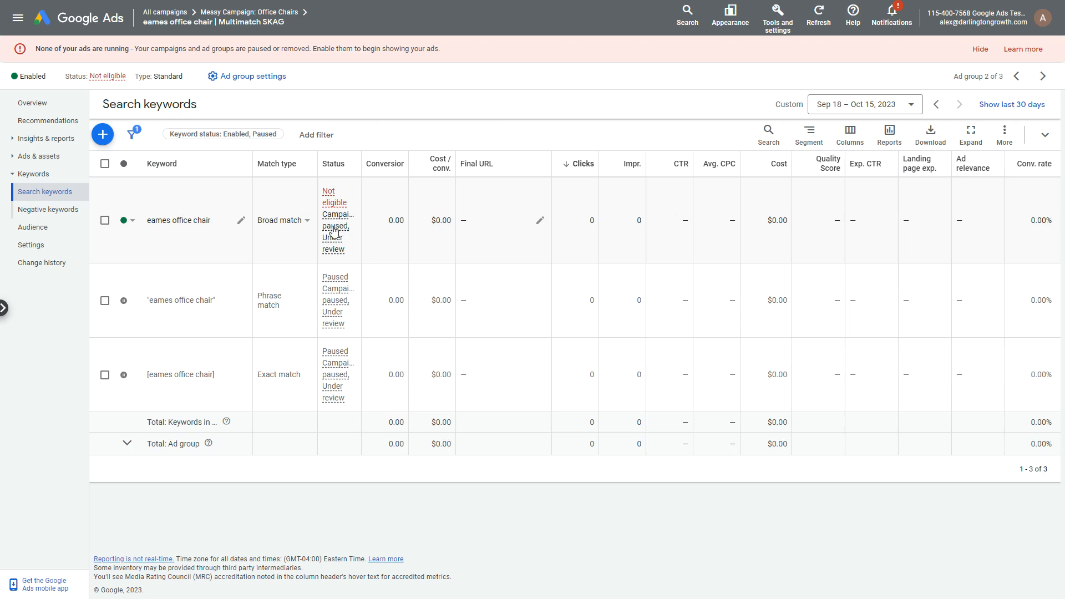
{"action": "left_click", "coordinate": [247, 11]}
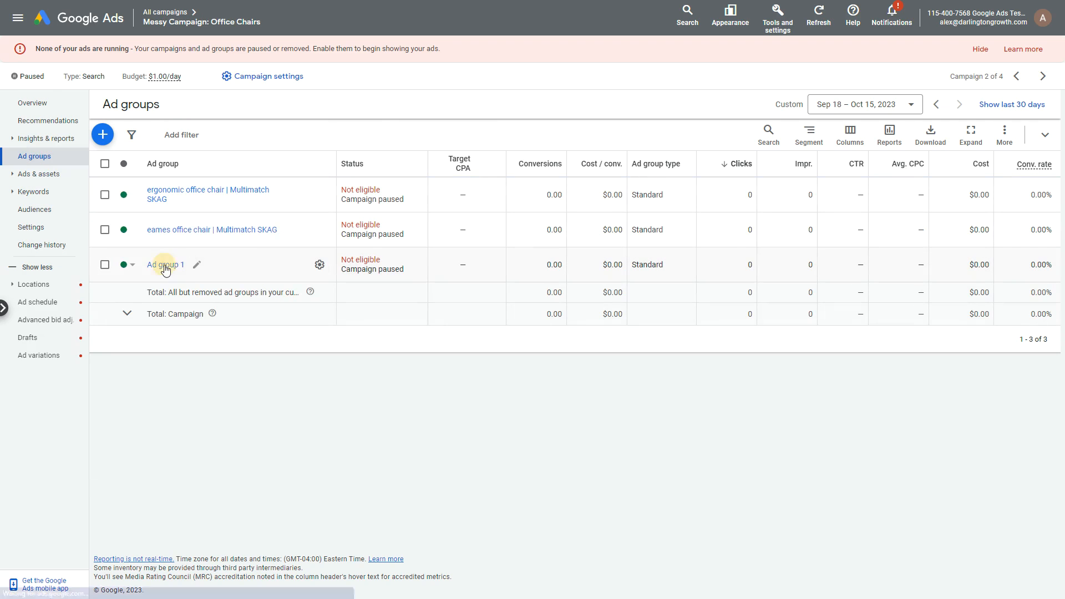
{"action": "left_click", "coordinate": [164, 264]}
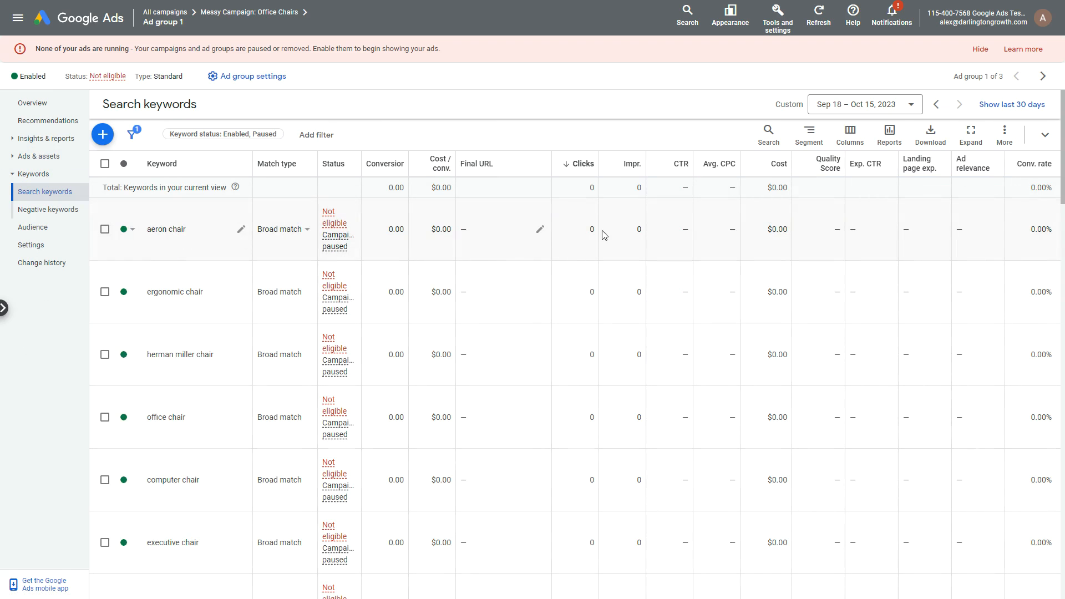
{"action": "scroll", "scroll_direction": "down", "scroll_amount": 3}
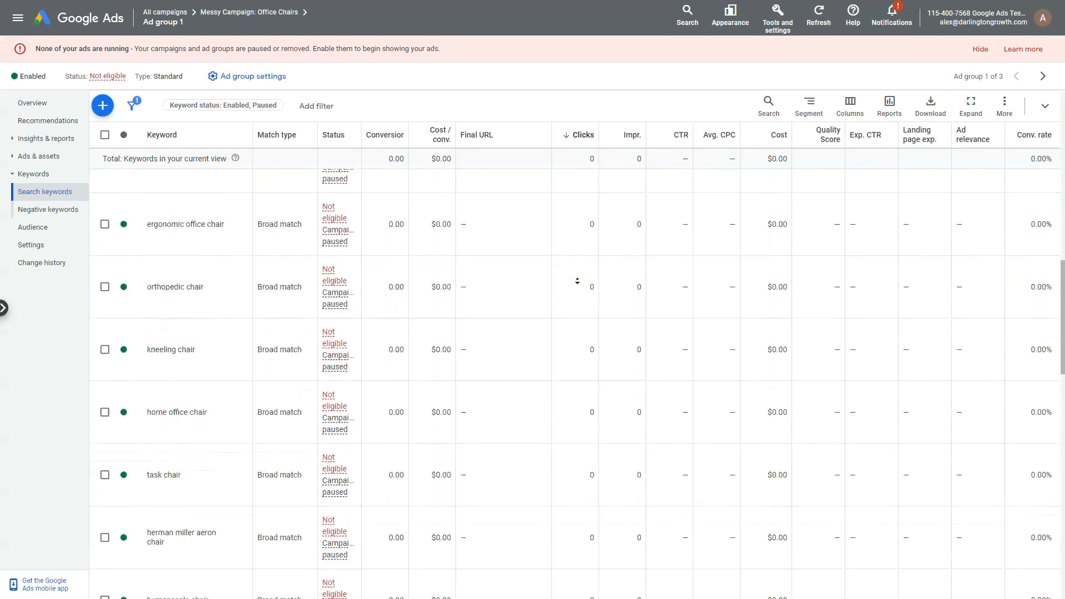
{"action": "scroll", "scroll_direction": "down", "scroll_amount": 3}
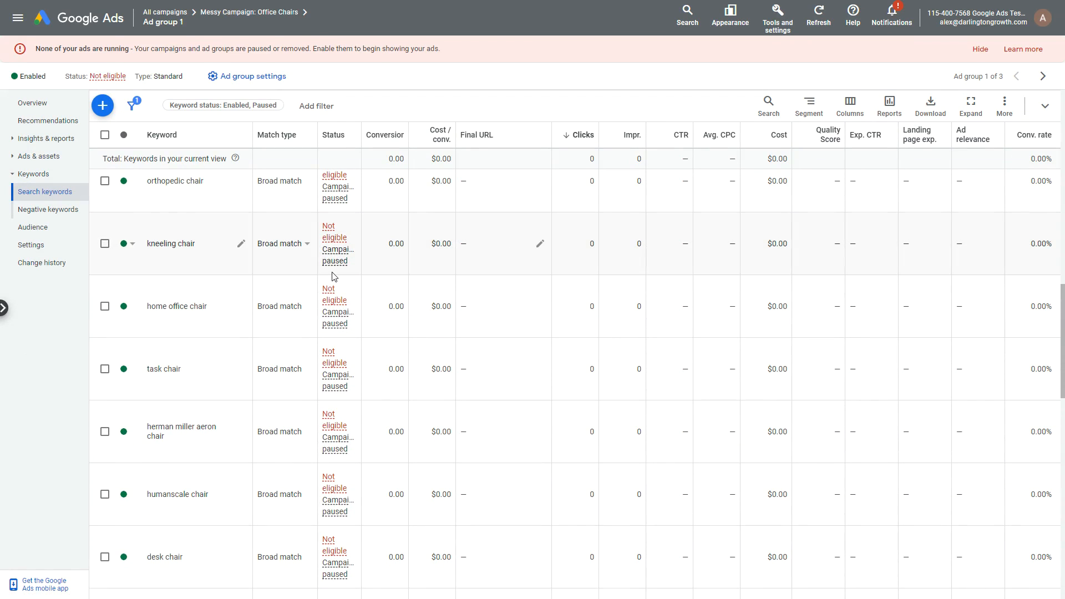
{"action": "left_click", "coordinate": [285, 243]}
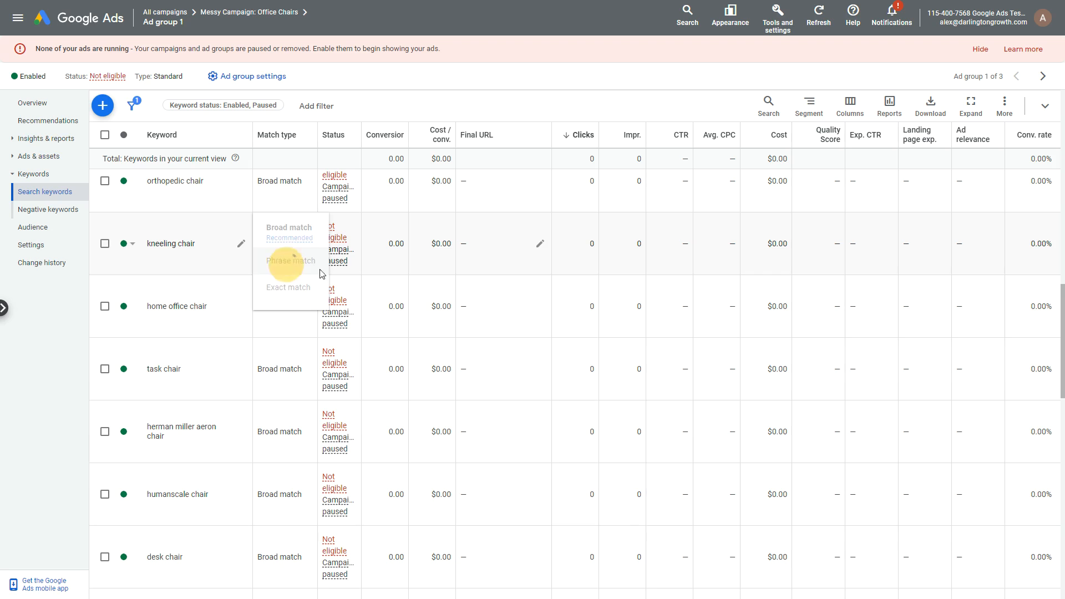
{"action": "left_click", "coordinate": [289, 261]}
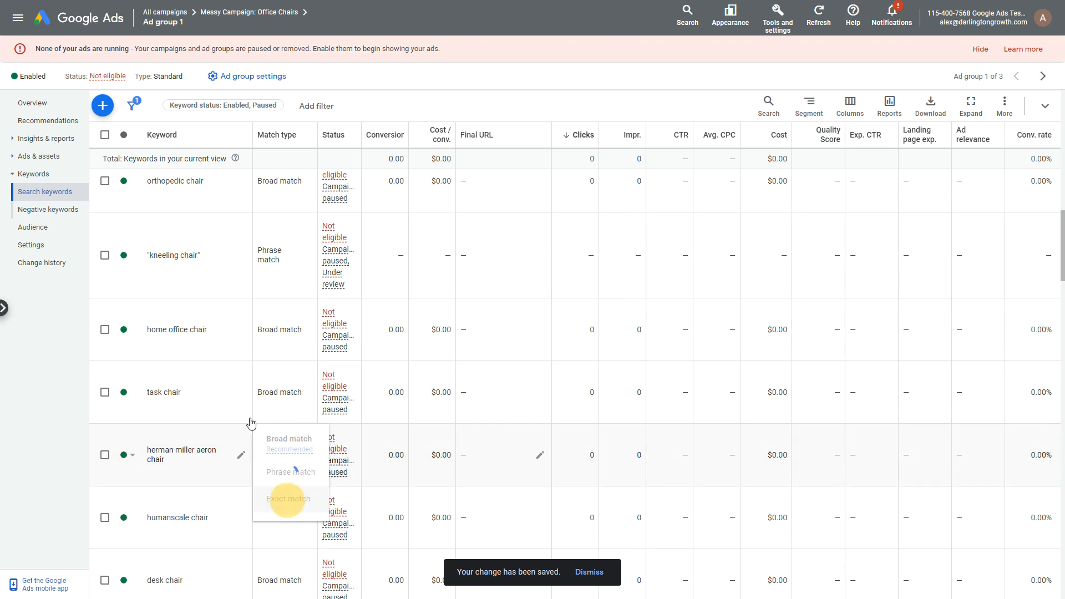
{"action": "left_click", "coordinate": [287, 498]}
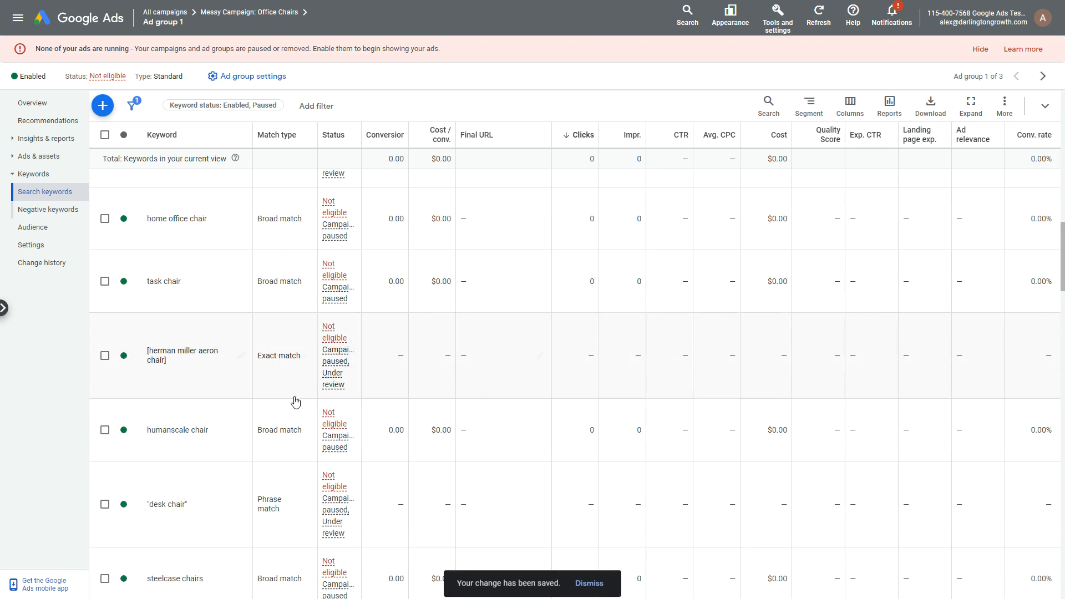
{"action": "mouse_move", "coordinate": [274, 439]}
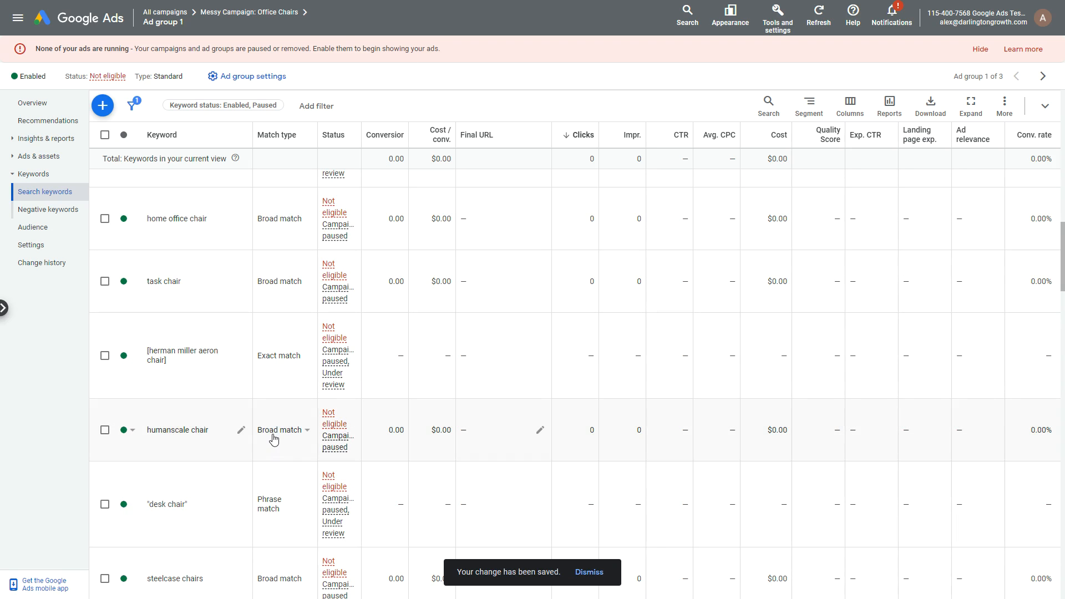
{"action": "scroll", "scroll_direction": "up", "scroll_amount": 3}
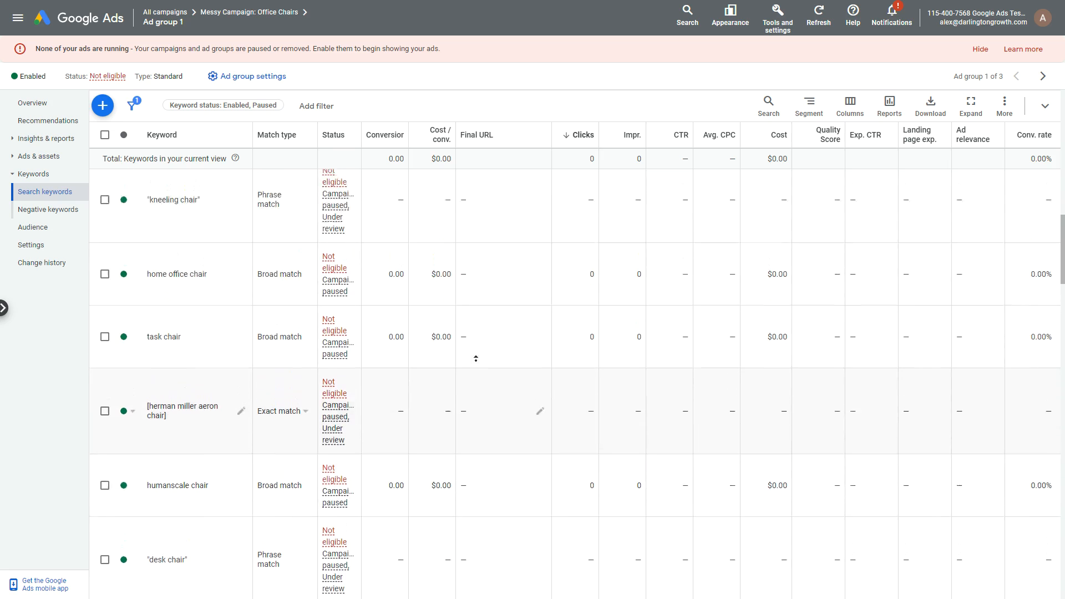
{"action": "scroll", "scroll_direction": "up", "scroll_amount": 3}
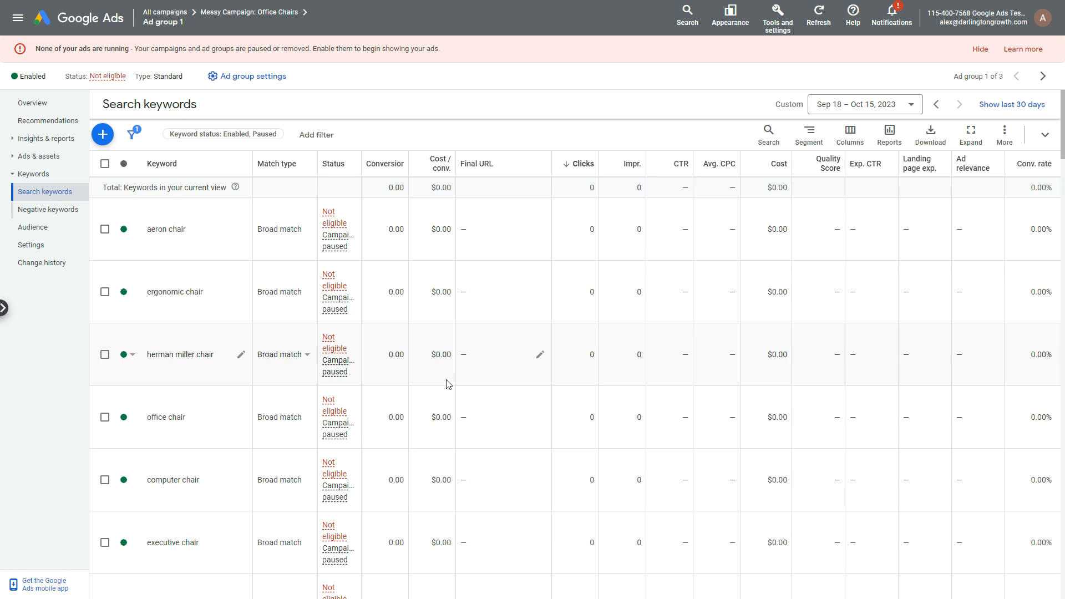
{"action": "mouse_move", "coordinate": [538, 231]}
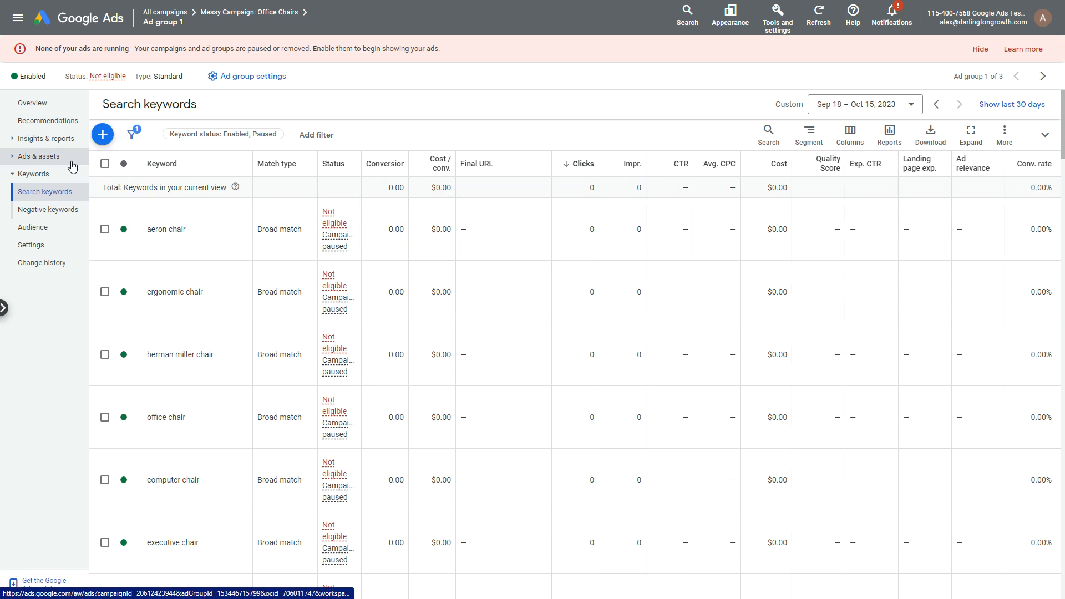
Look at Ad group 1's responsive search ad, then list keywords across the Office Chairs campaign.
{"action": "left_click", "coordinate": [23, 174]}
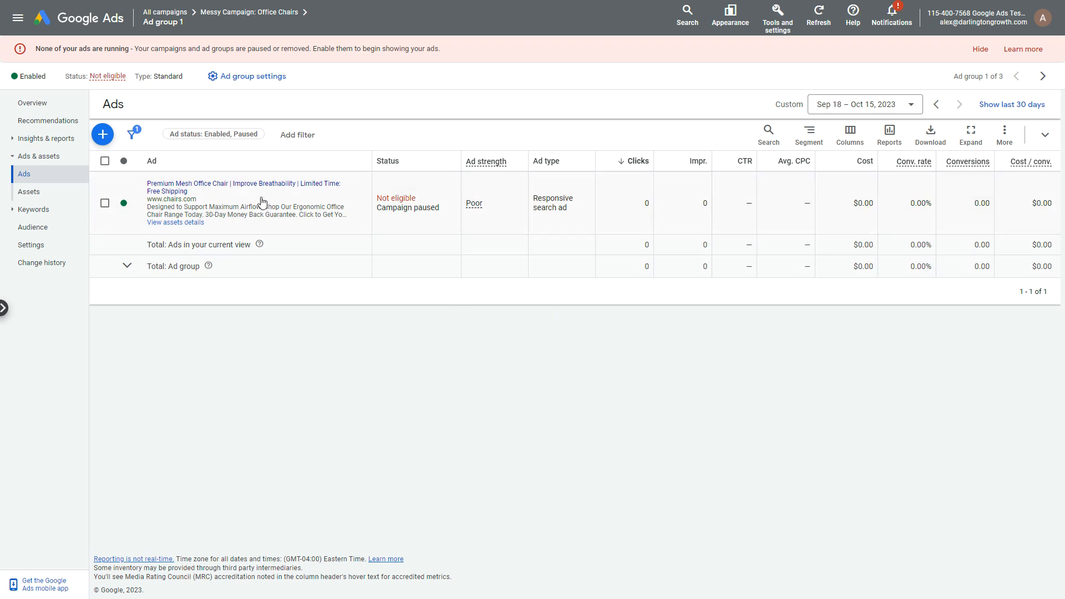
{"action": "mouse_move", "coordinate": [410, 134]}
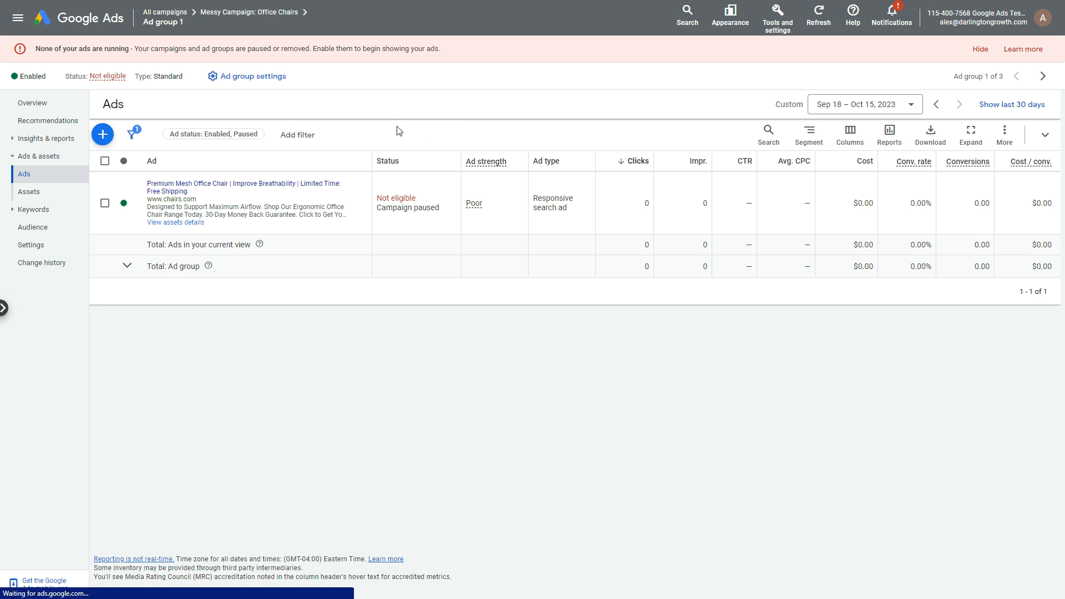
{"action": "left_click", "coordinate": [44, 209]}
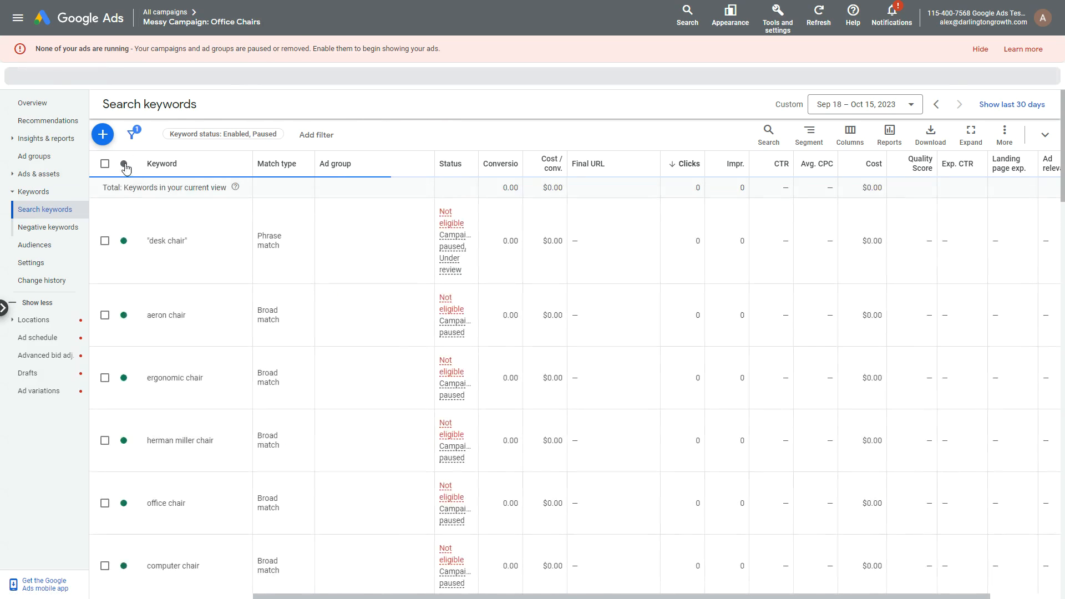
List the campaign's three ad groups and check the SKAG groups' pending status.
{"action": "left_click", "coordinate": [35, 156]}
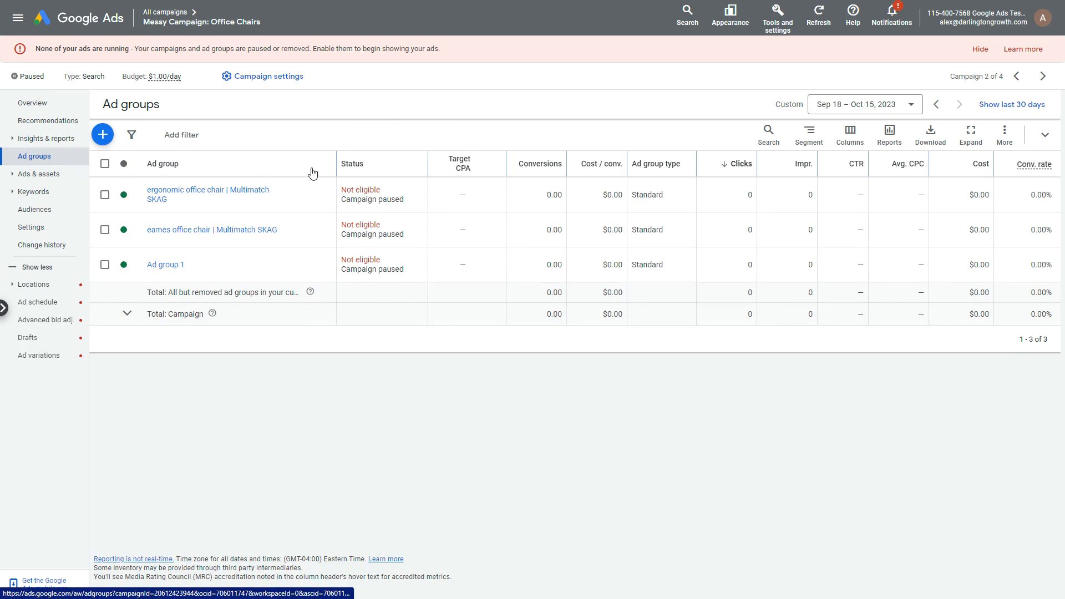
{"action": "mouse_move", "coordinate": [832, 188]}
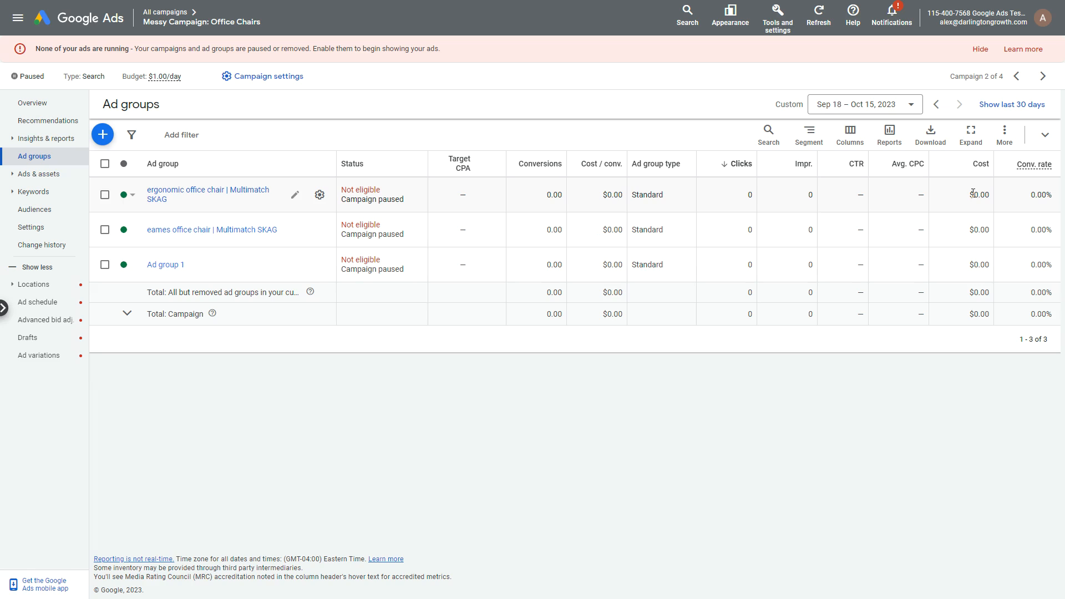
{"action": "mouse_move", "coordinate": [724, 190]}
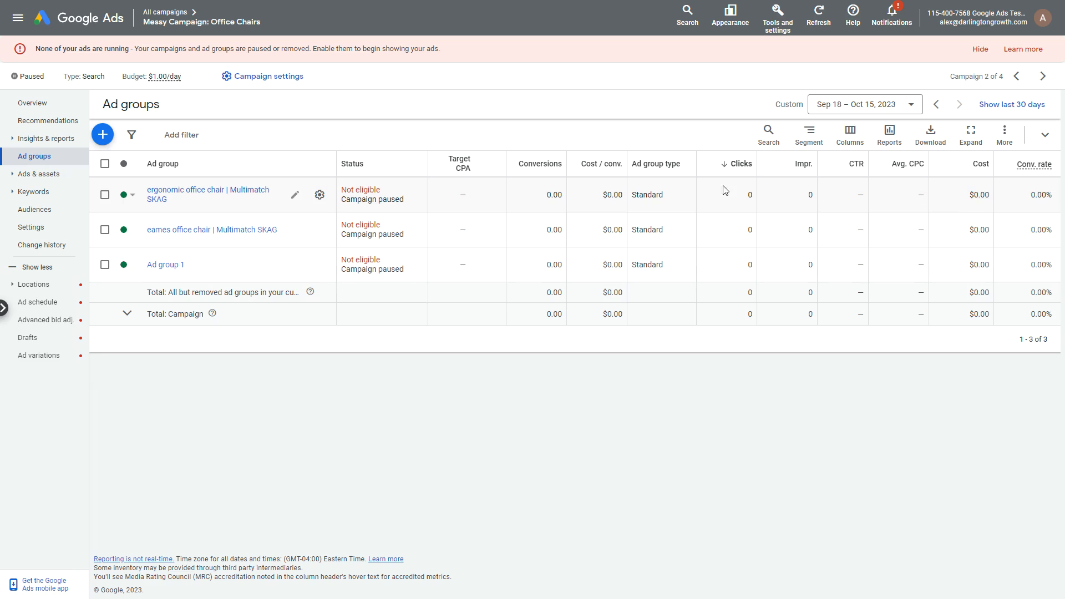
{"action": "mouse_move", "coordinate": [187, 203]}
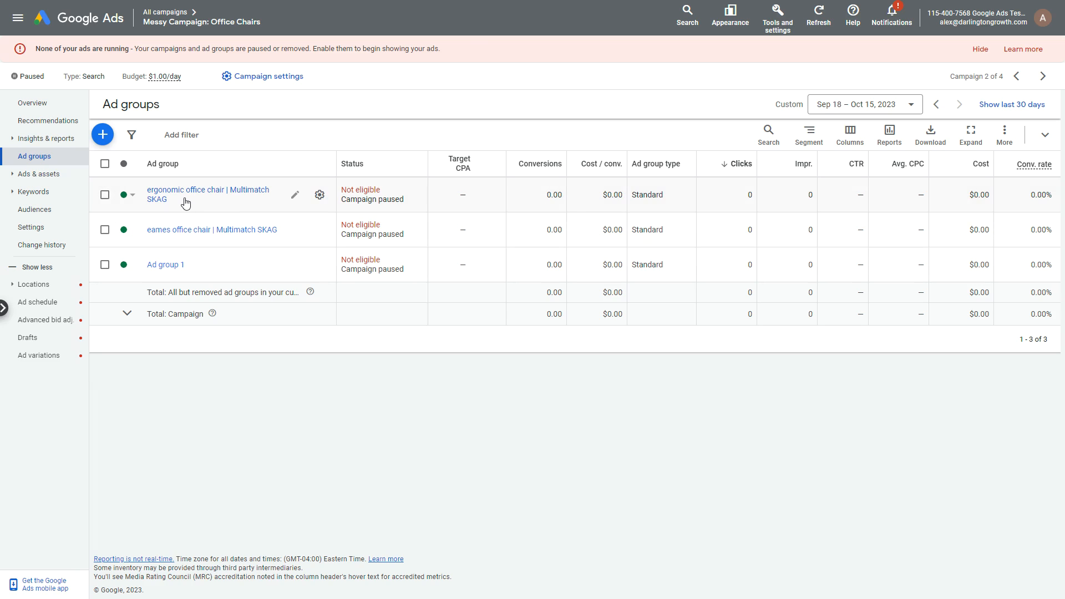
{"action": "mouse_move", "coordinate": [165, 203]}
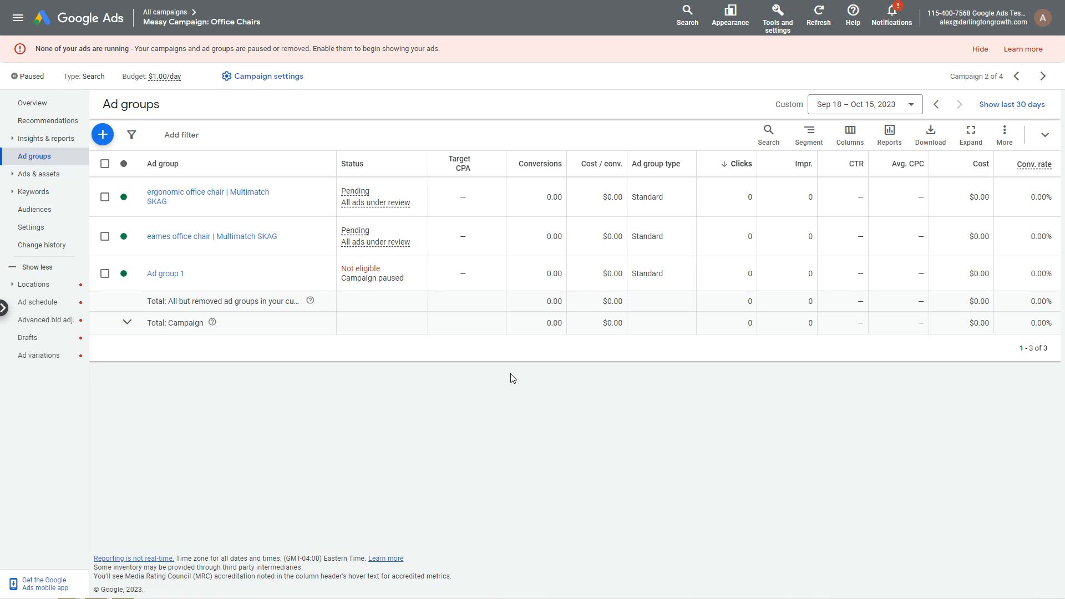
{"action": "mouse_move", "coordinate": [287, 271]}
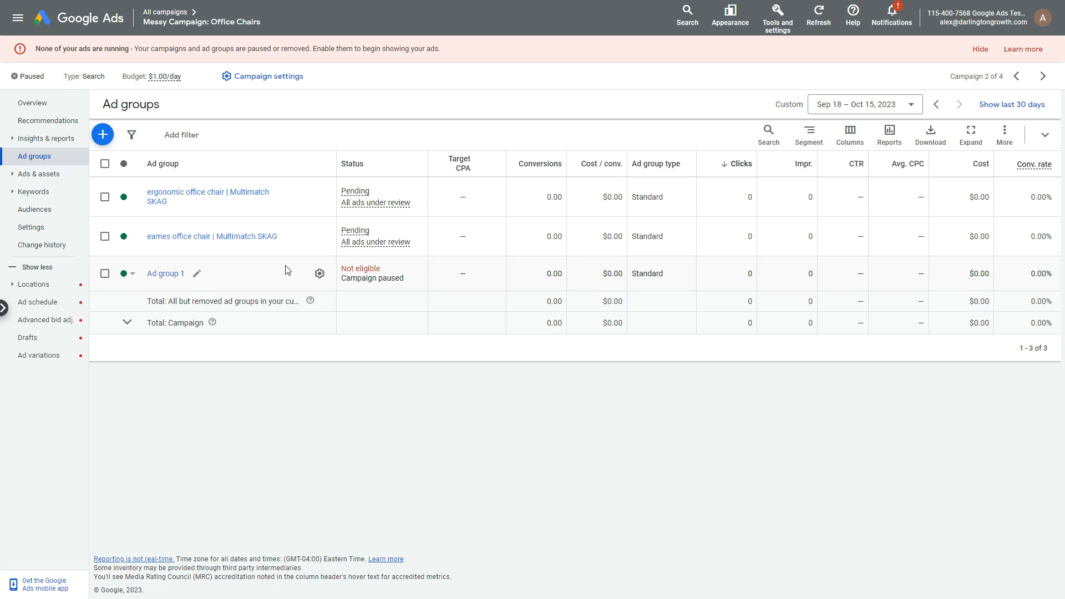
{"action": "mouse_move", "coordinate": [87, 182]}
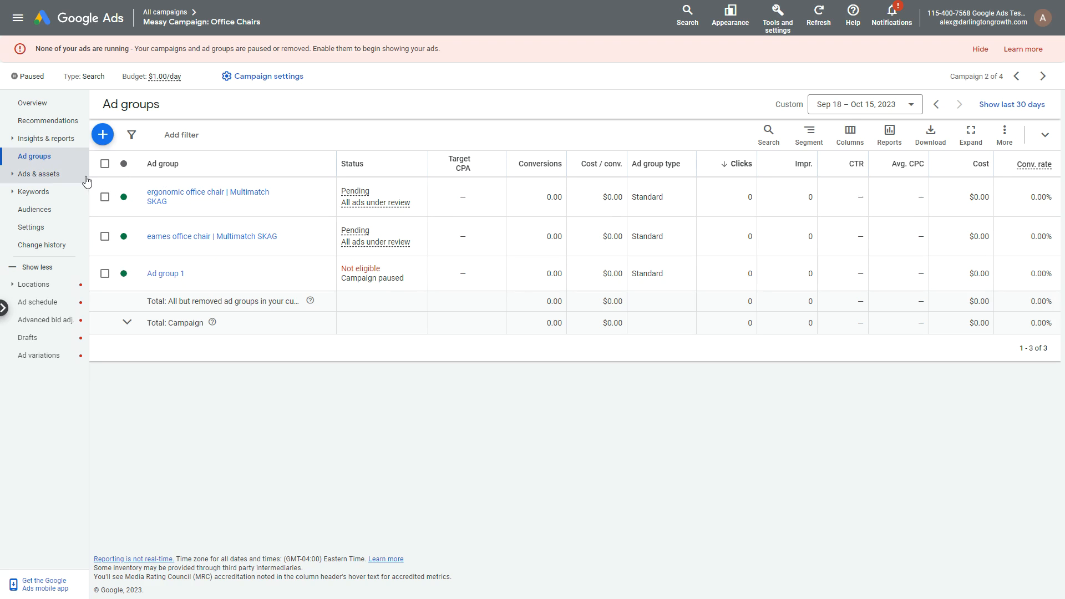
{"action": "mouse_move", "coordinate": [81, 187]}
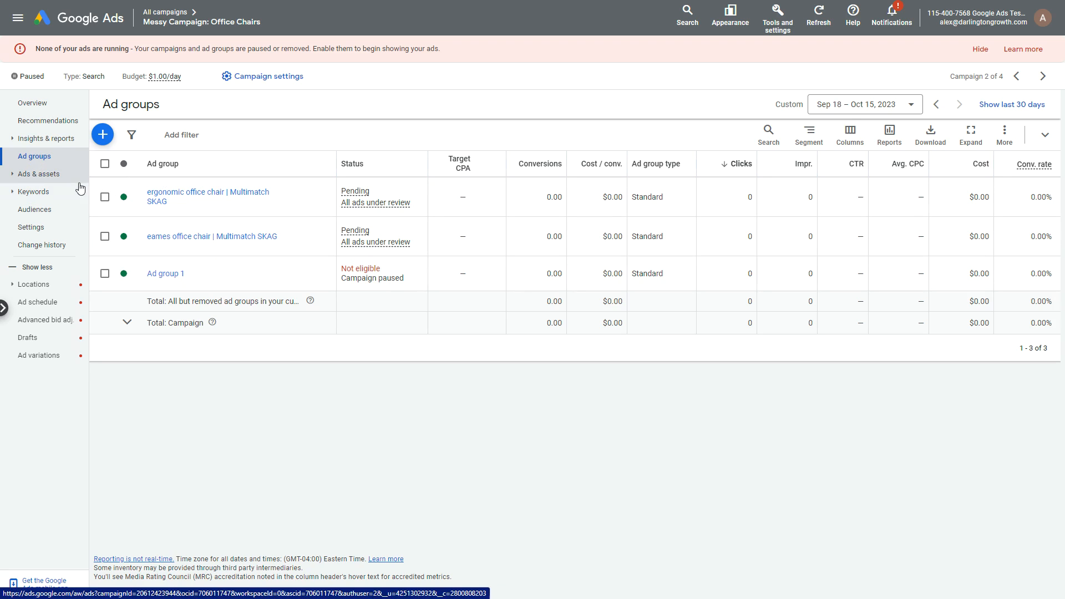
{"action": "mouse_move", "coordinate": [195, 197]}
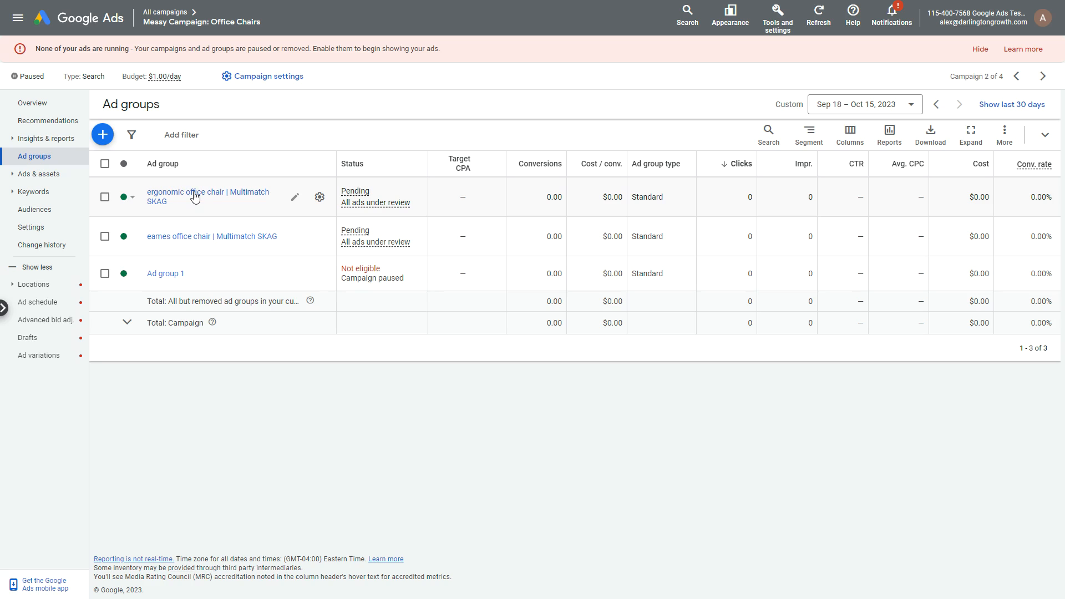
{"action": "mouse_move", "coordinate": [61, 177]}
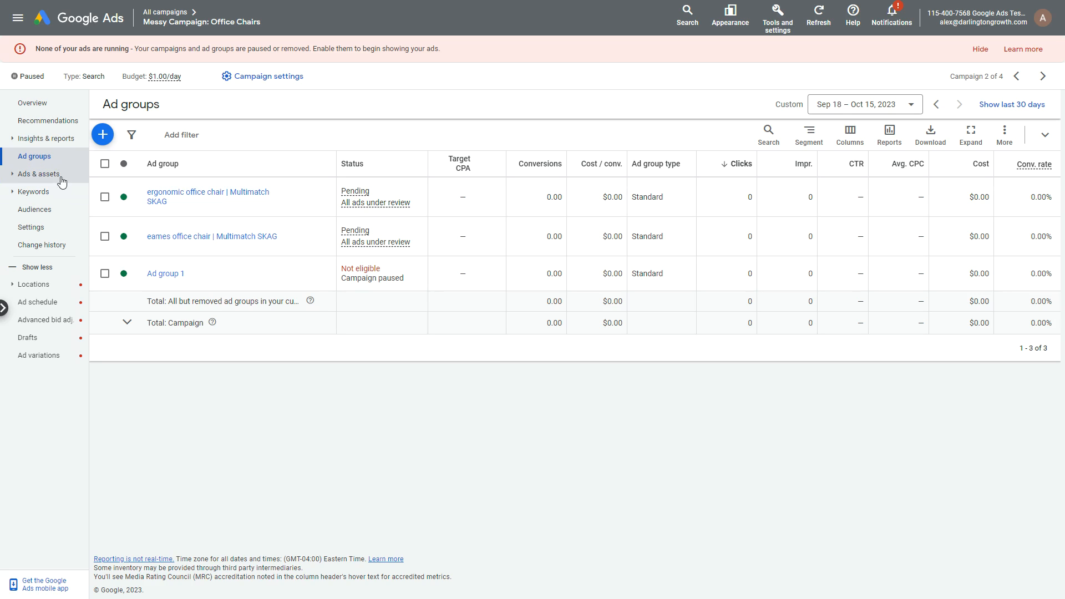
Open the ergonomic office chair SKAG's responsive search ad with its three headlines and two descriptions.
{"action": "left_click", "coordinate": [207, 197]}
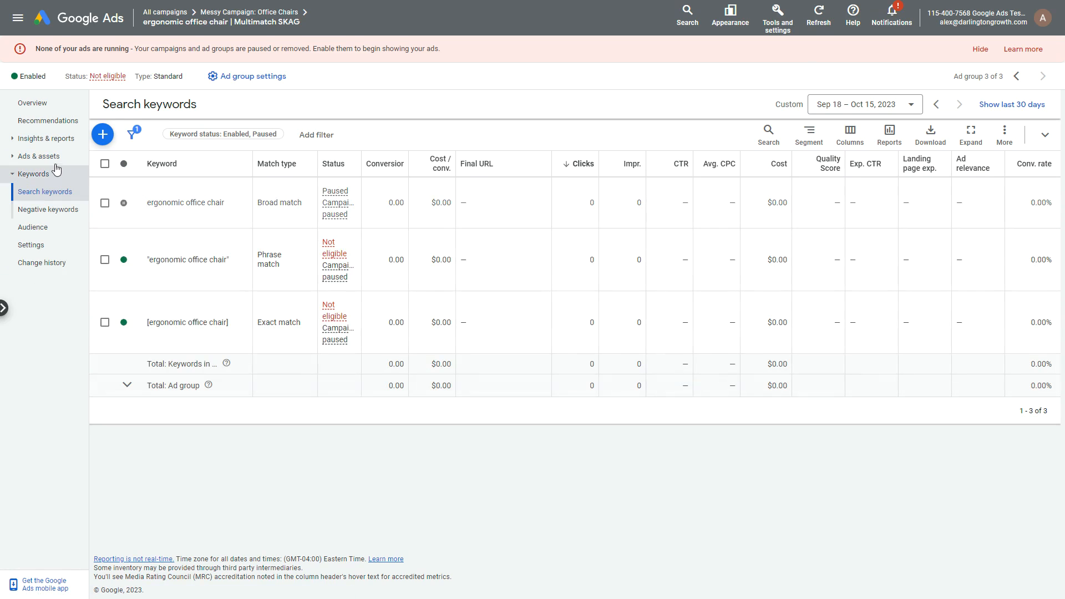
{"action": "left_click", "coordinate": [23, 174]}
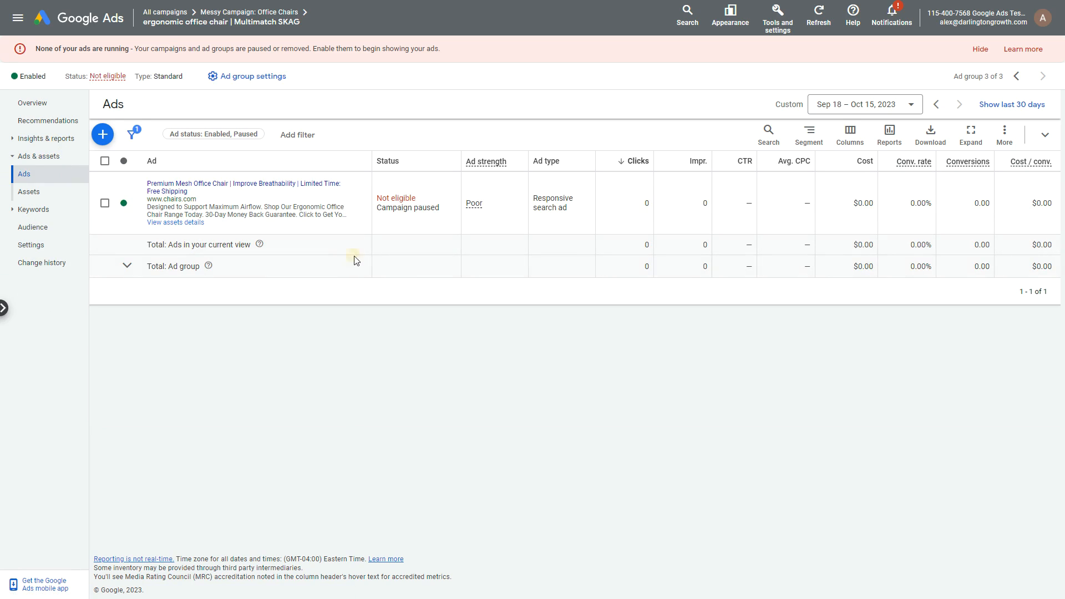
{"action": "mouse_move", "coordinate": [360, 203]}
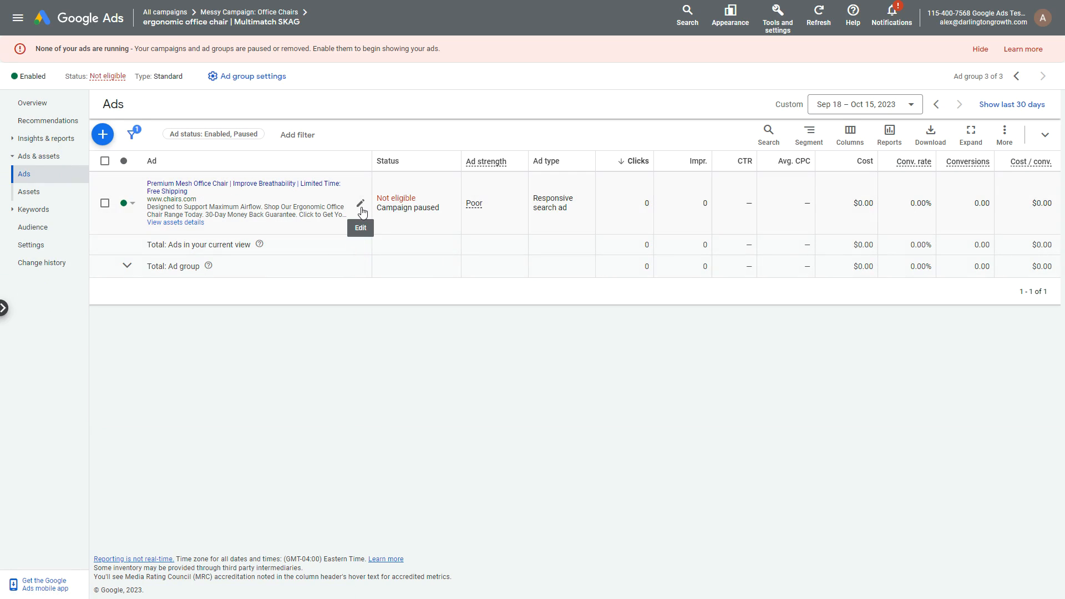
{"action": "mouse_move", "coordinate": [356, 207]}
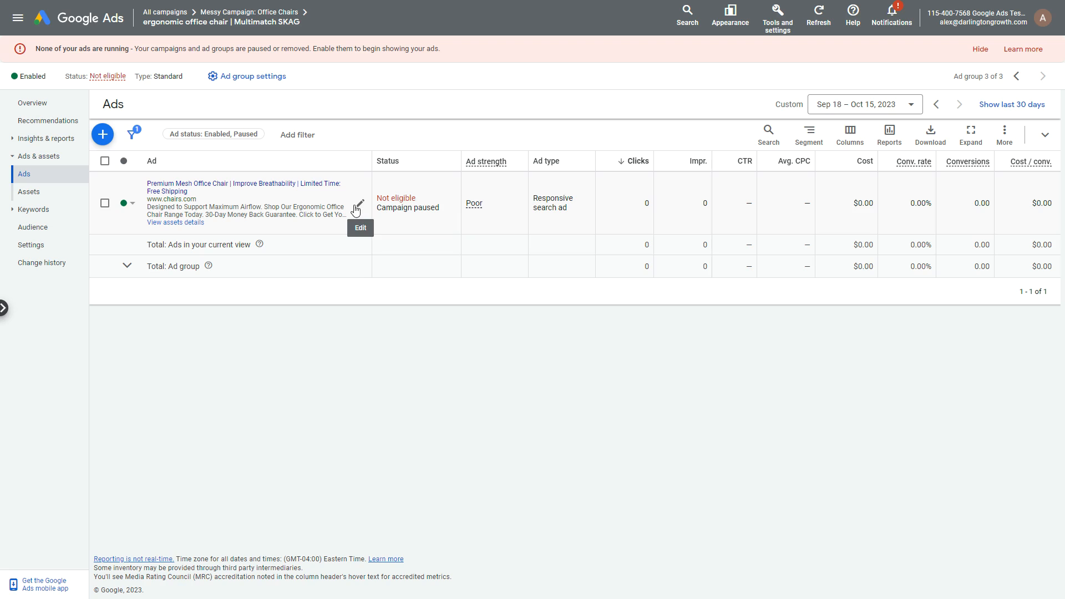
{"action": "mouse_move", "coordinate": [419, 181]}
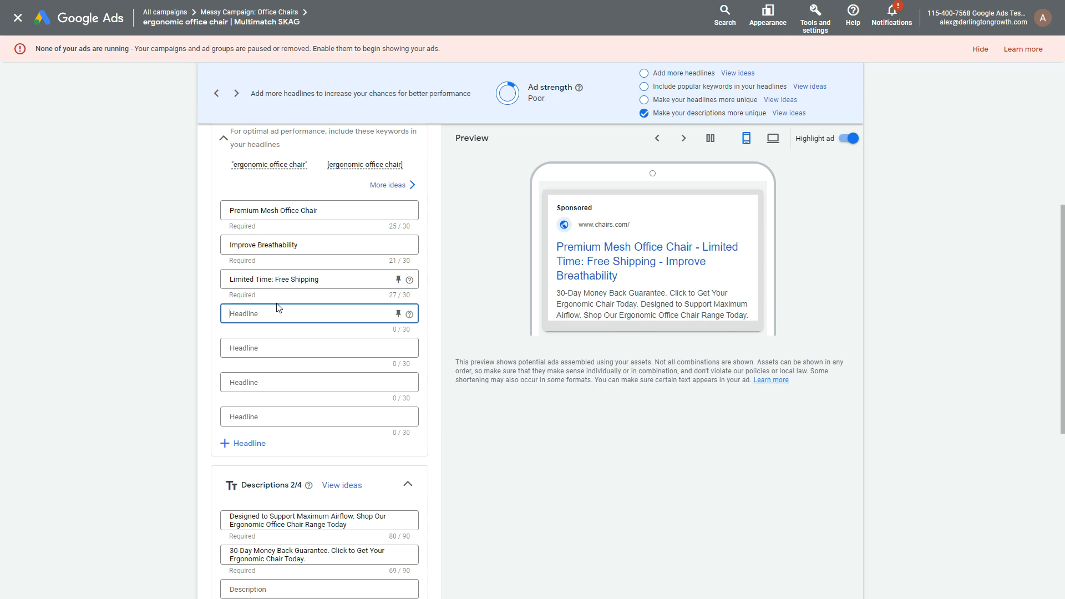
{"action": "mouse_move", "coordinate": [292, 253]}
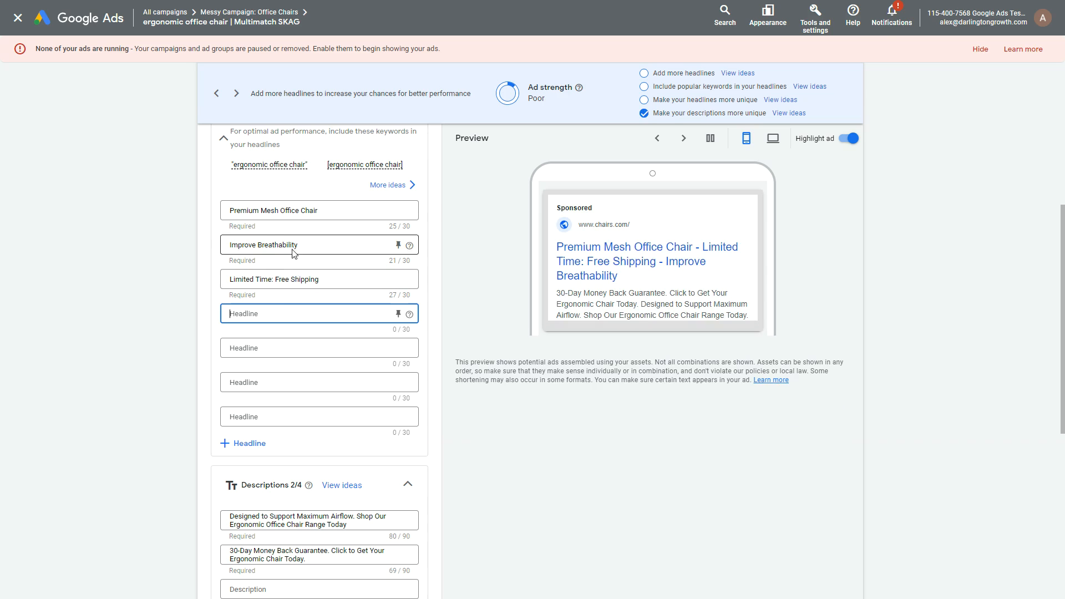
{"action": "scroll", "scroll_direction": "up", "scroll_amount": 3}
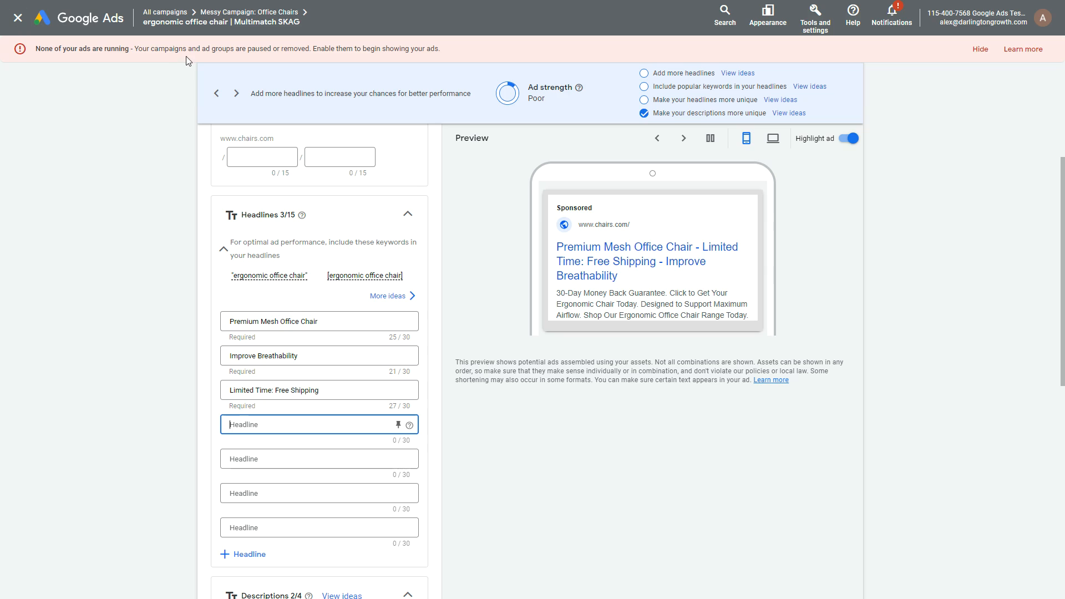
{"action": "mouse_move", "coordinate": [19, 17]}
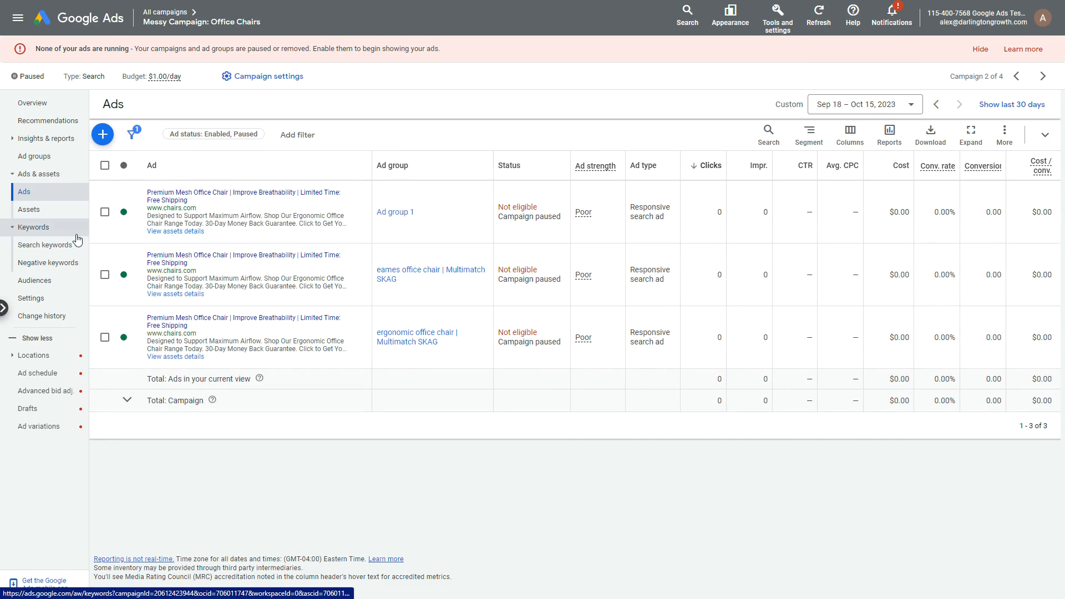
{"action": "left_click", "coordinate": [44, 244]}
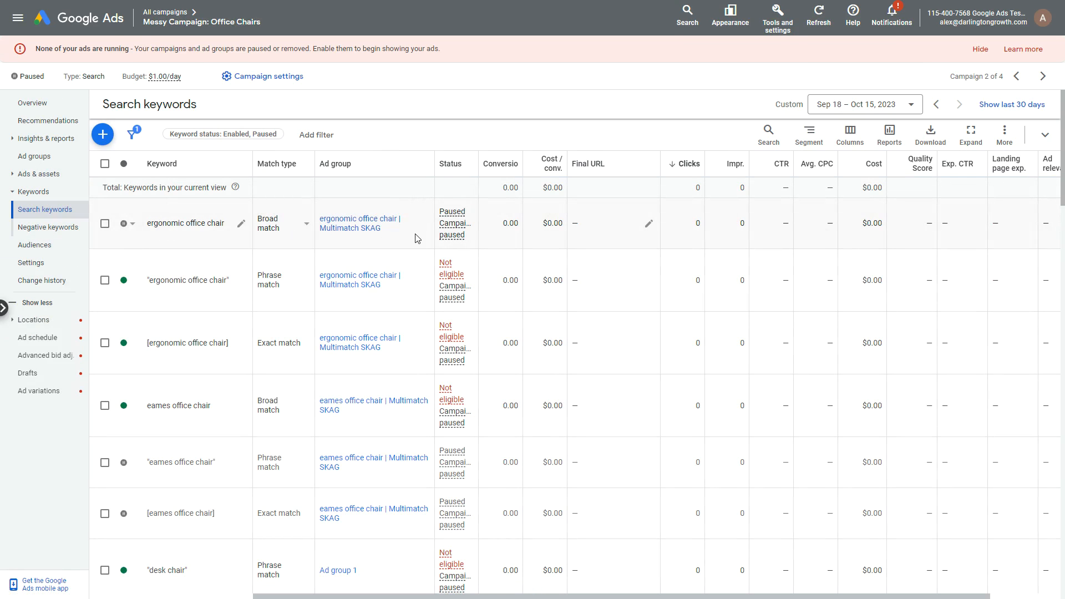
{"action": "mouse_move", "coordinate": [214, 213]}
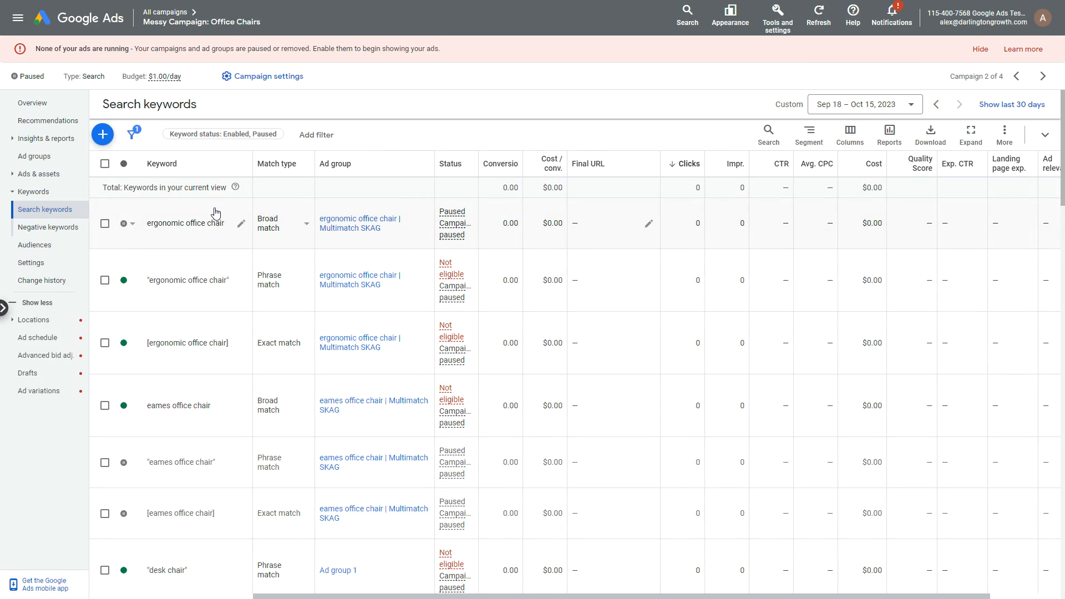
{"action": "mouse_move", "coordinate": [326, 215]}
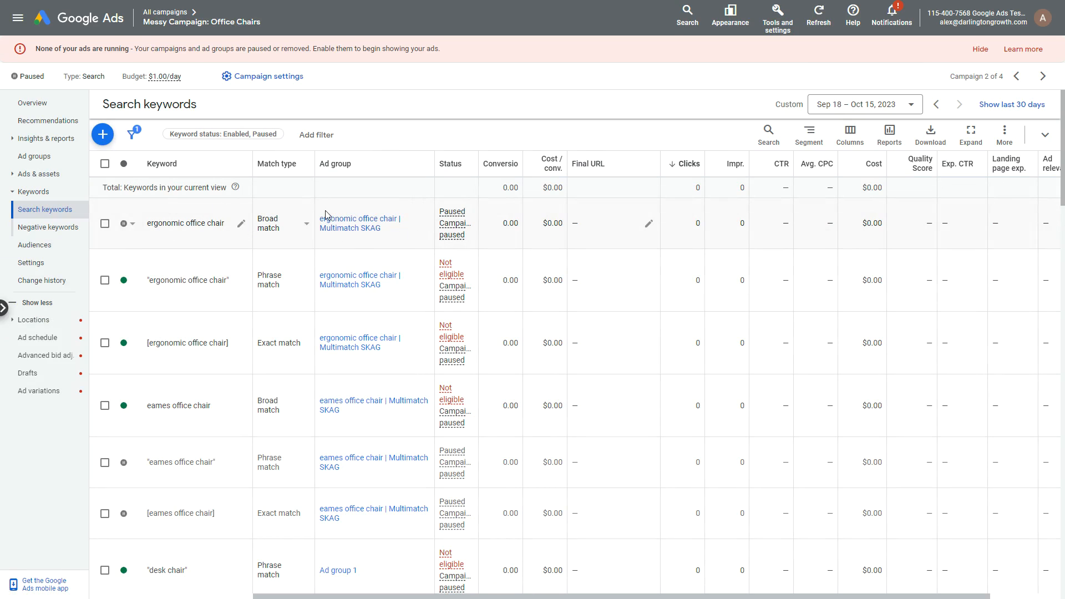
{"action": "left_click", "coordinate": [648, 222]}
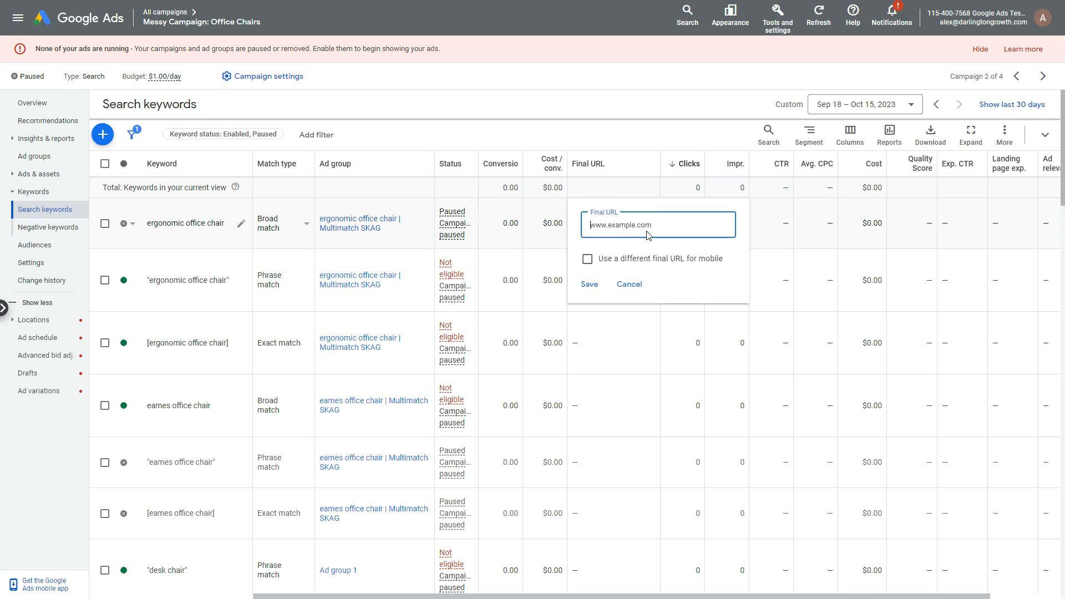
{"action": "type", "text": "www.chai"}
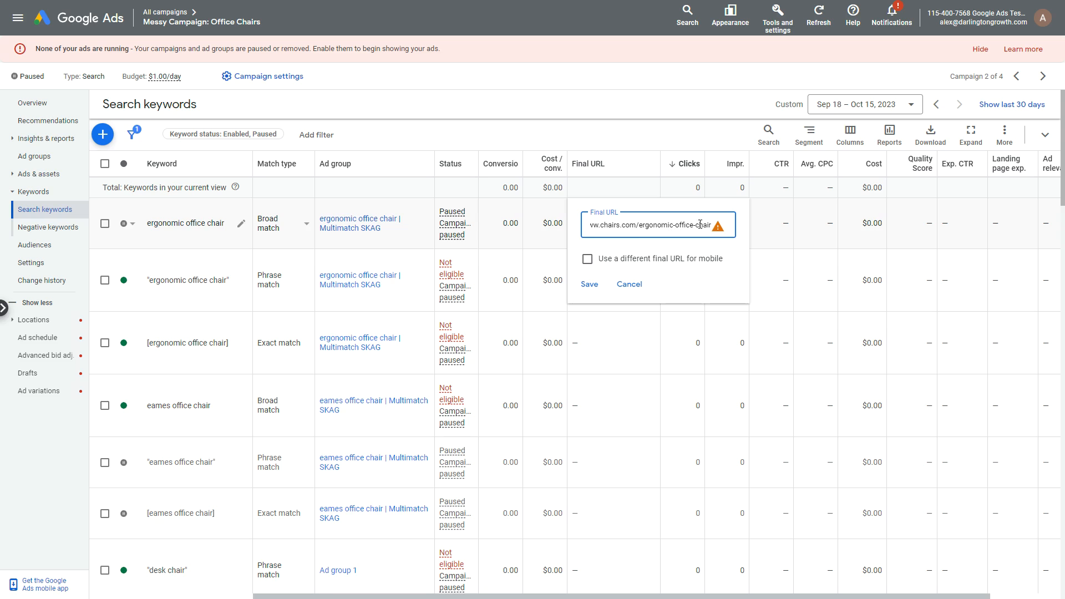
{"action": "mouse_move", "coordinate": [589, 284]}
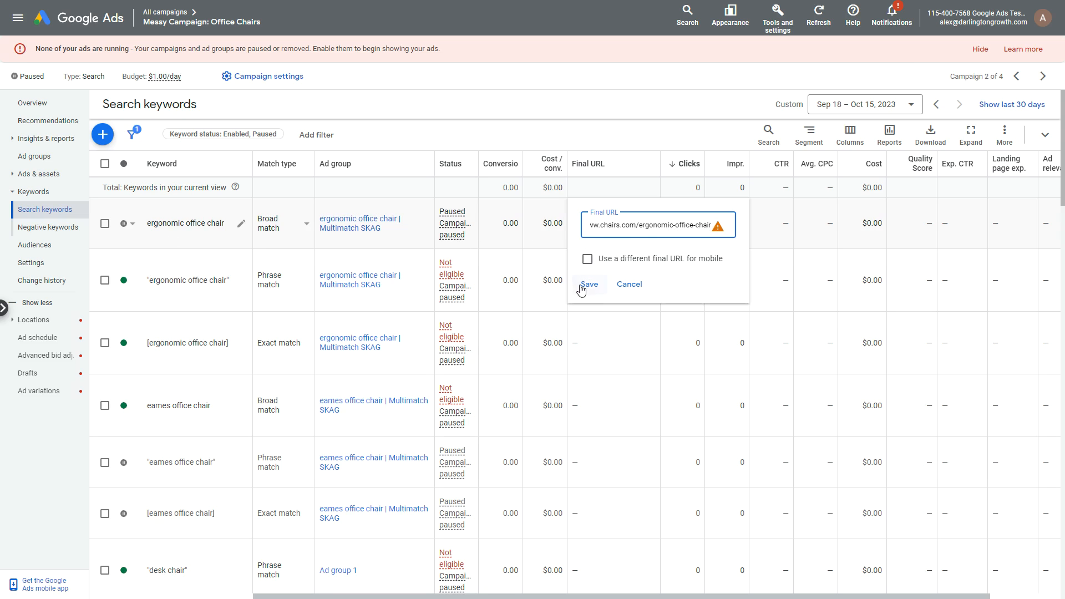
{"action": "left_click", "coordinate": [587, 283]}
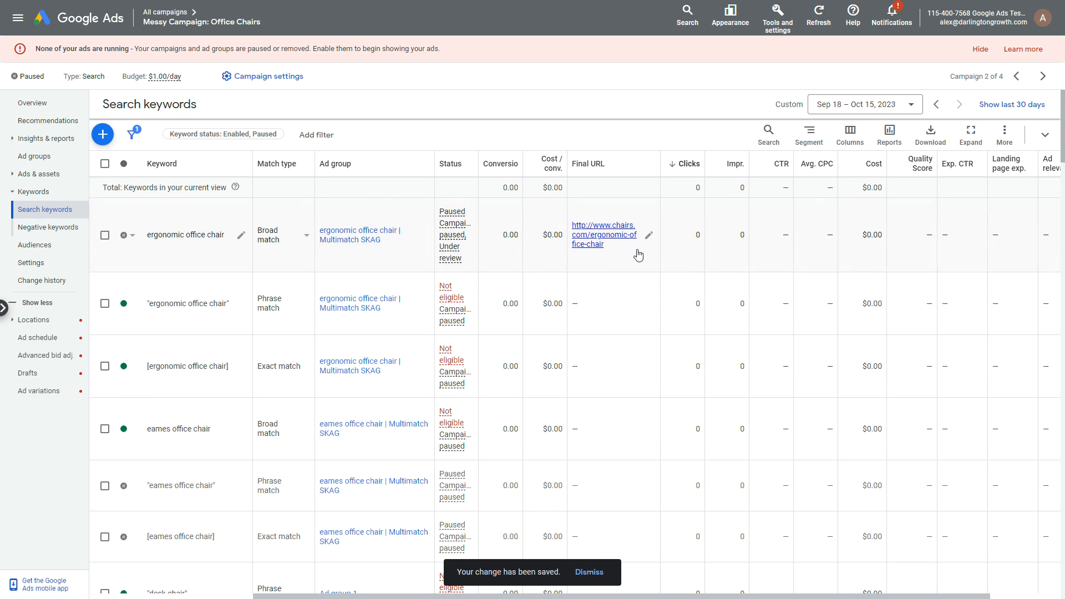
{"action": "mouse_move", "coordinate": [625, 352]}
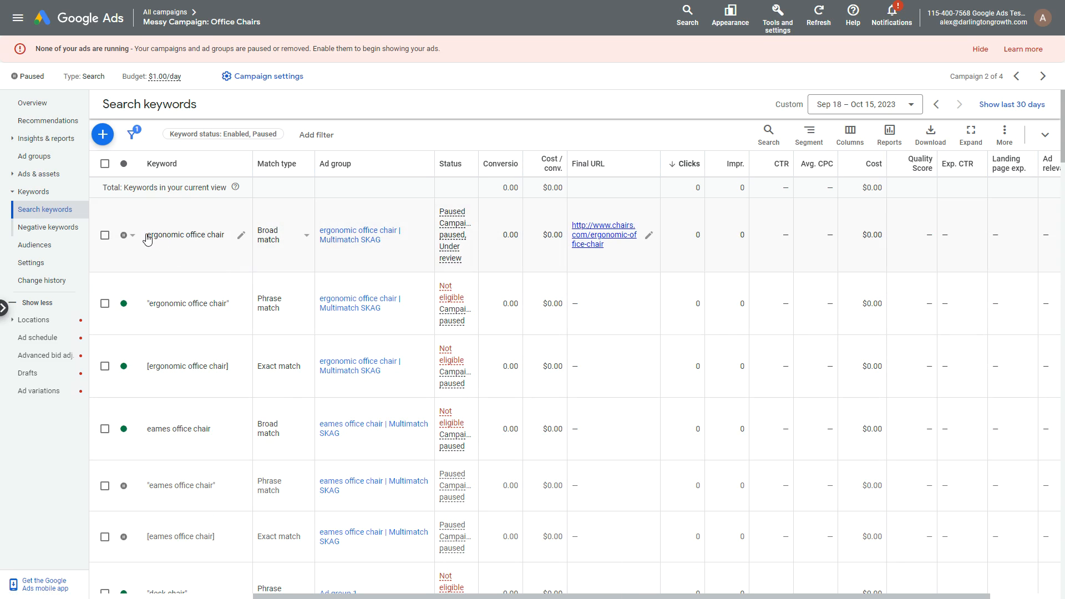
{"action": "mouse_move", "coordinate": [619, 381]}
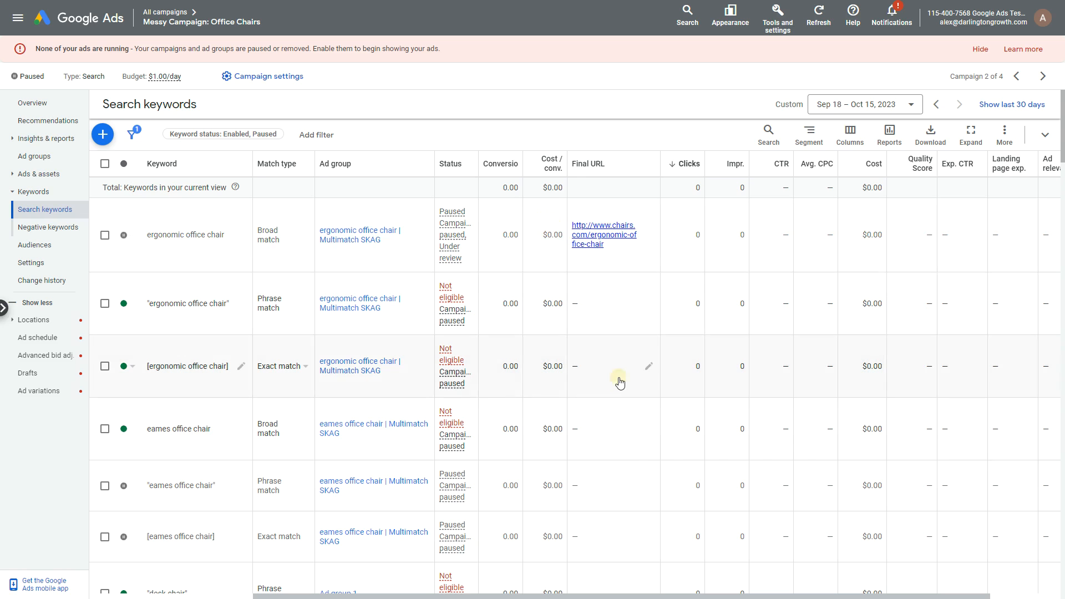
Save the broad eames office chair keyword's final URL ending in /eames-office-chair.
{"action": "scroll", "scroll_direction": "down", "scroll_amount": 3}
{"action": "type", "text": "www.chairs.com/eames"}
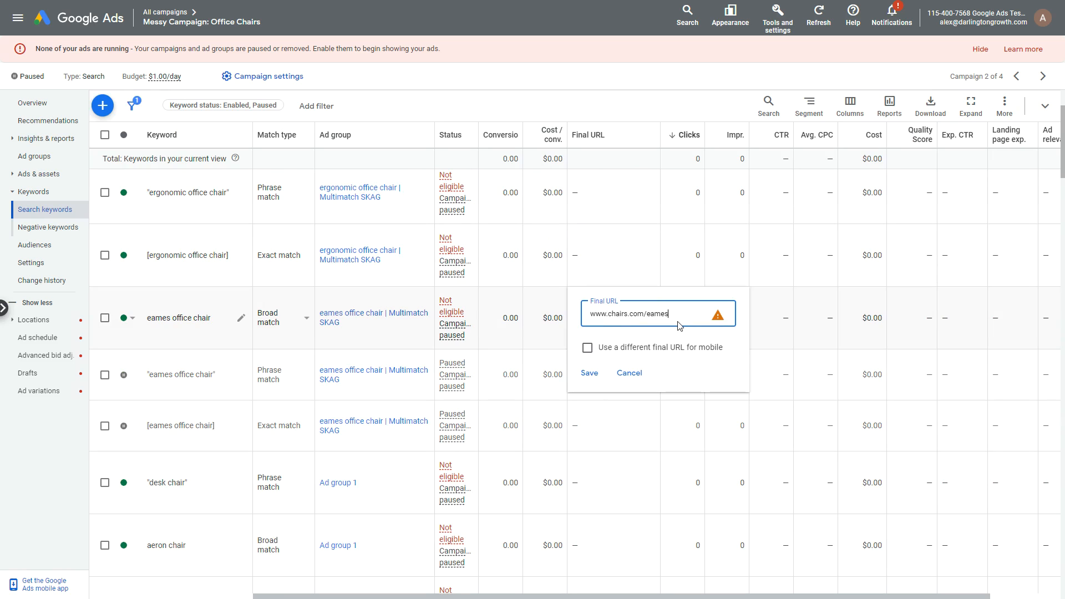
{"action": "type", "text": "-office-chair"}
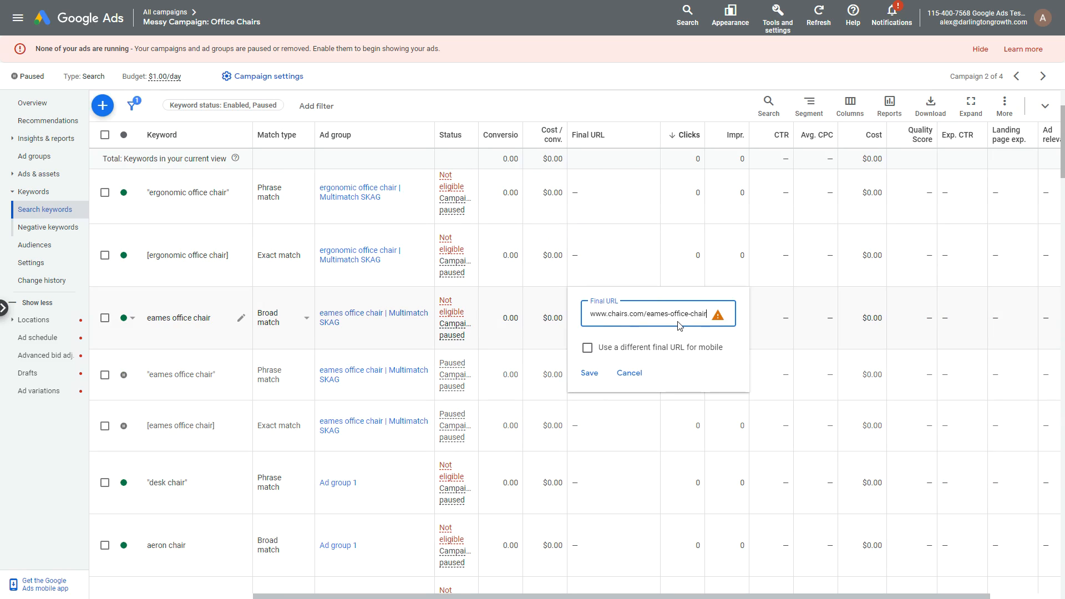
{"action": "left_click", "coordinate": [587, 372]}
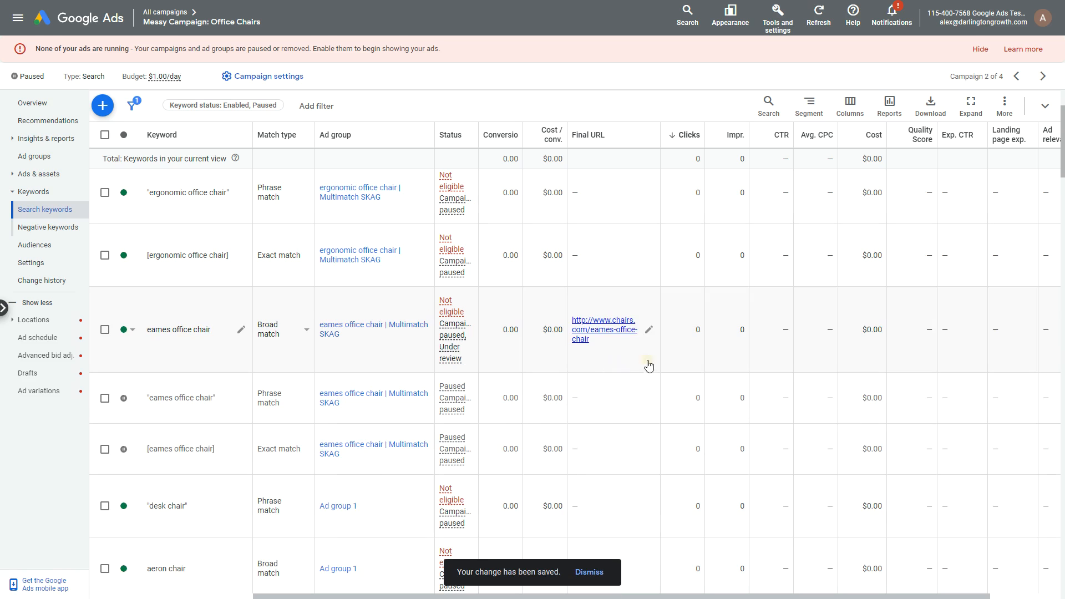
{"action": "left_click", "coordinate": [649, 329]}
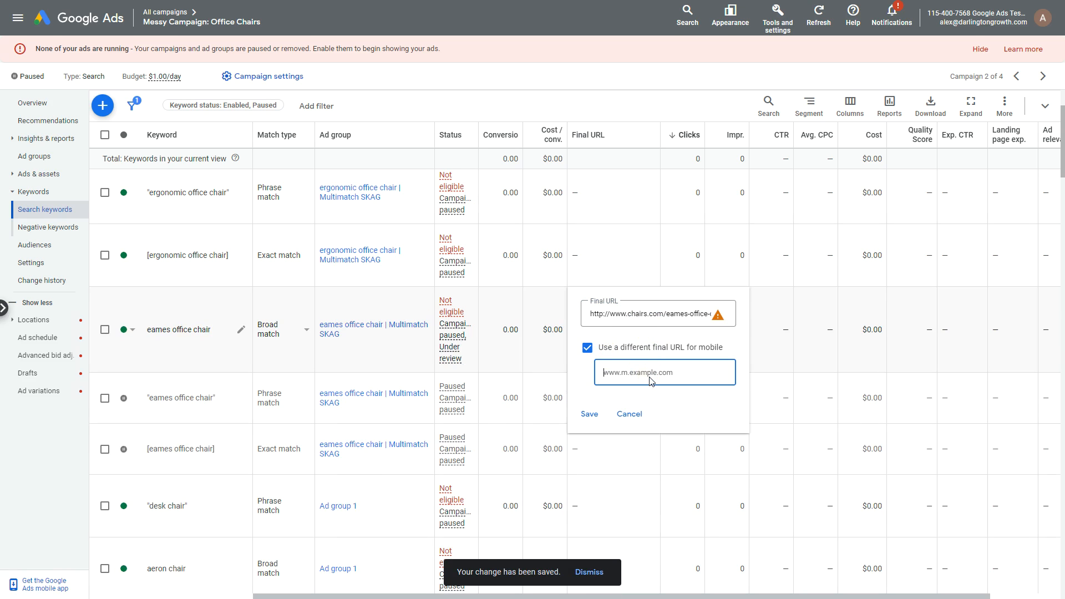
{"action": "left_click", "coordinate": [588, 571]}
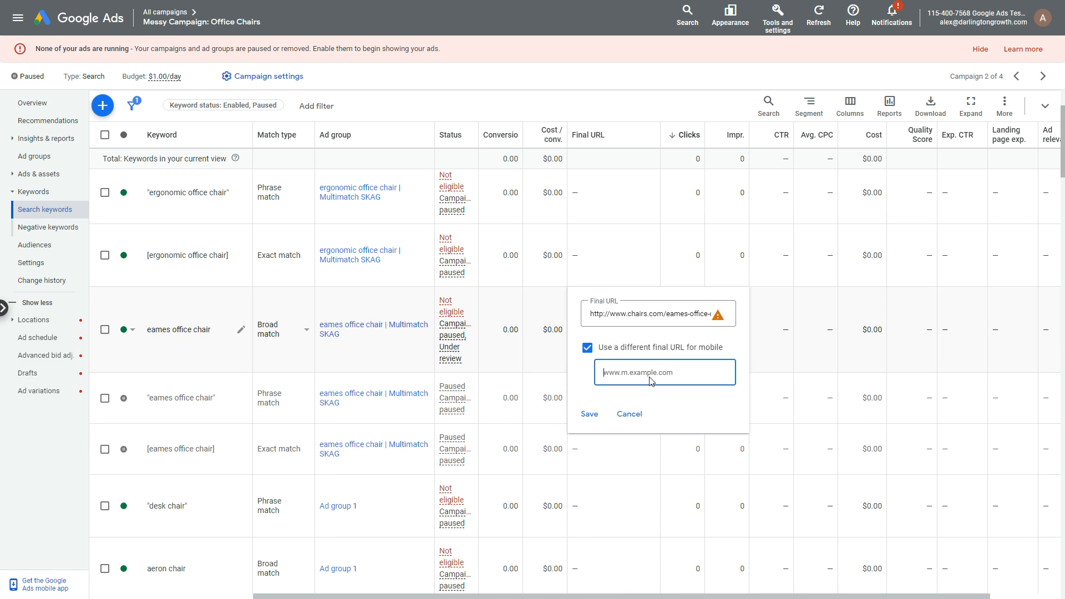
{"action": "type", "text": "www.m.chairs.com/eames-office-"}
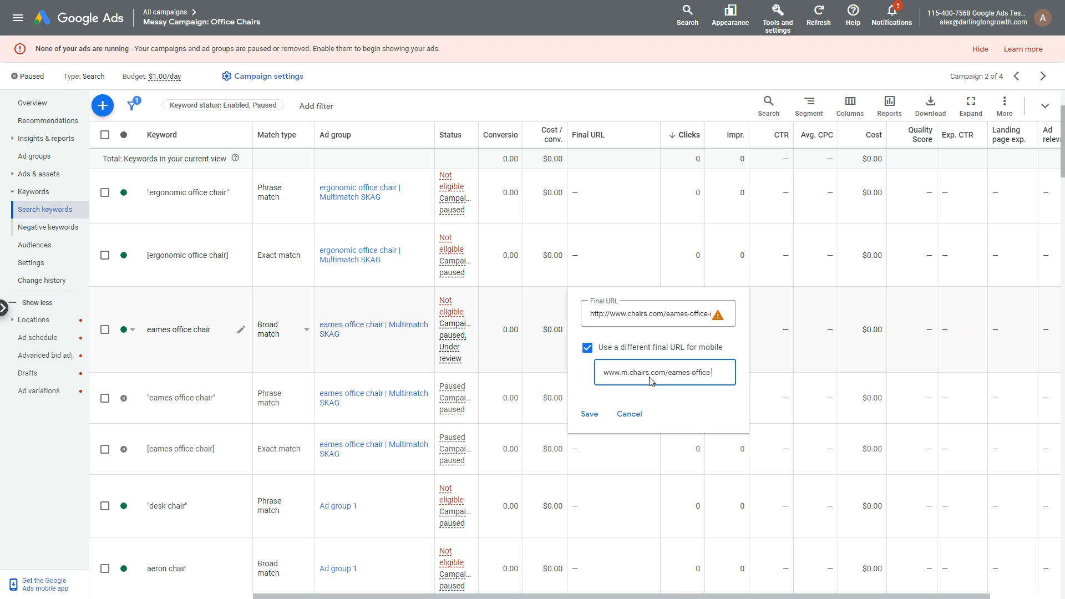
{"action": "type", "text": "chai"}
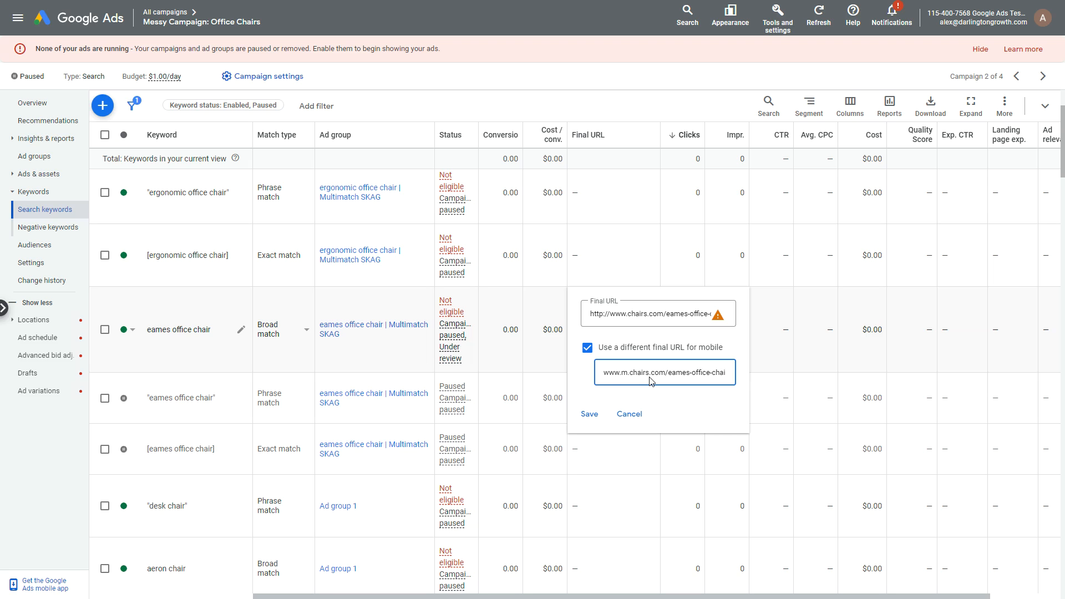
{"action": "left_click", "coordinate": [588, 414]}
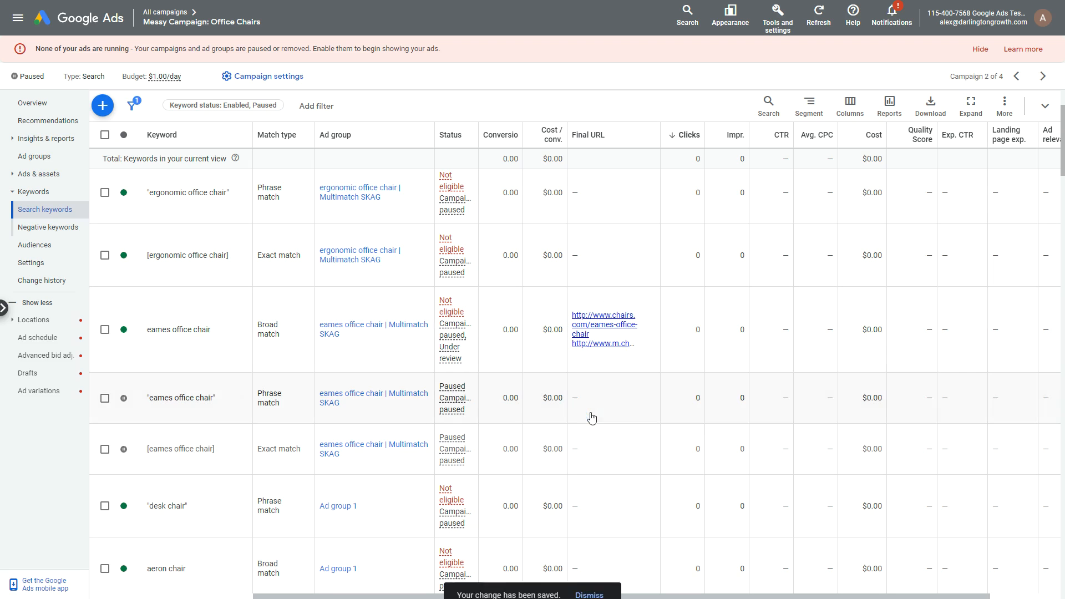
{"action": "left_click", "coordinate": [604, 330]}
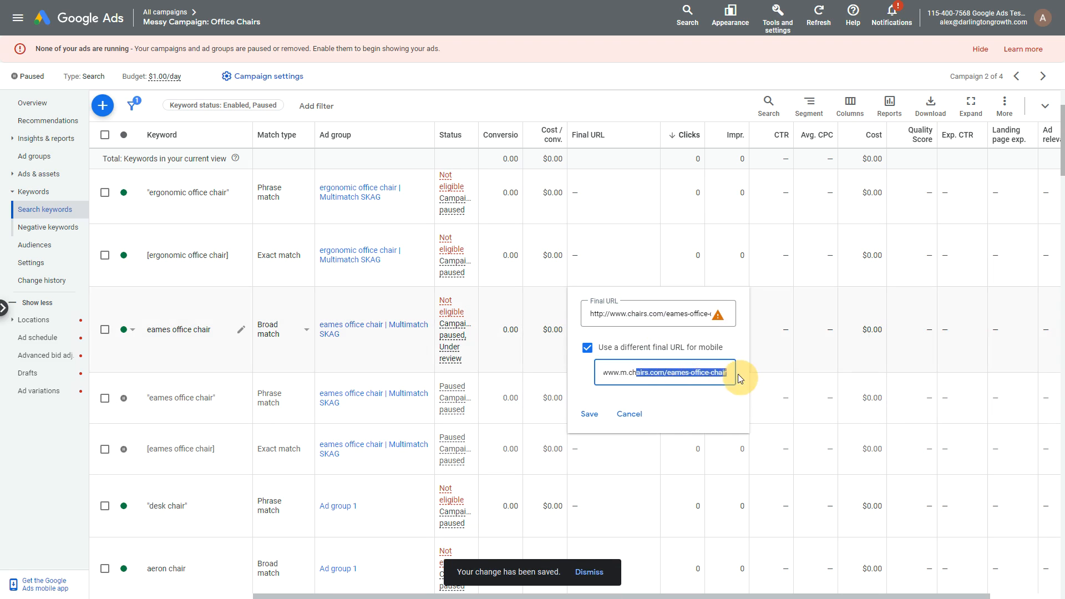
{"action": "left_click", "coordinate": [588, 413]}
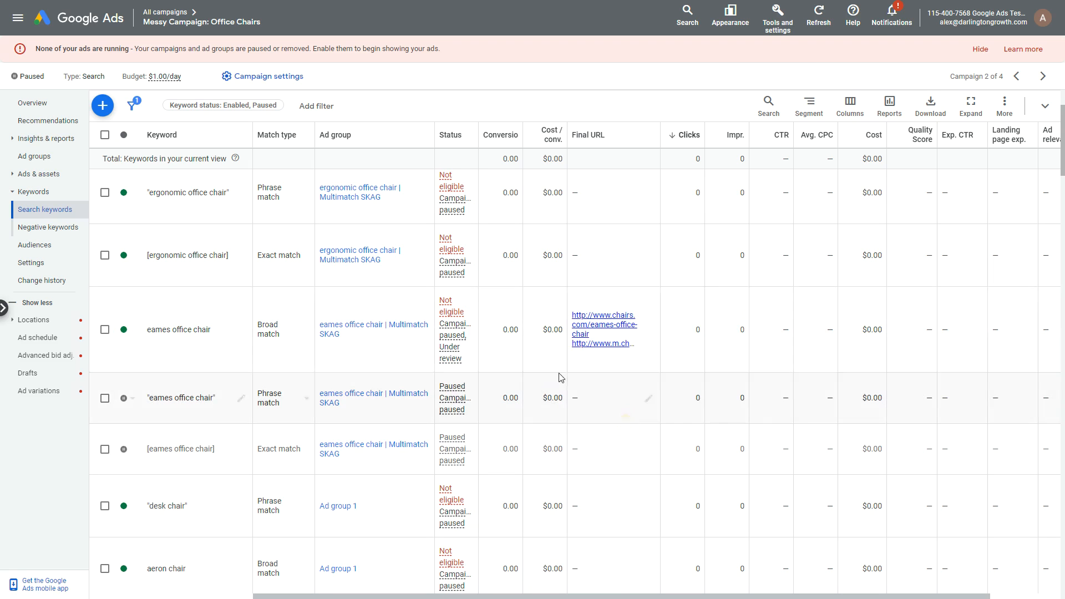
{"action": "mouse_move", "coordinate": [35, 156]}
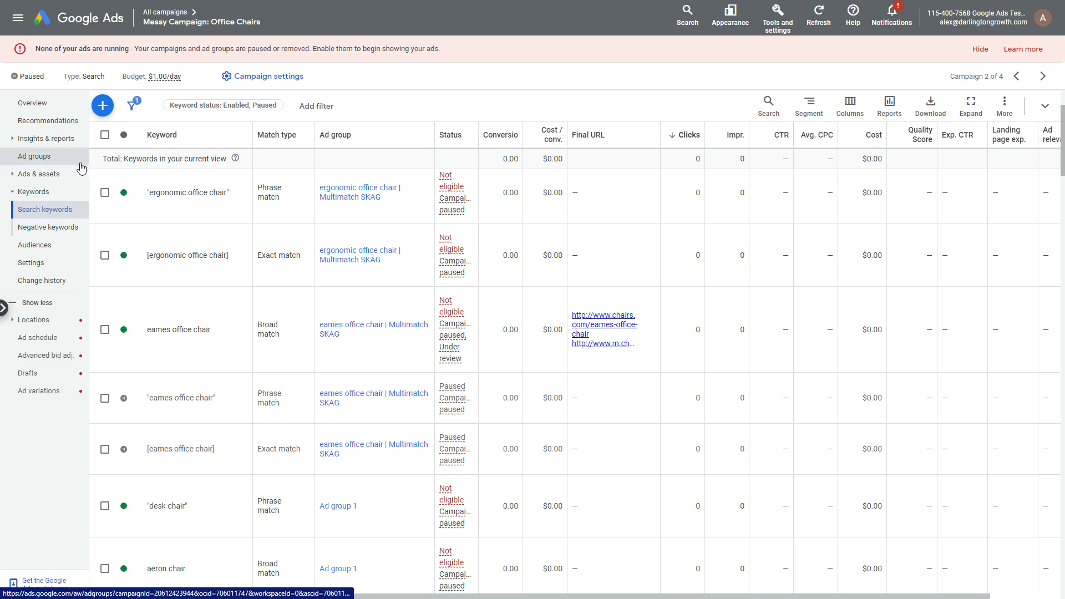
{"action": "mouse_move", "coordinate": [65, 169]}
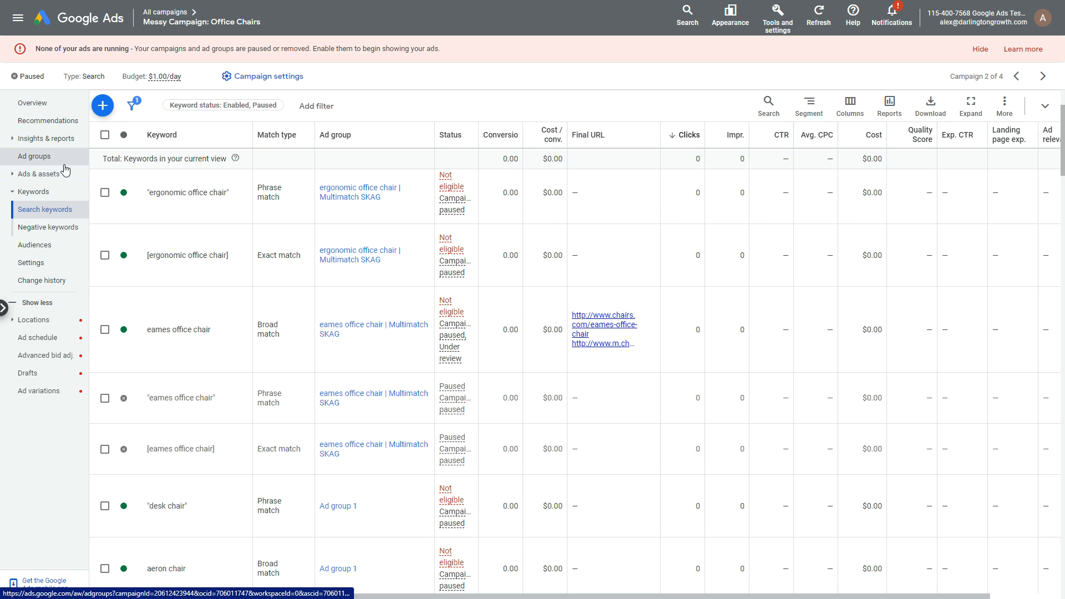
Create the ergonomic chair | Multimatch SKAG ad group with broad, phrase and exact keywords.
{"action": "left_click", "coordinate": [35, 156]}
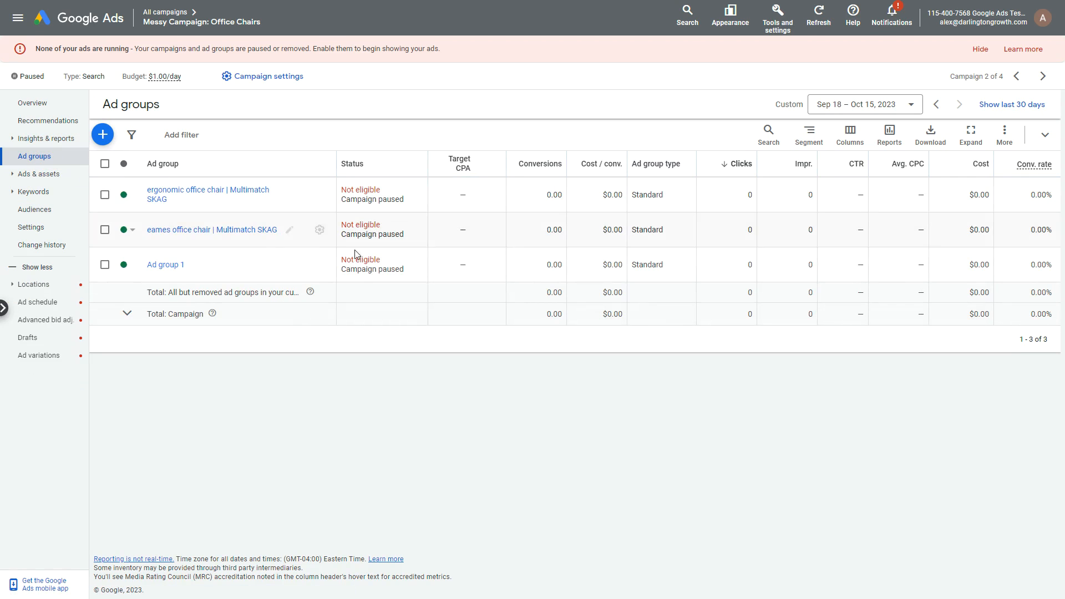
{"action": "mouse_move", "coordinate": [217, 237]}
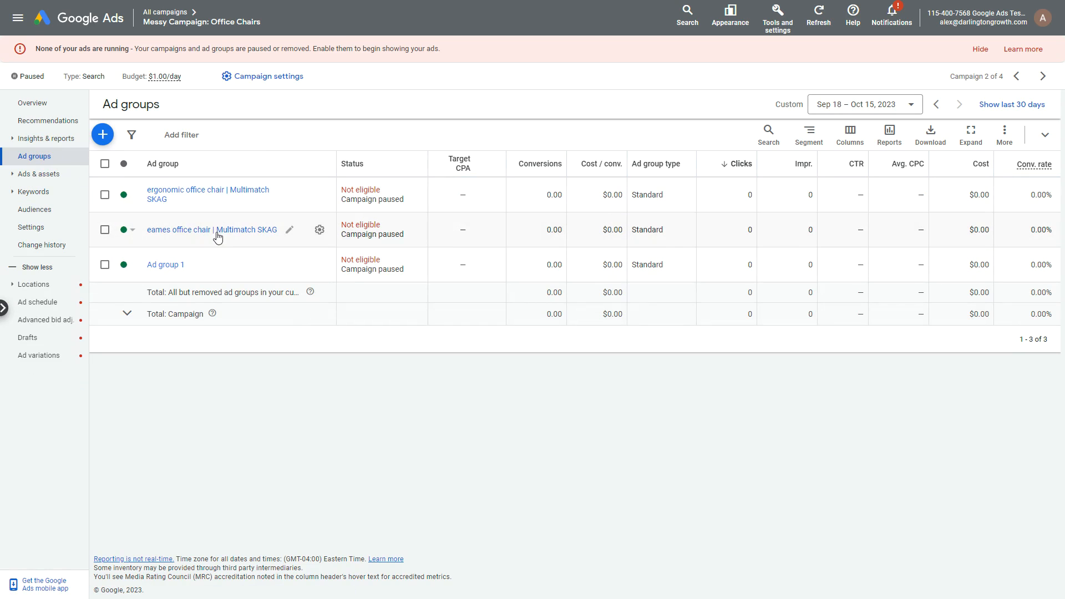
{"action": "mouse_move", "coordinate": [285, 145]}
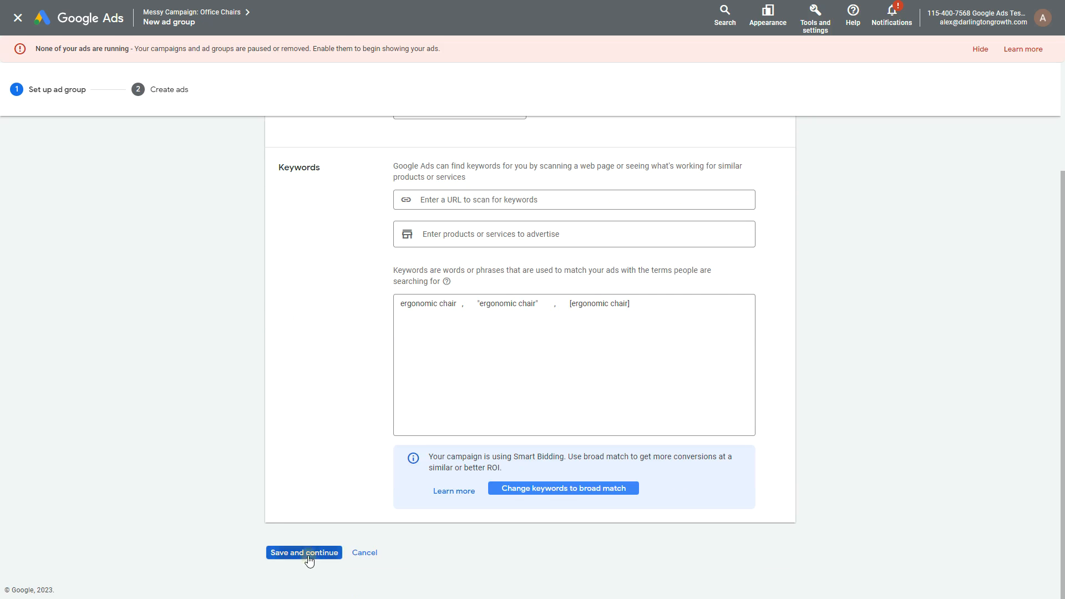
{"action": "left_click", "coordinate": [303, 552]}
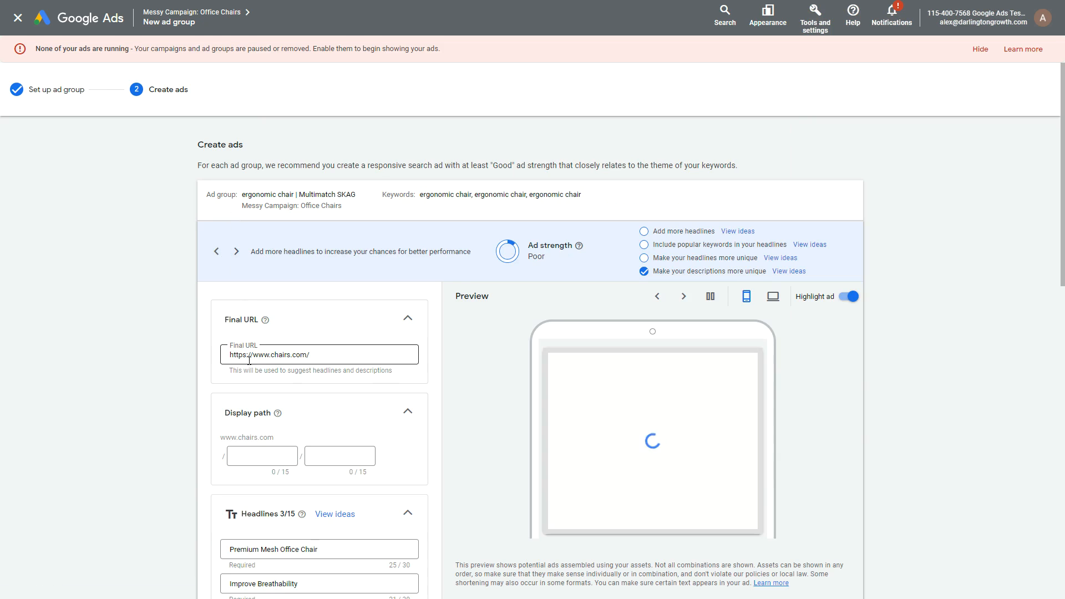
Finish the chairs.com responsive search ad and submit the new ad group.
{"action": "scroll", "scroll_direction": "down", "scroll_amount": 3}
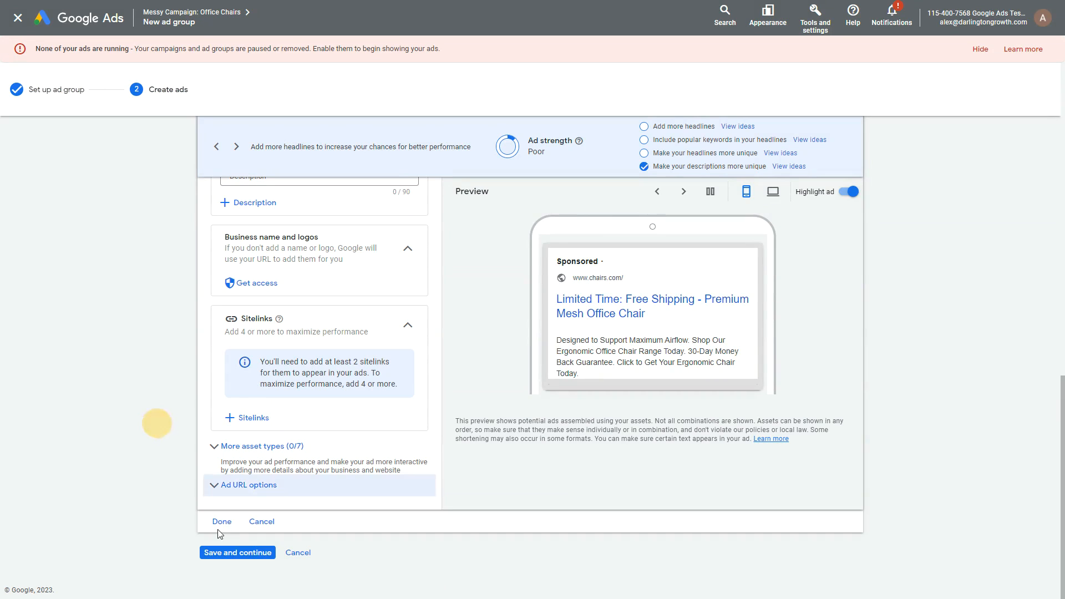
{"action": "left_click", "coordinate": [222, 521]}
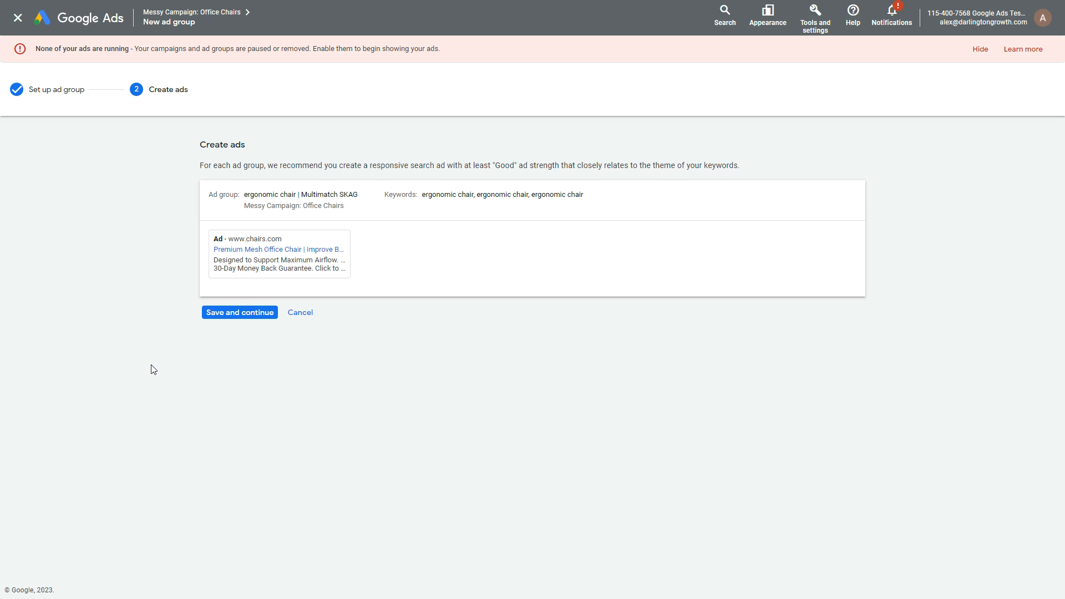
{"action": "left_click", "coordinate": [239, 313]}
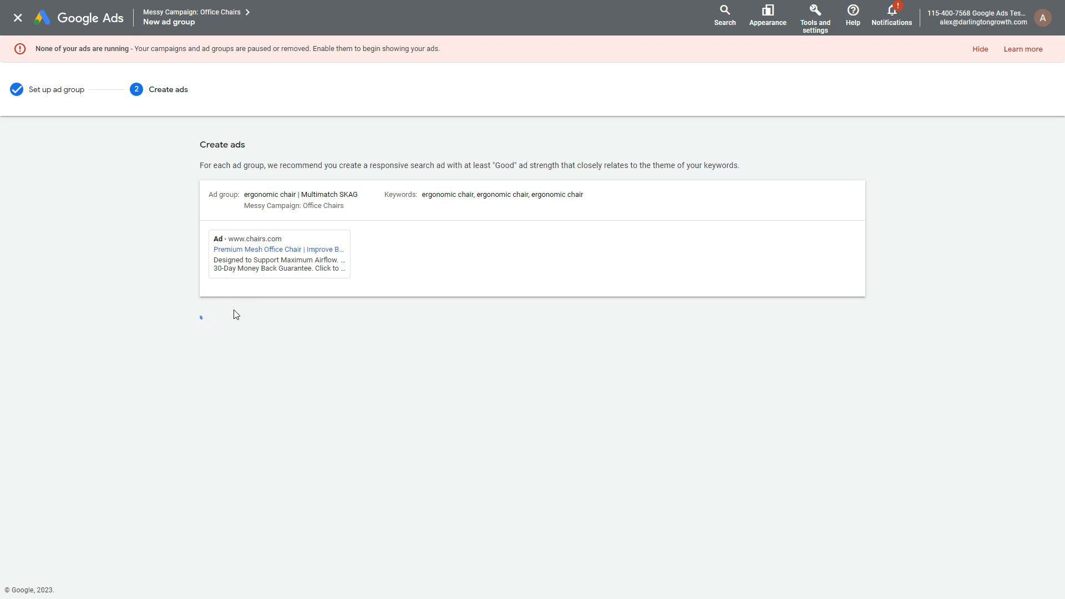
Review the Ad groups table now listing four groups including ergonomic chair | Multimatch SKAG.
{"action": "left_click", "coordinate": [19, 18]}
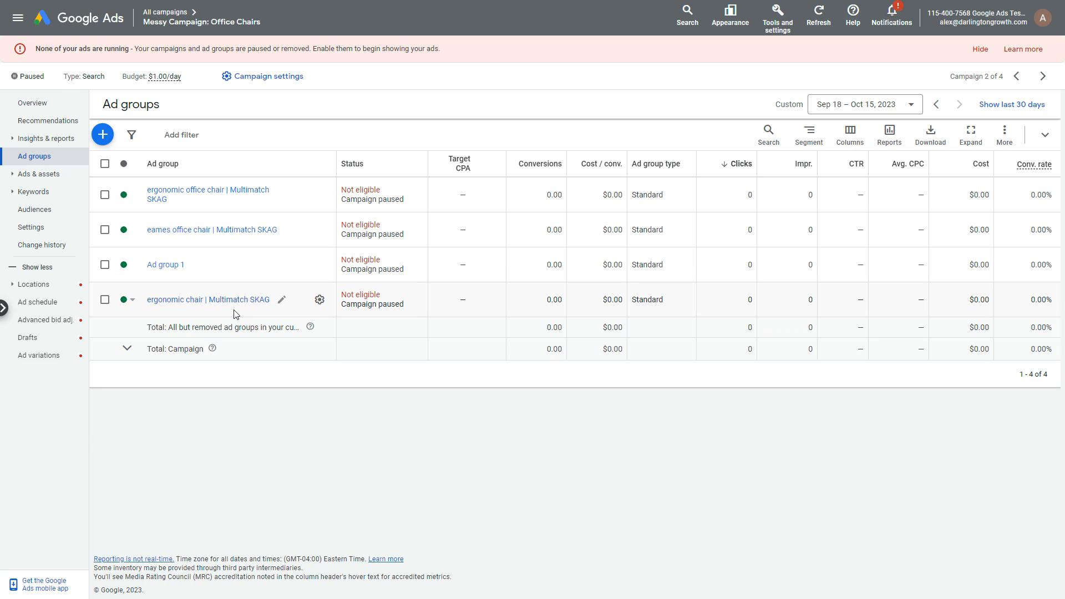
{"action": "mouse_move", "coordinate": [183, 273]}
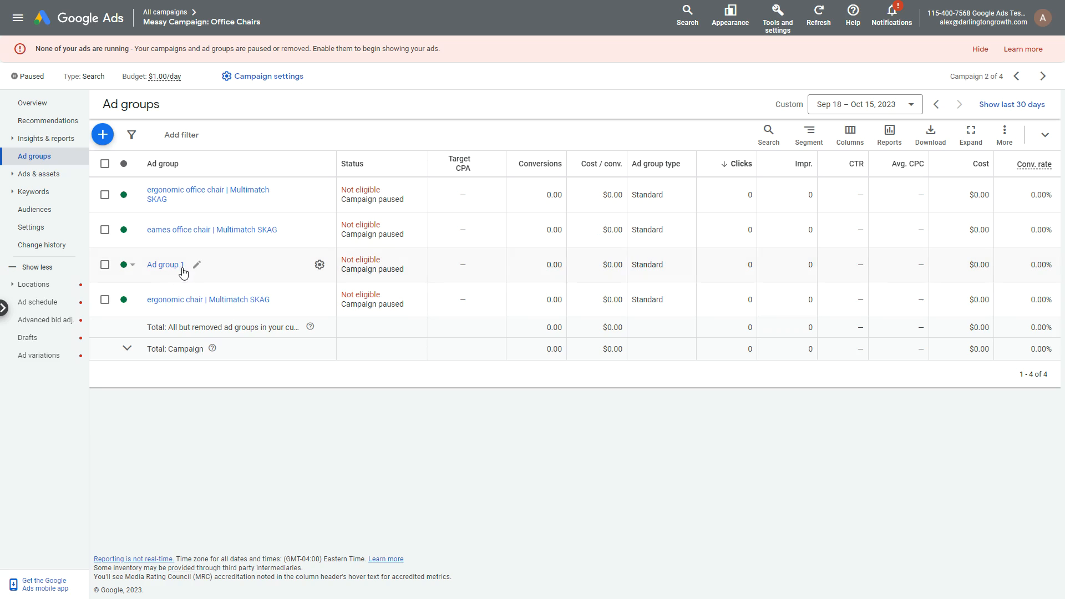
{"action": "double_click", "coordinate": [165, 263]}
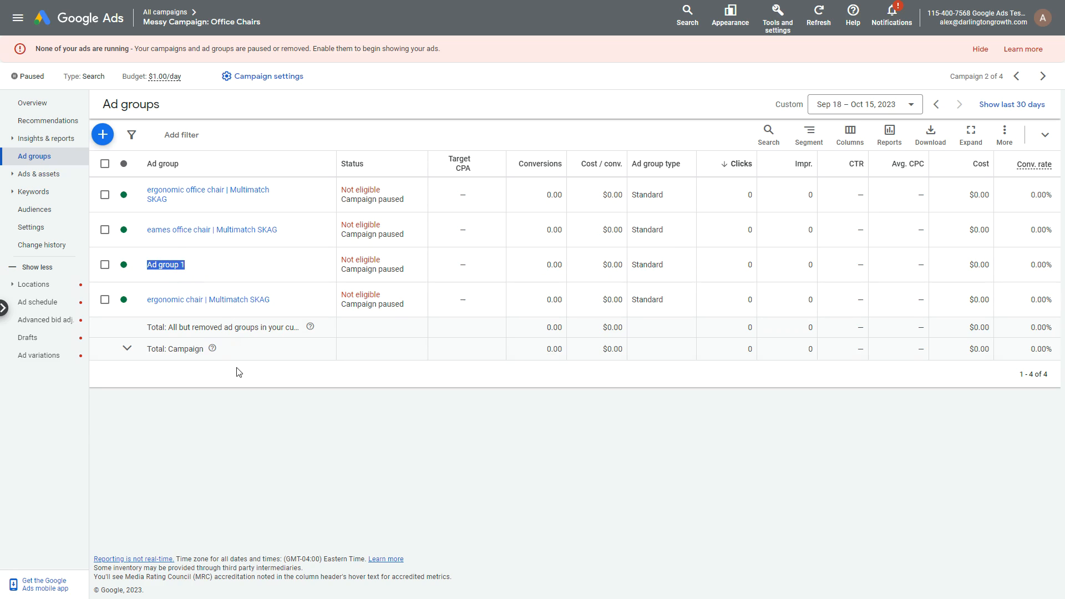
{"action": "mouse_move", "coordinate": [248, 380]}
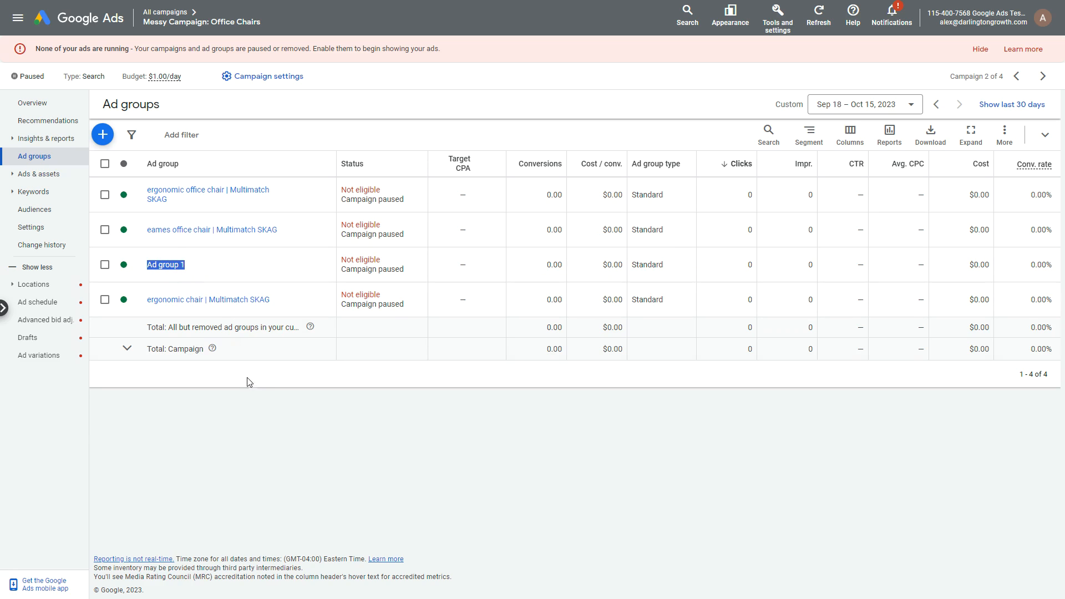
{"action": "mouse_move", "coordinate": [293, 210]}
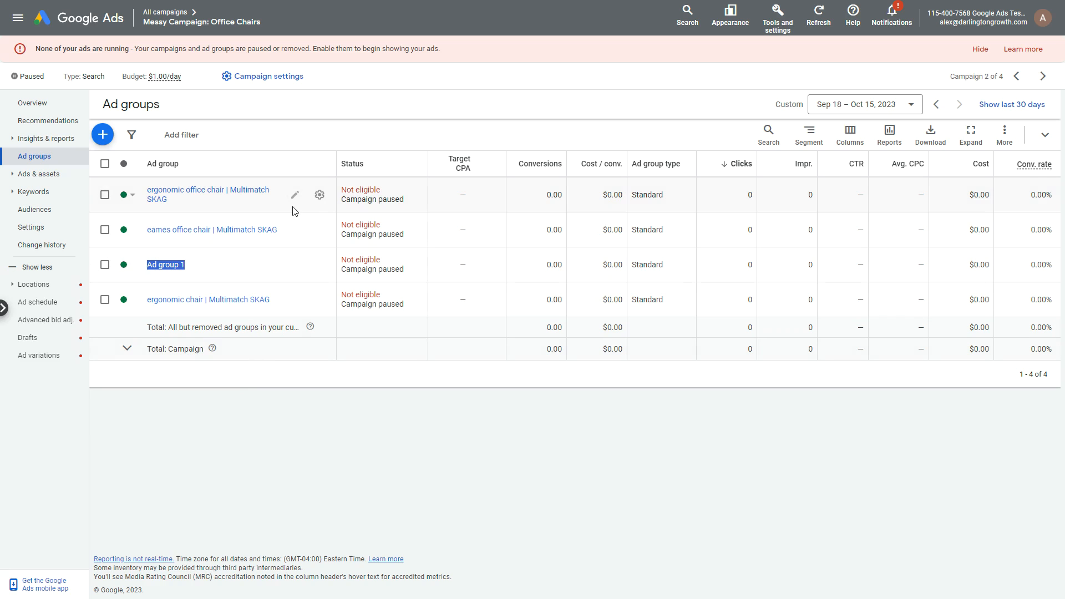
{"action": "mouse_move", "coordinate": [285, 213]}
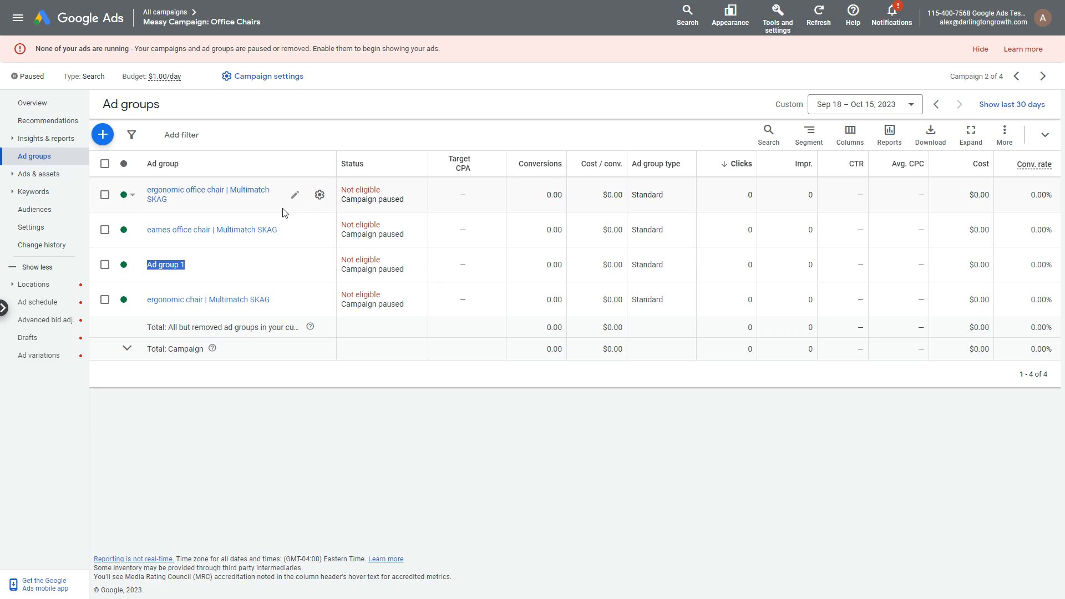
{"action": "mouse_move", "coordinate": [14, 201]}
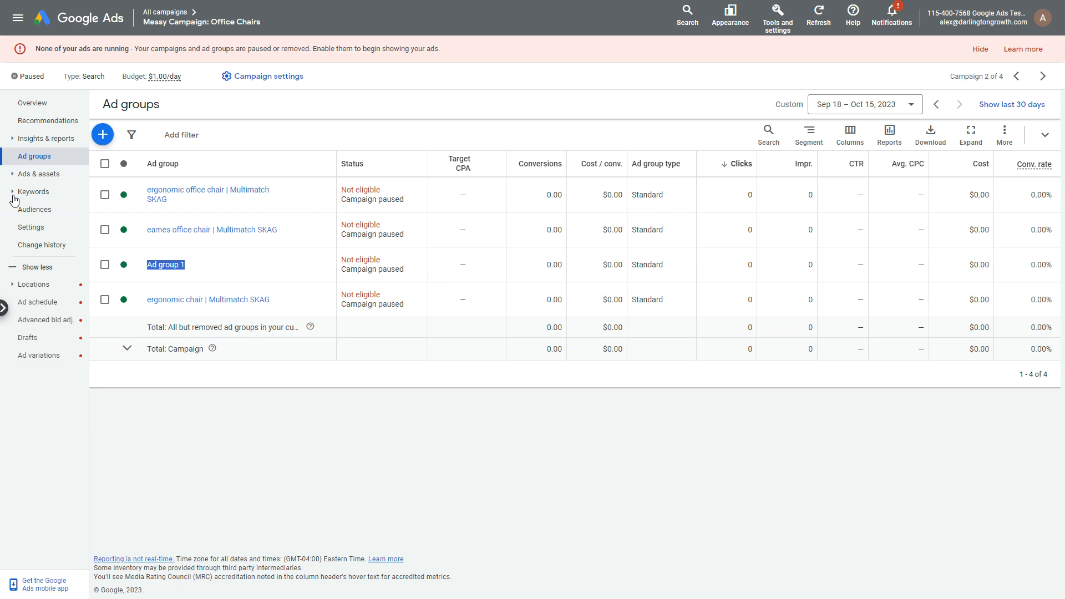